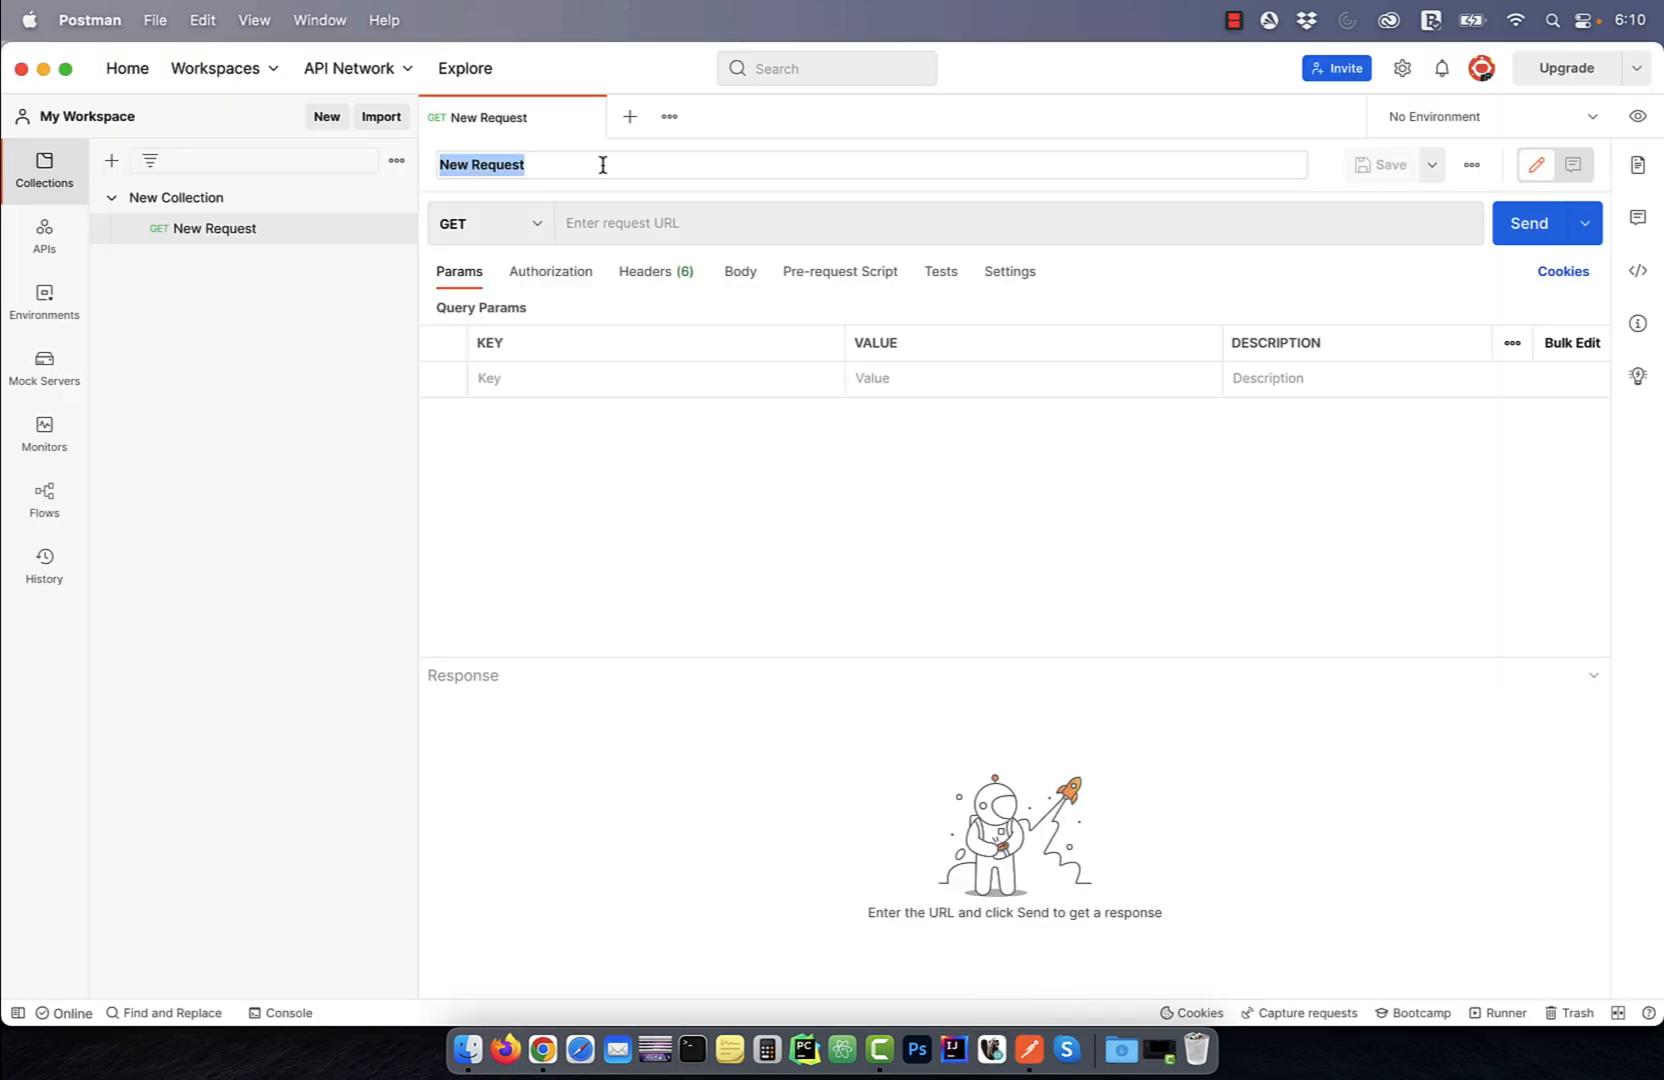
- Create the Lambda function myFunctionNew on Python 3.9 with the default basic-permissions role
click(656, 330)
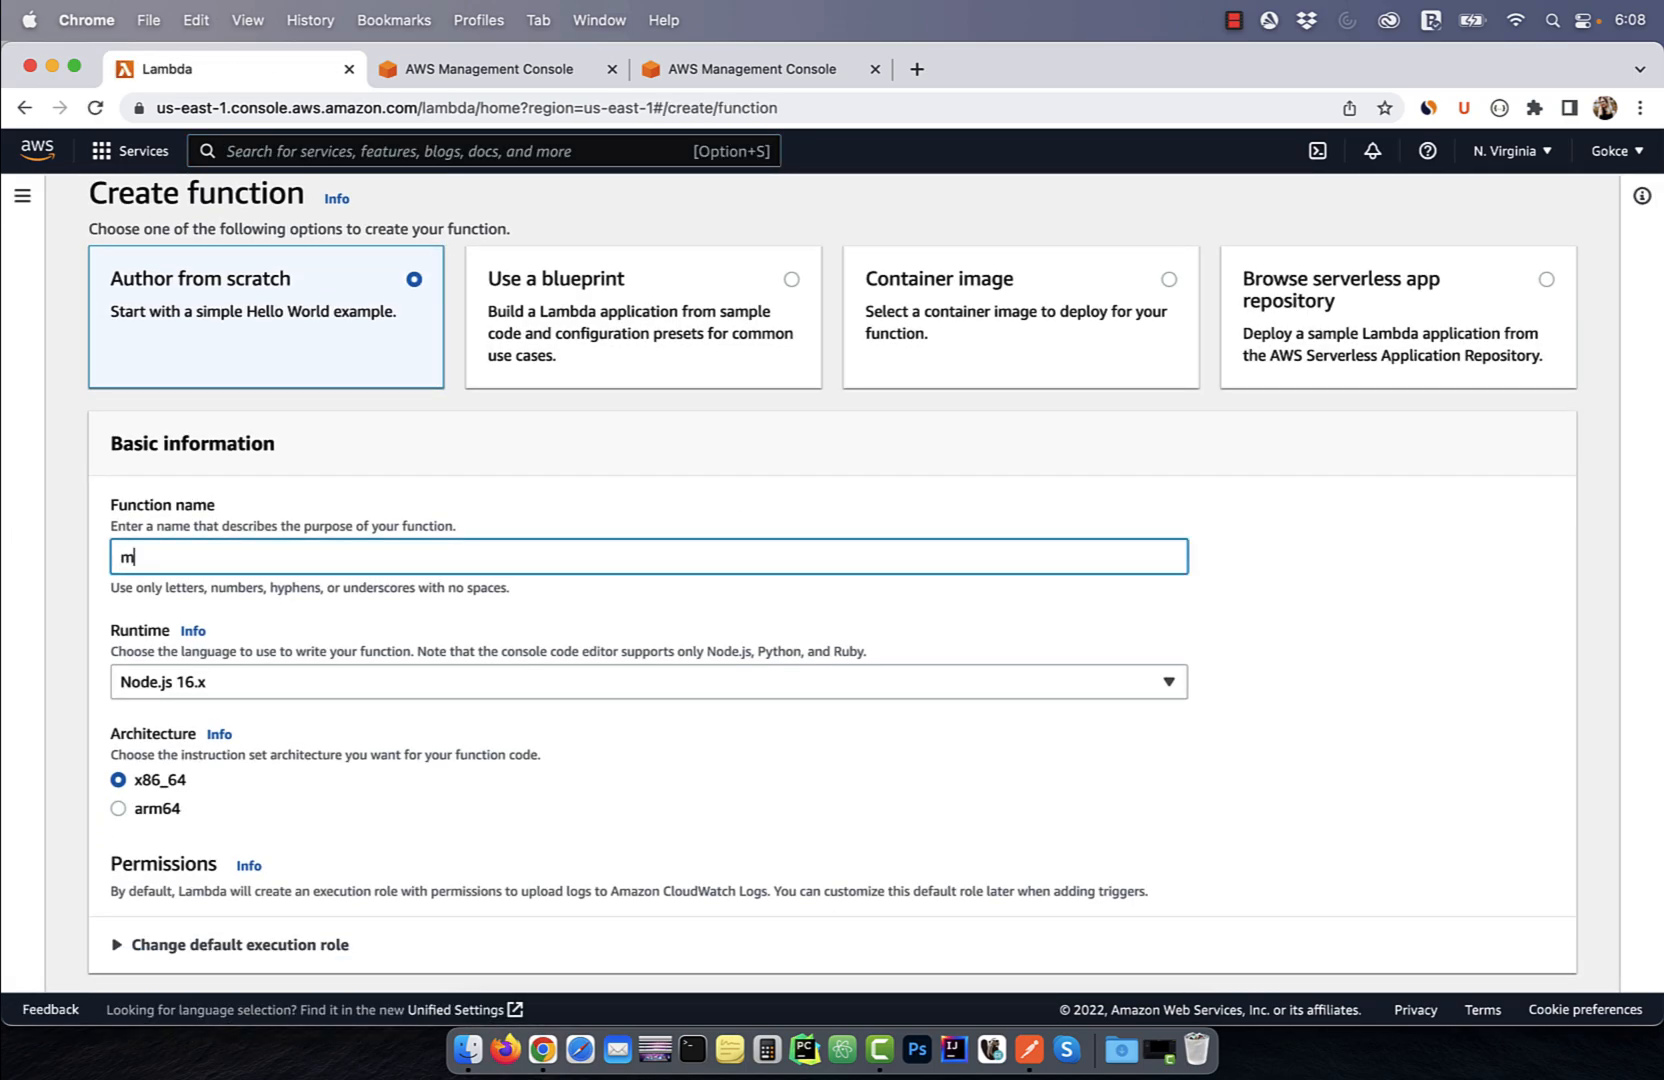
text(yFunctionNew)
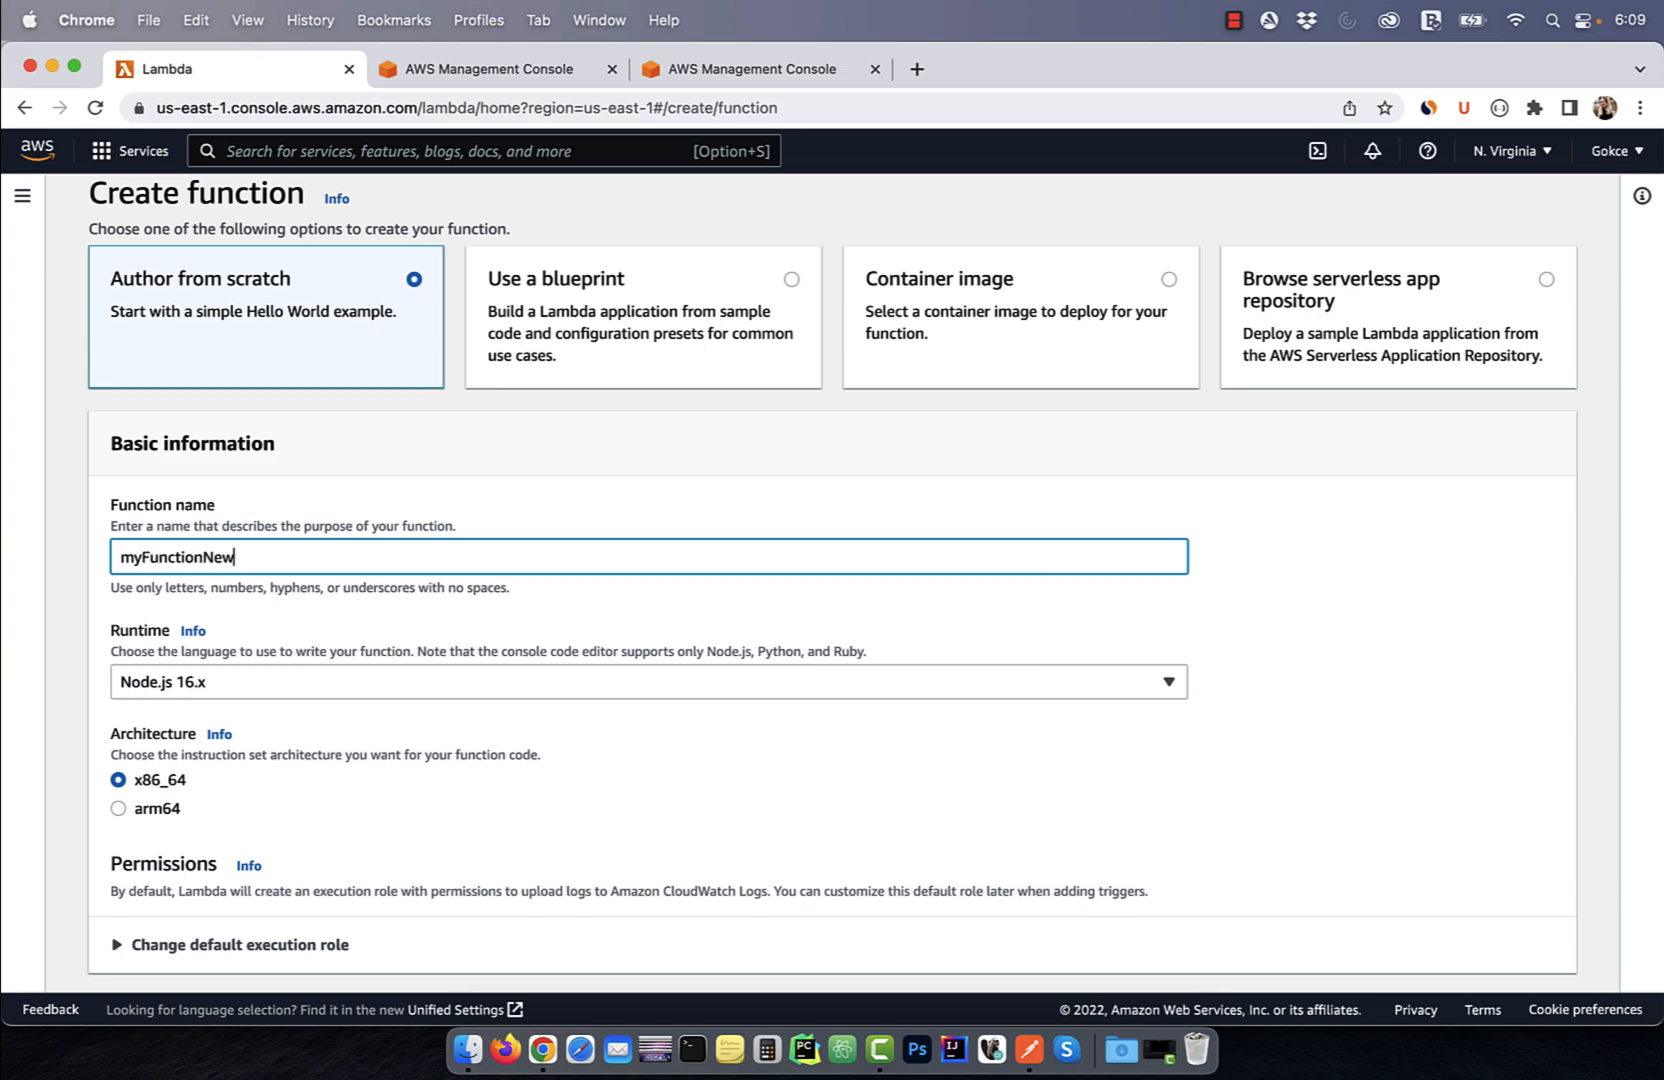
click(648, 682)
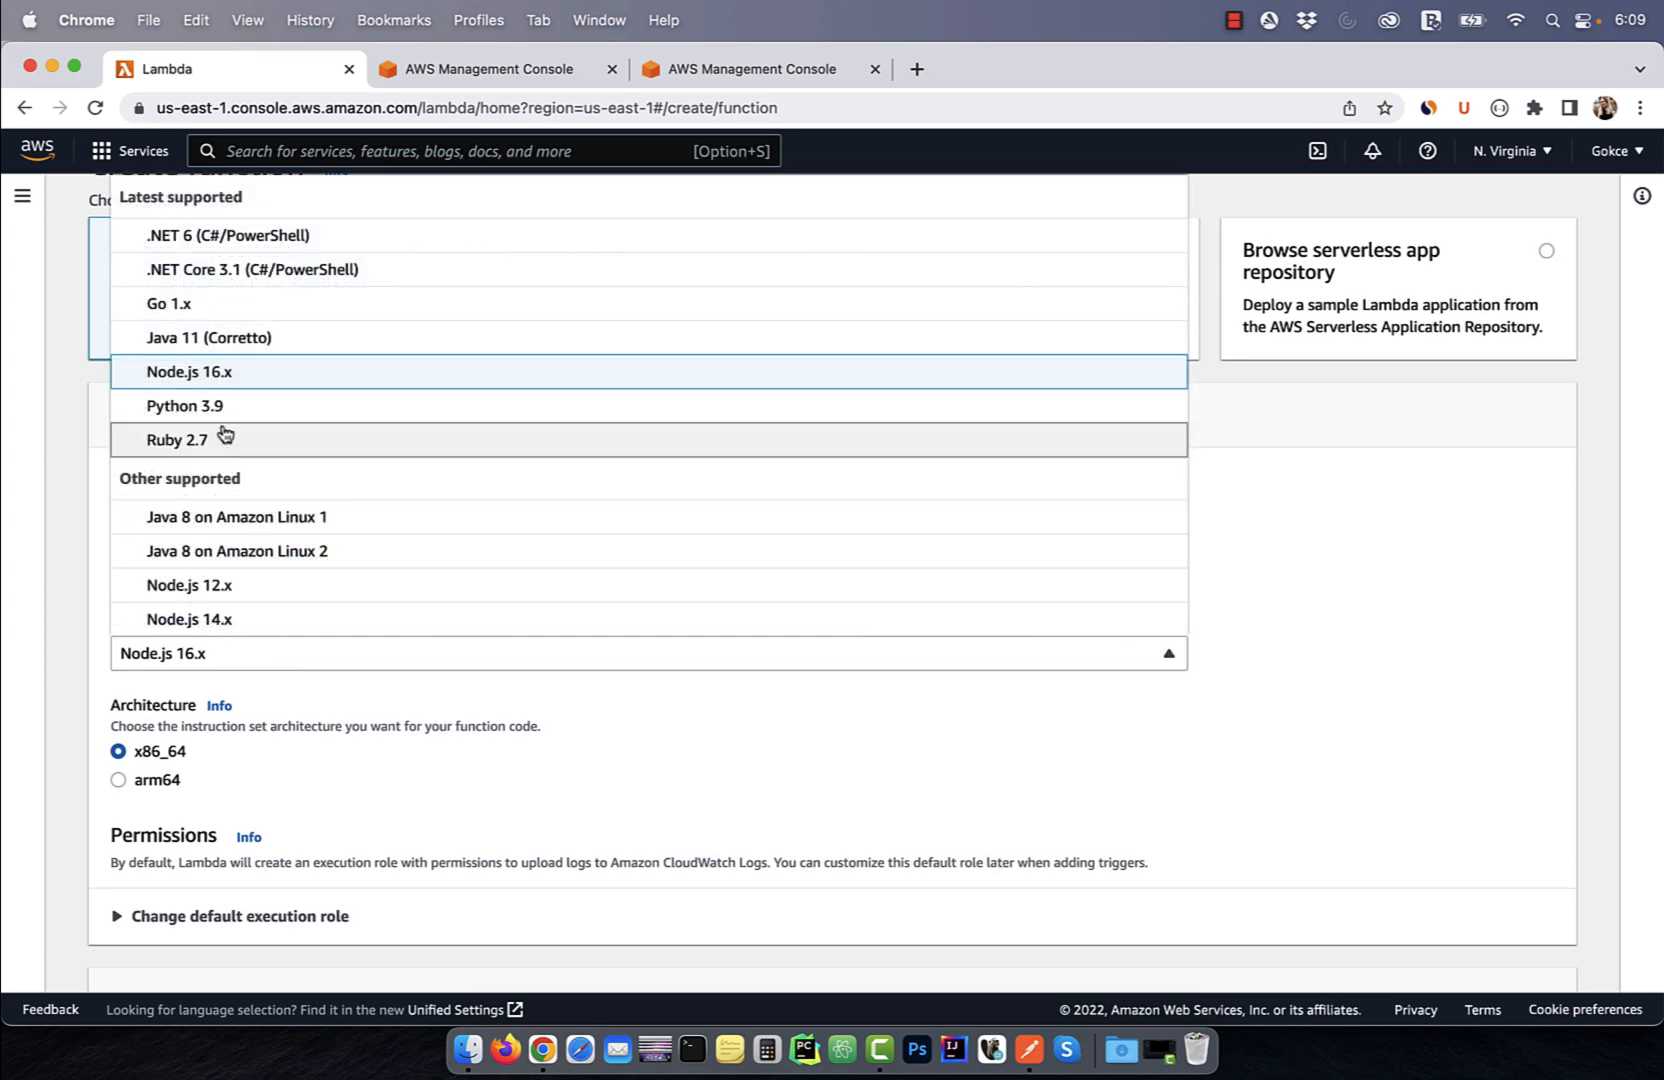
click(184, 406)
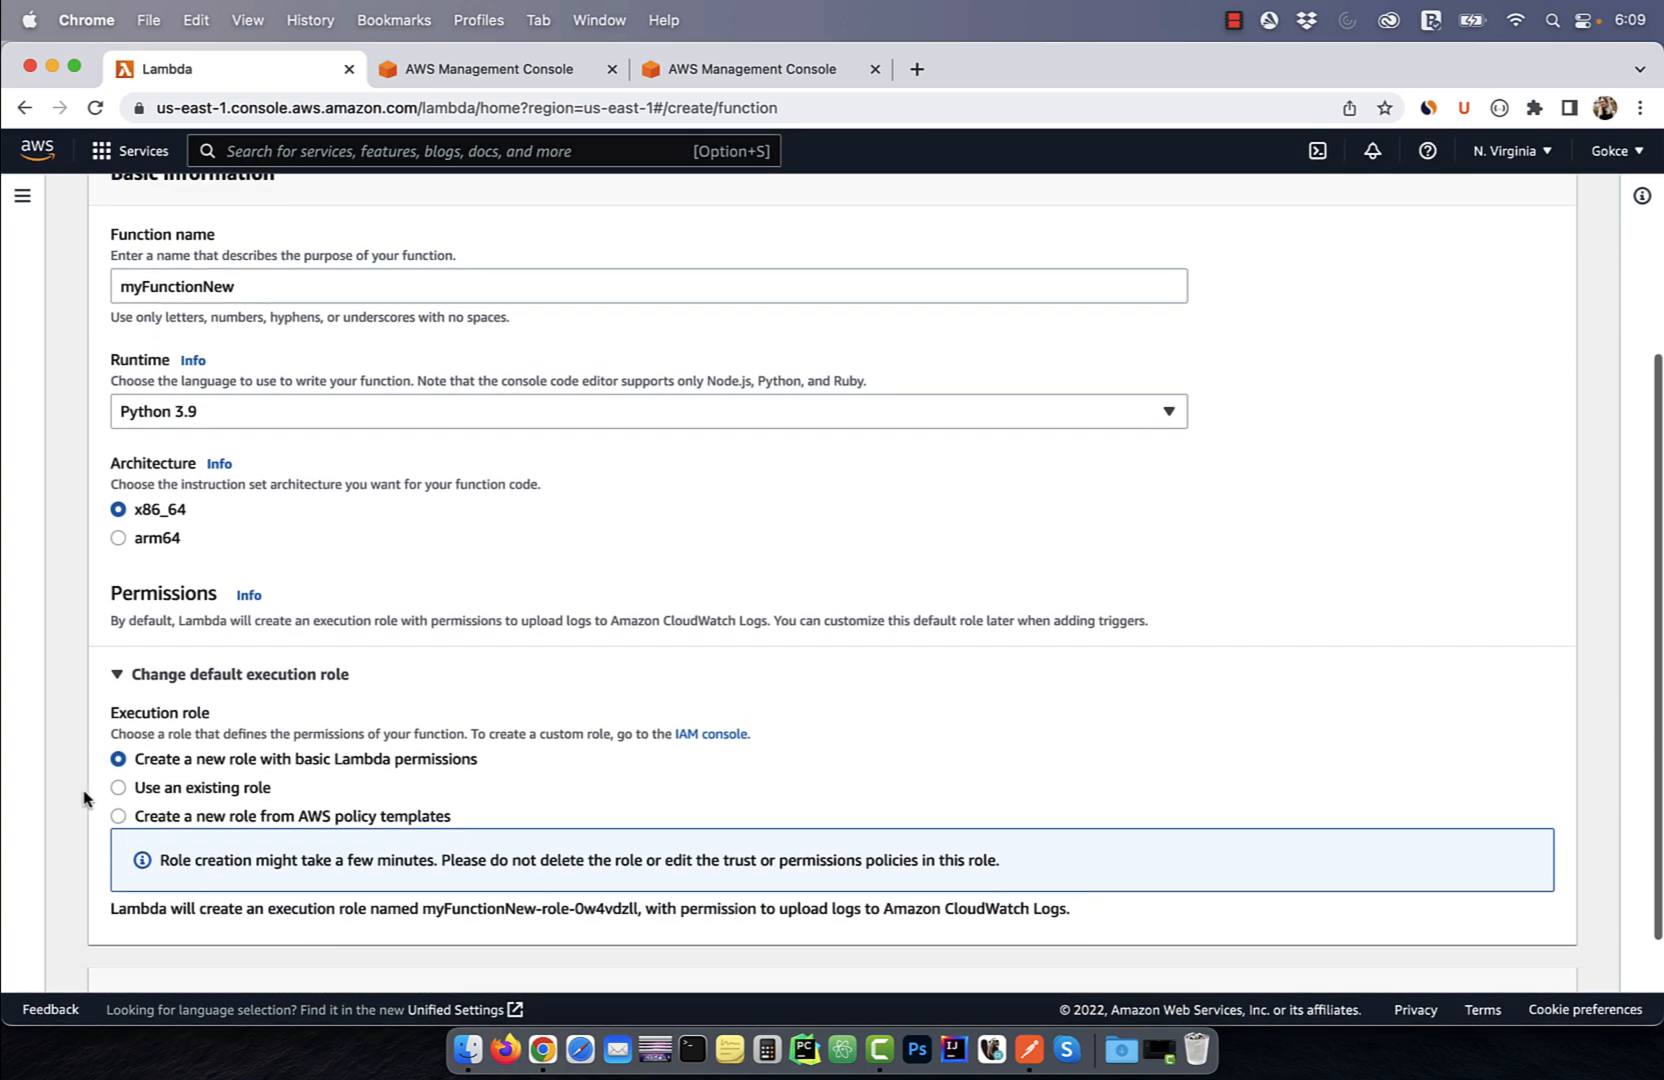
scroll(down, 3)
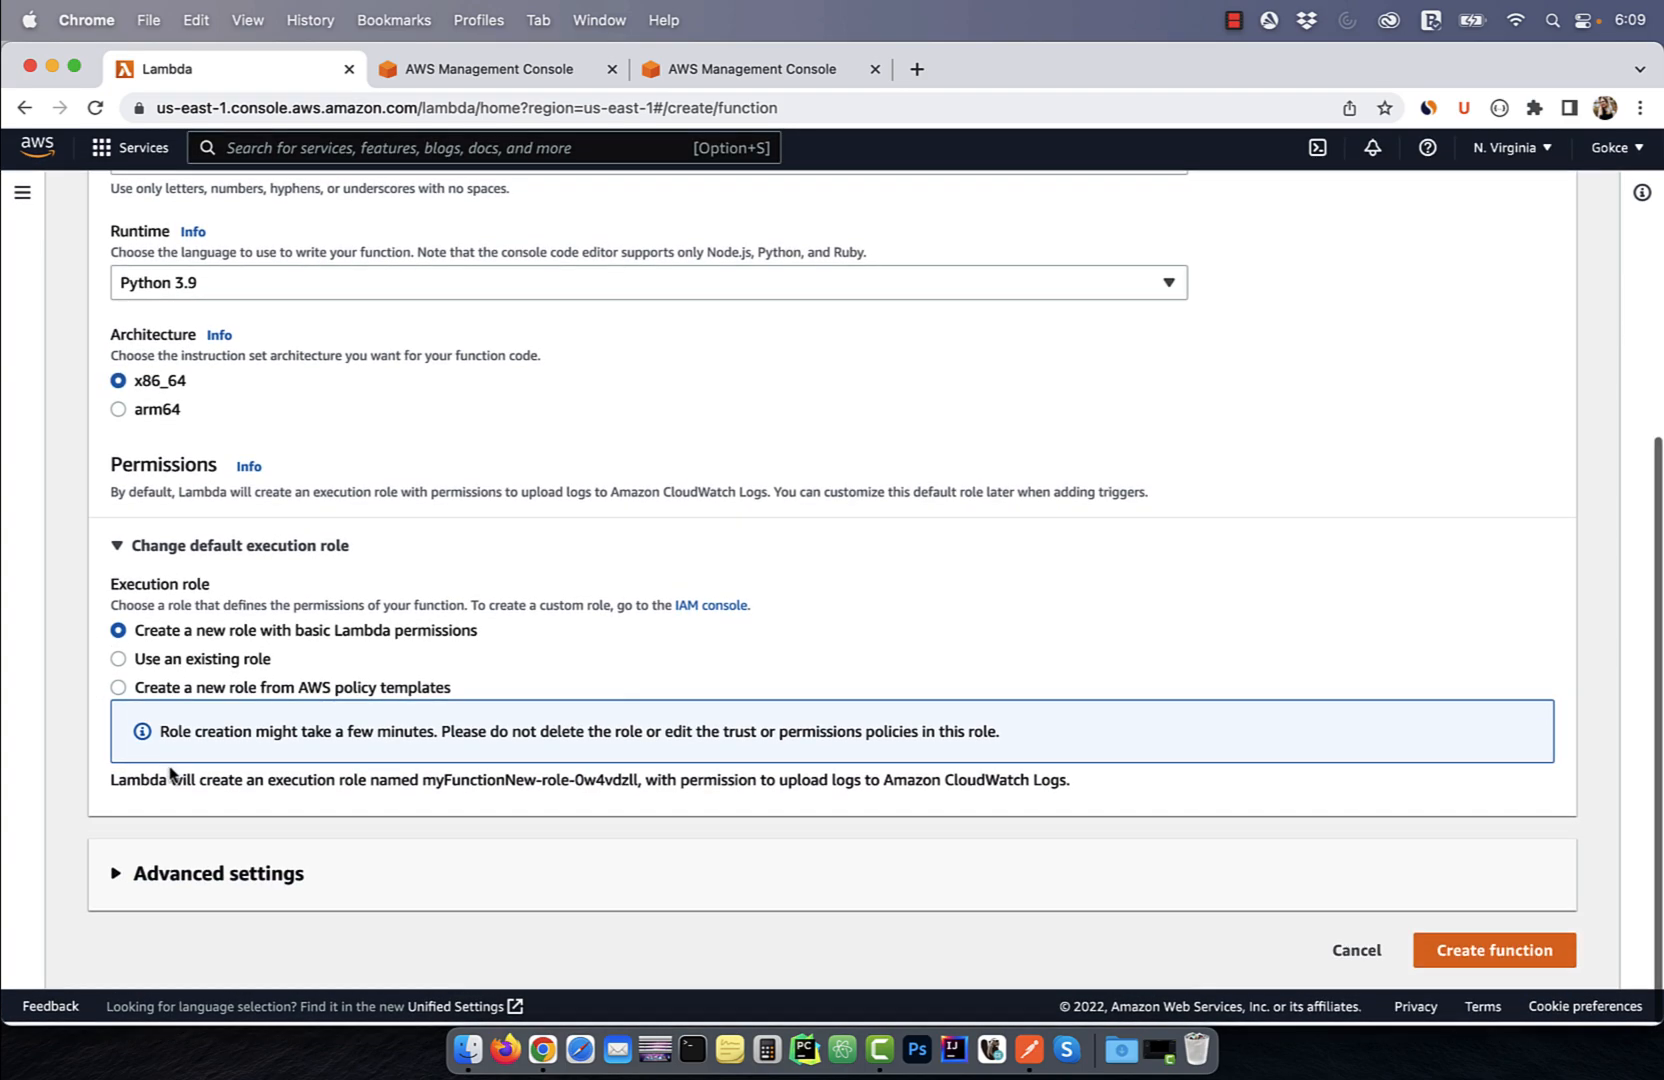
click(1494, 950)
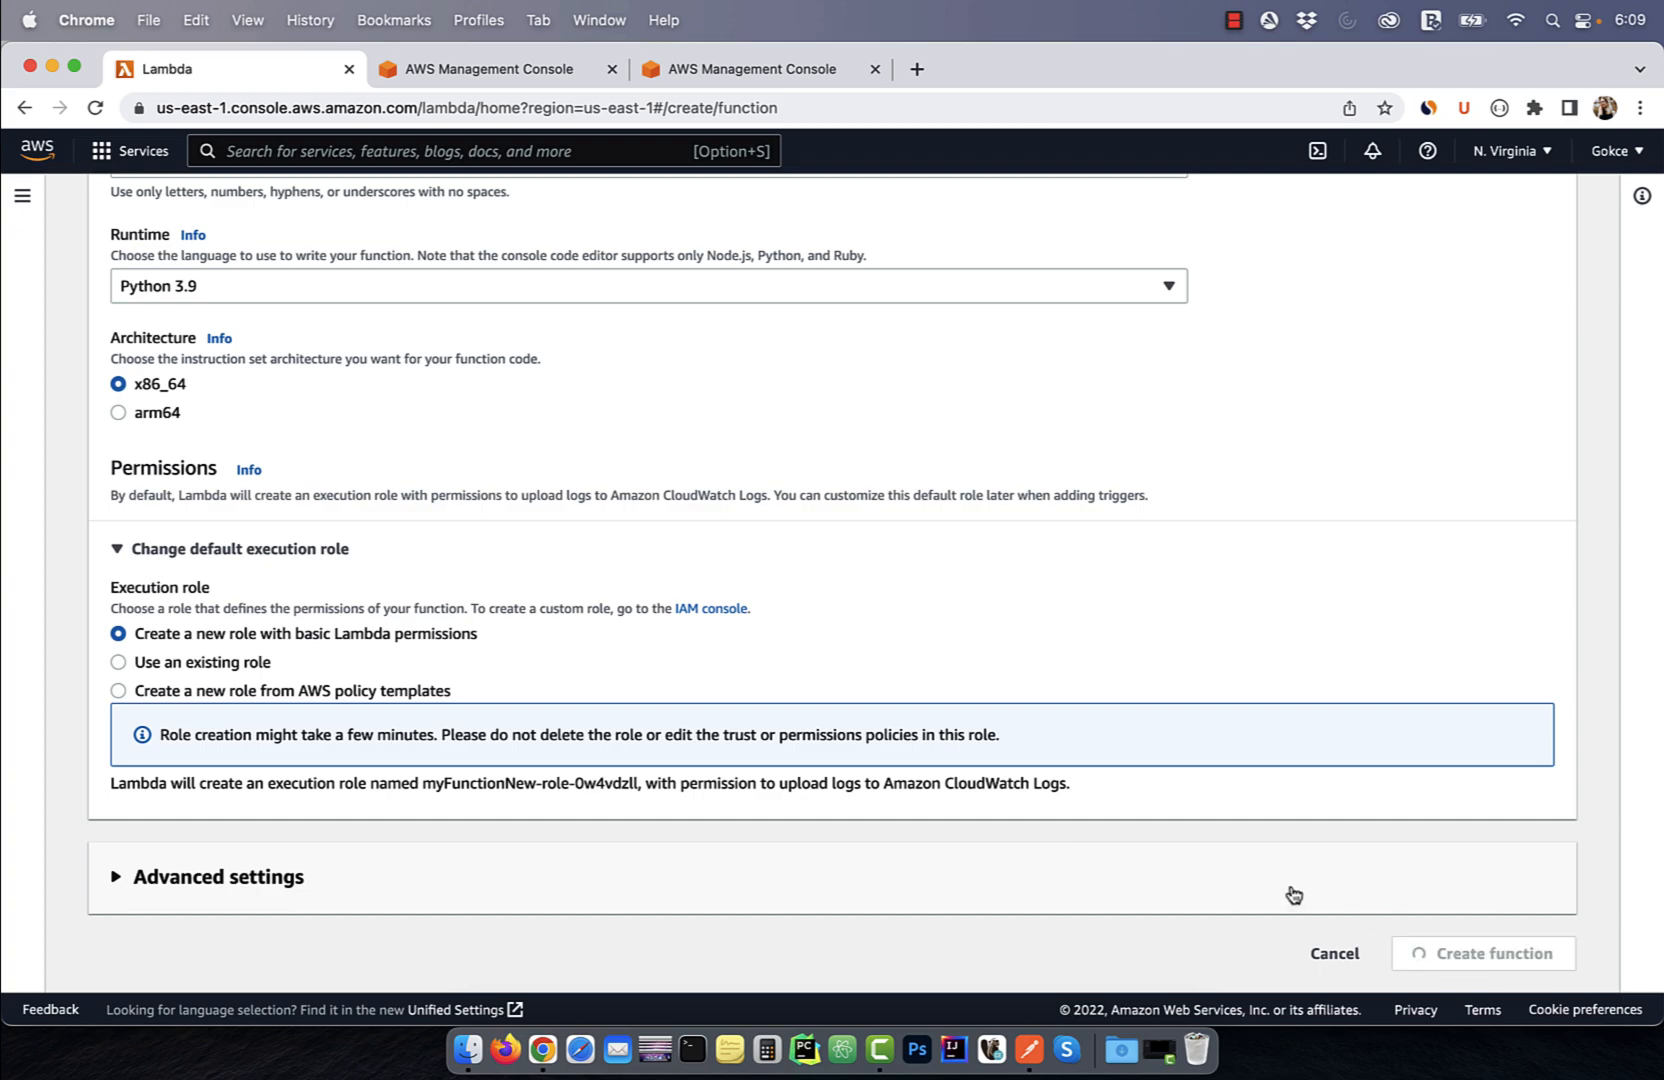
- Save the hello-world test event as myTest and run it, getting 'Hello from Lambda!' back
click(1482, 952)
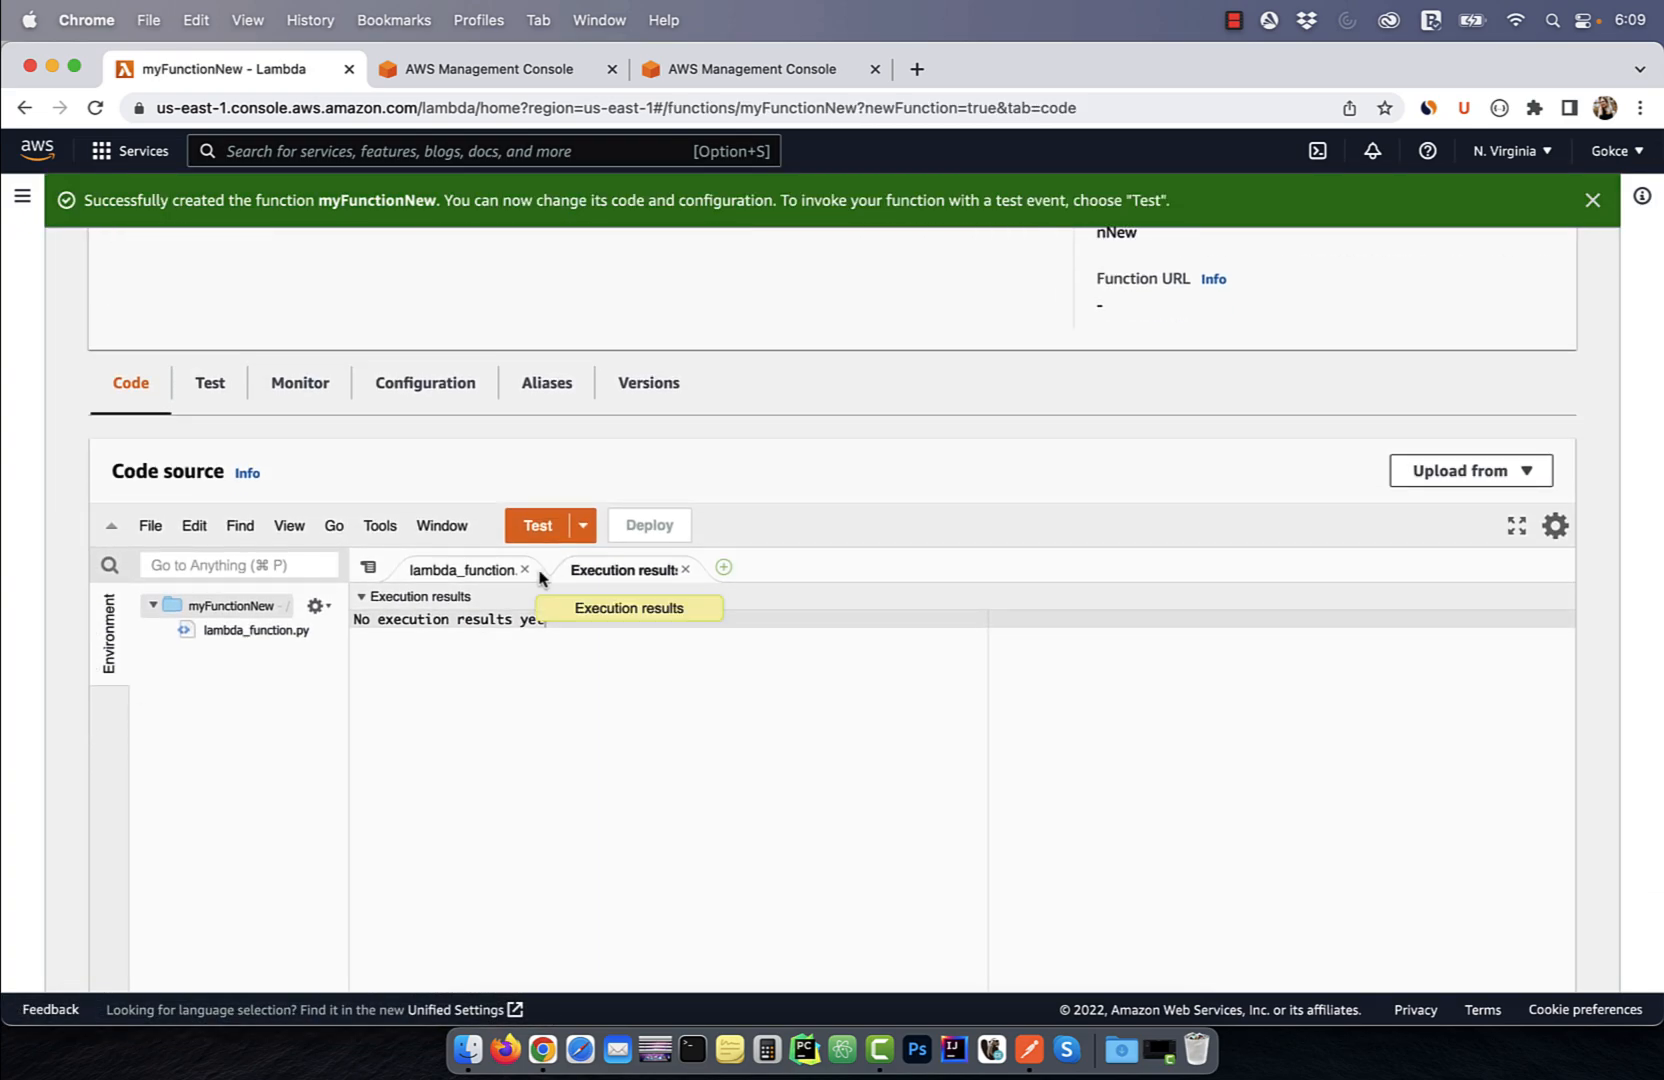
click(462, 570)
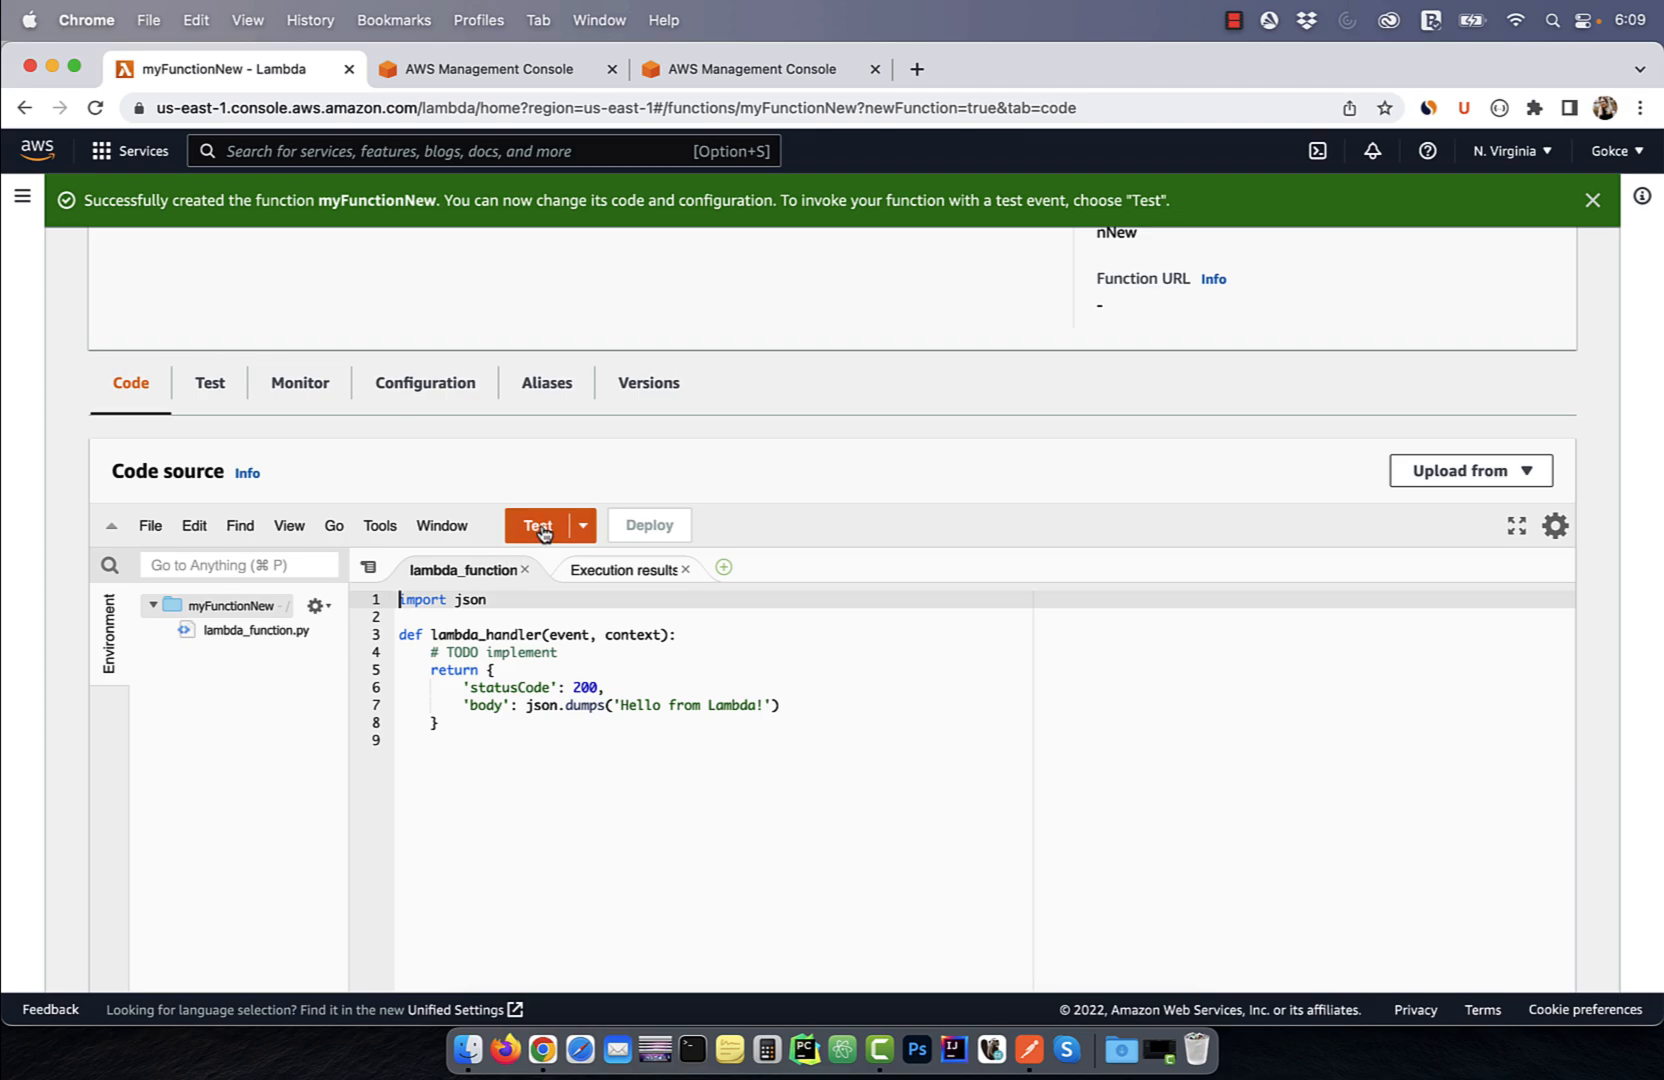
click(538, 526)
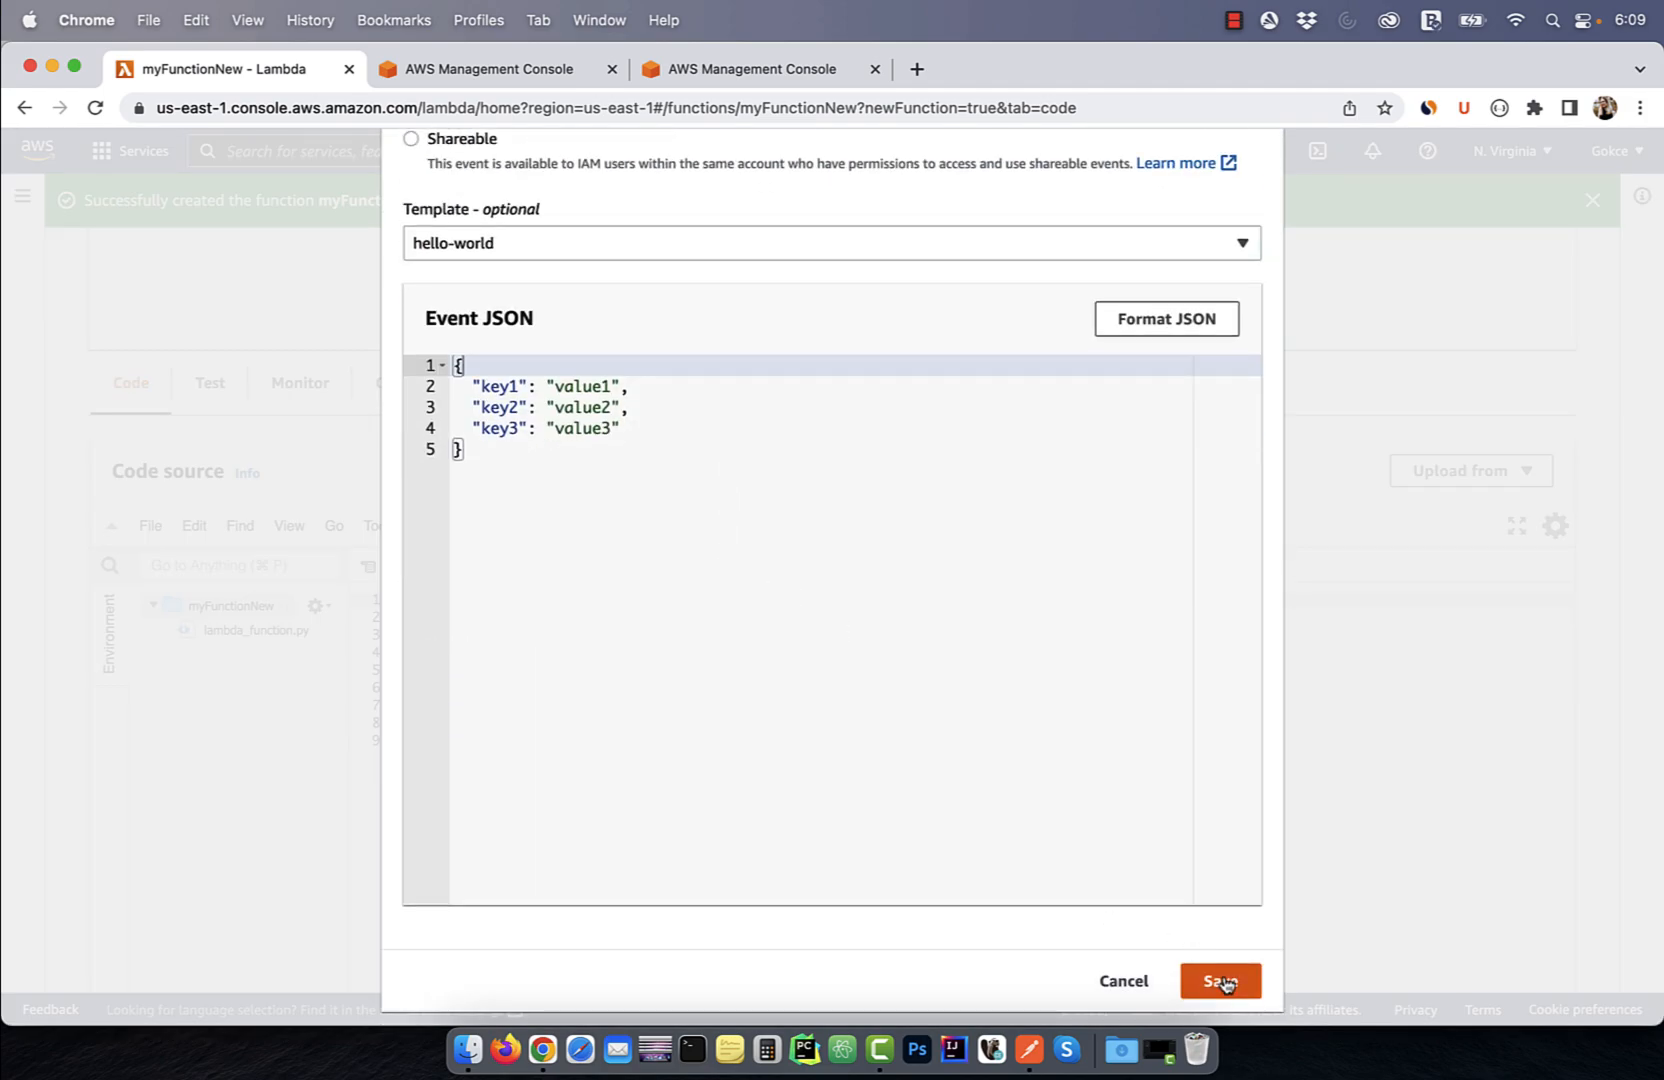
click(1220, 980)
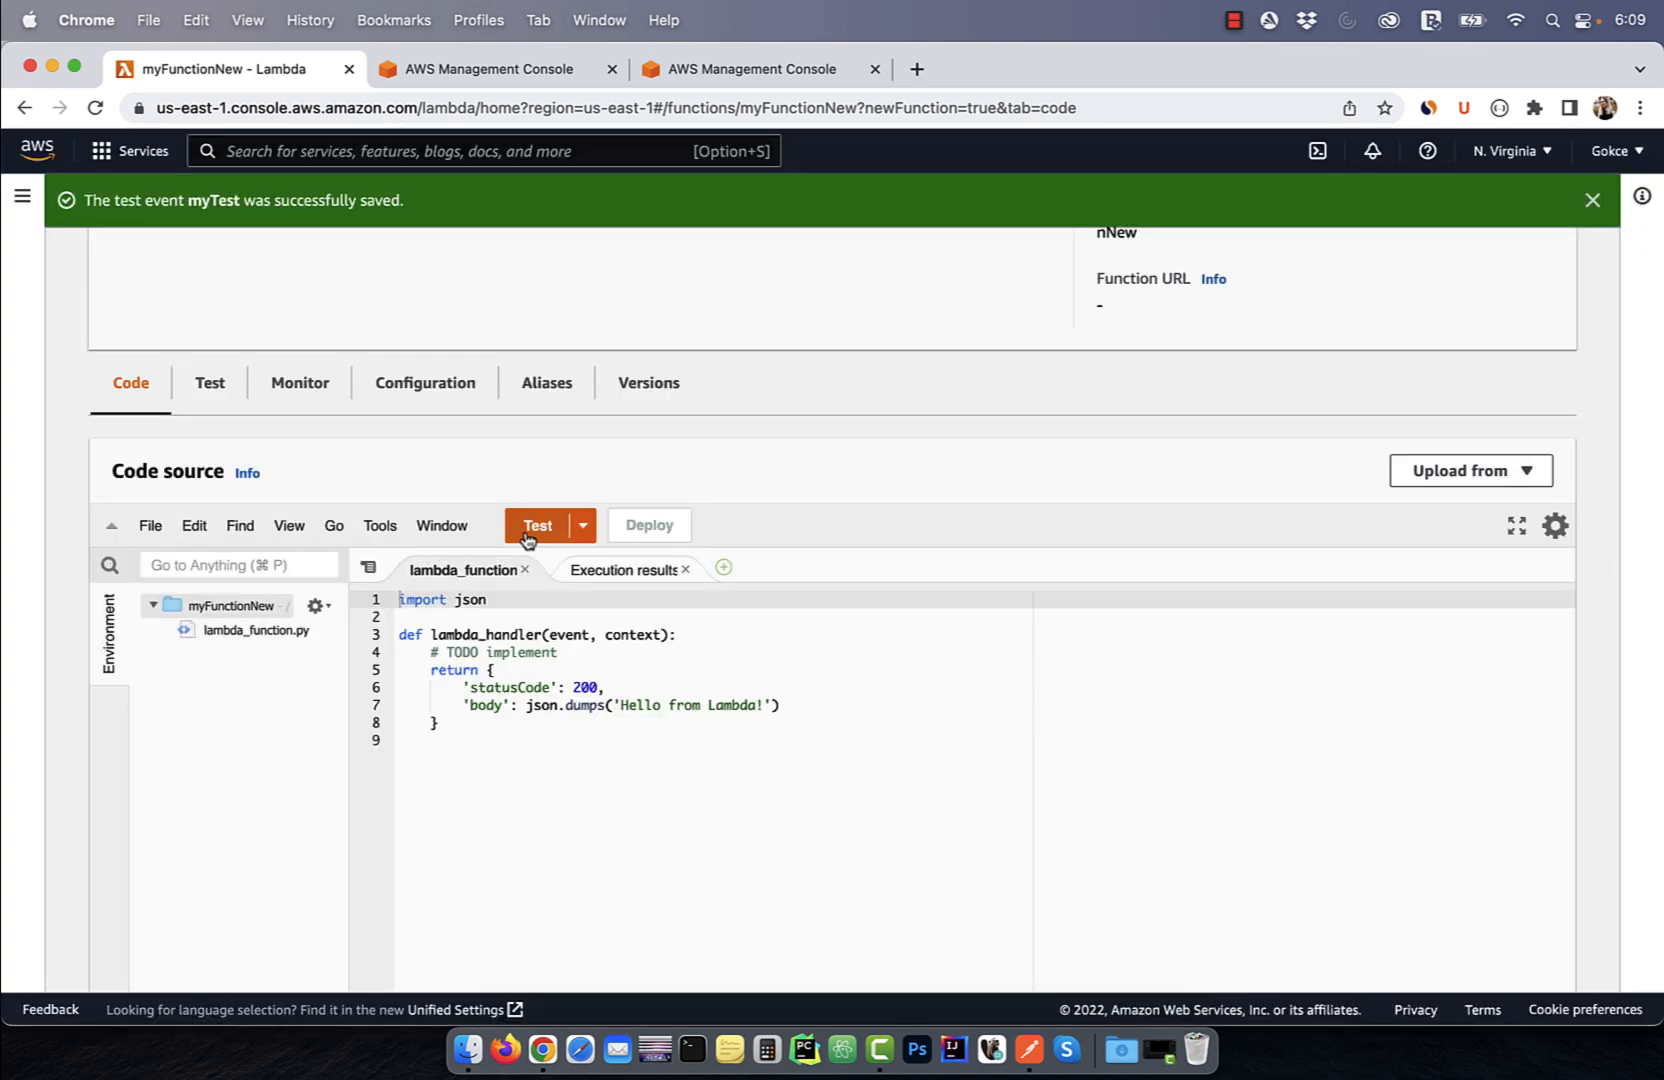
click(536, 526)
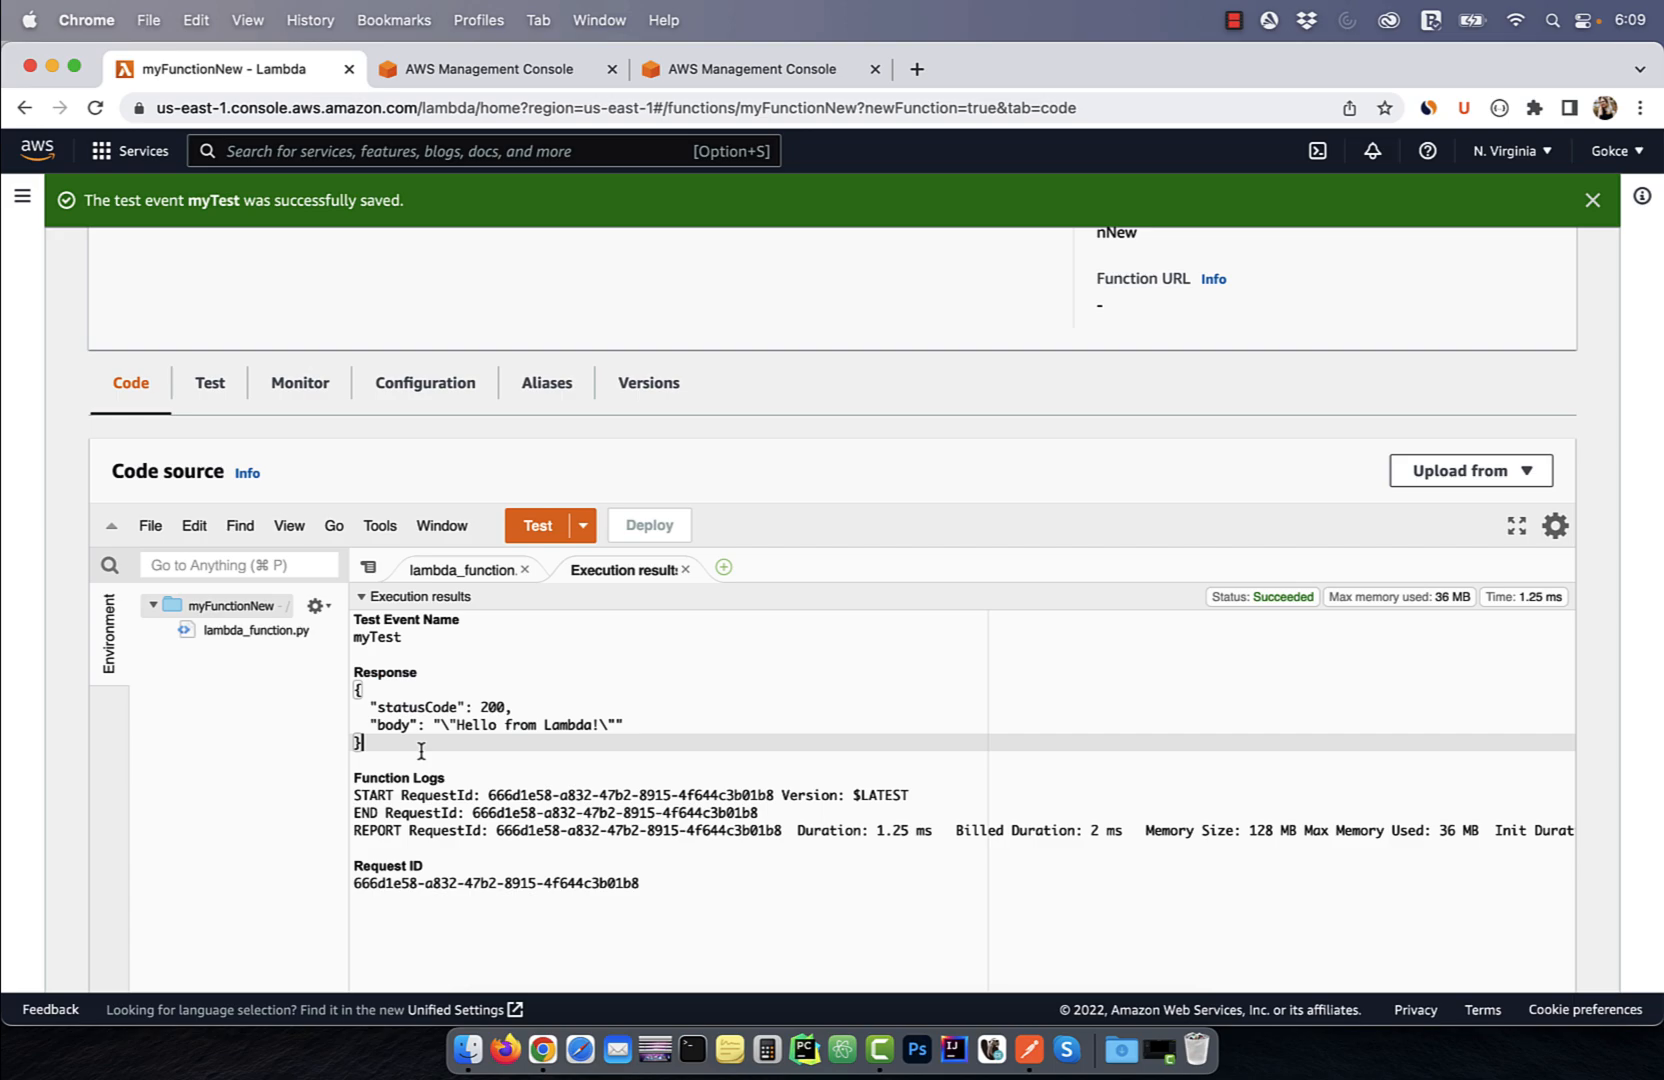
click(484, 68)
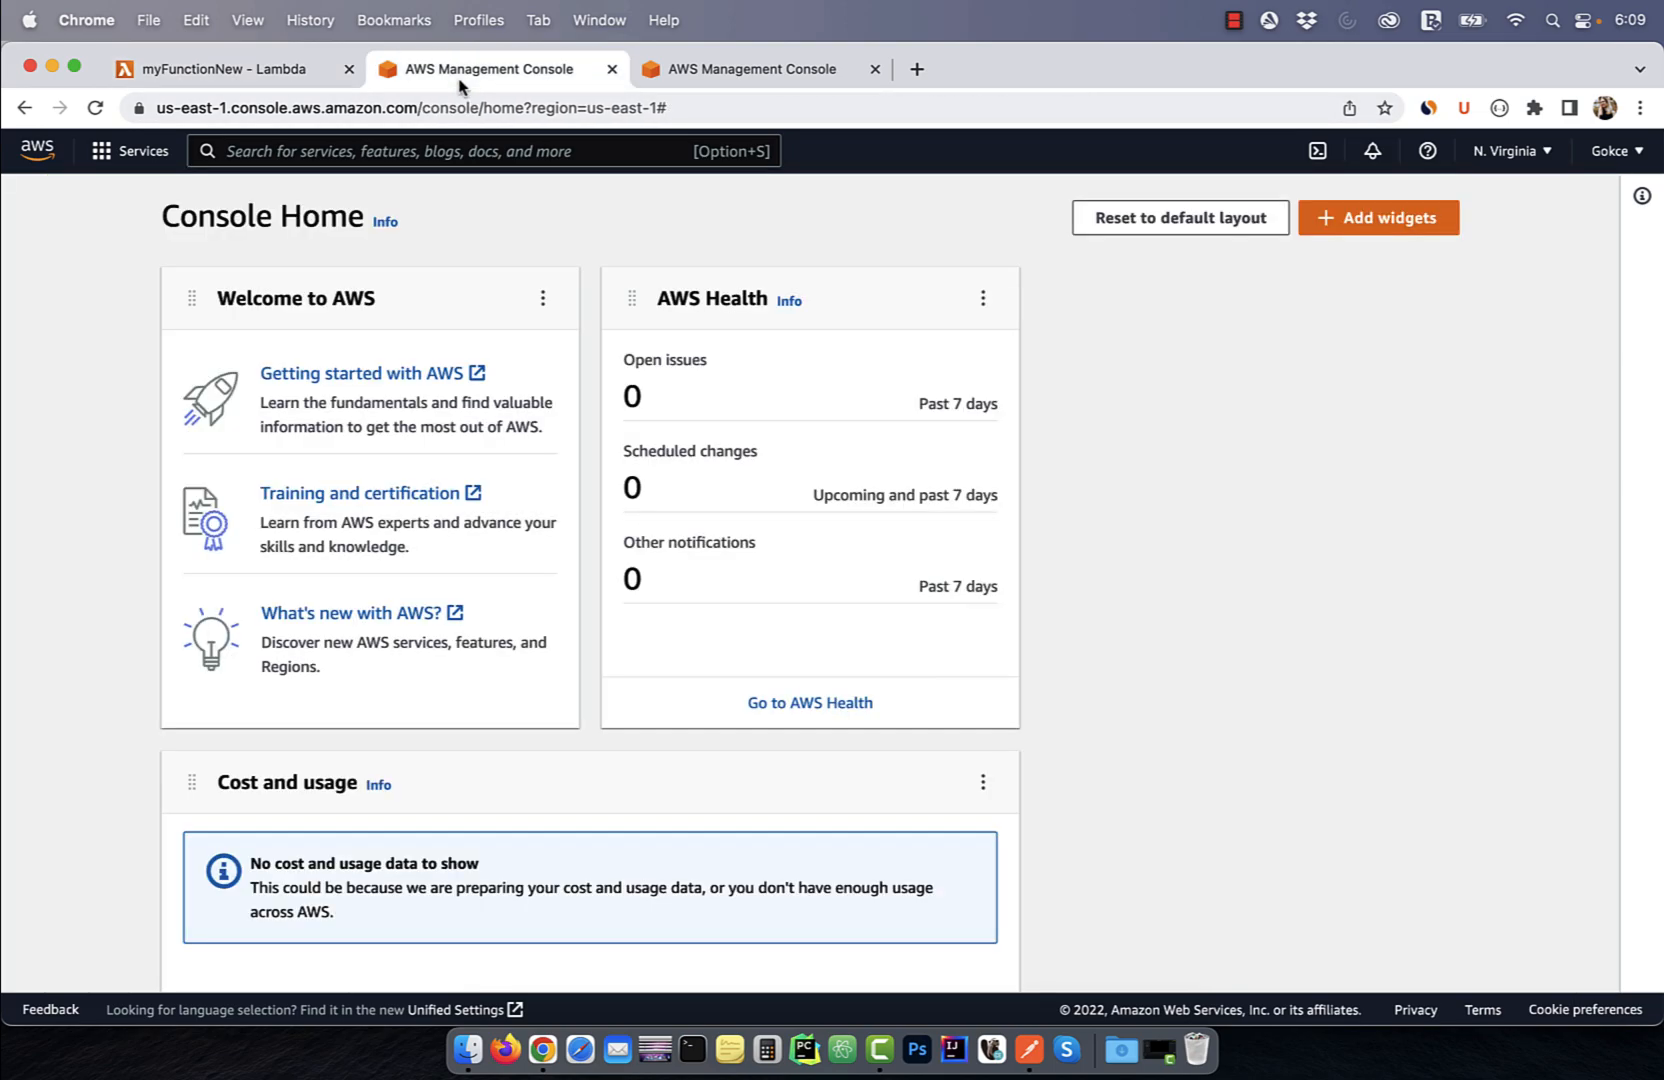
- Find API Gateway via the 'apig' service search and go to it
text(apig)
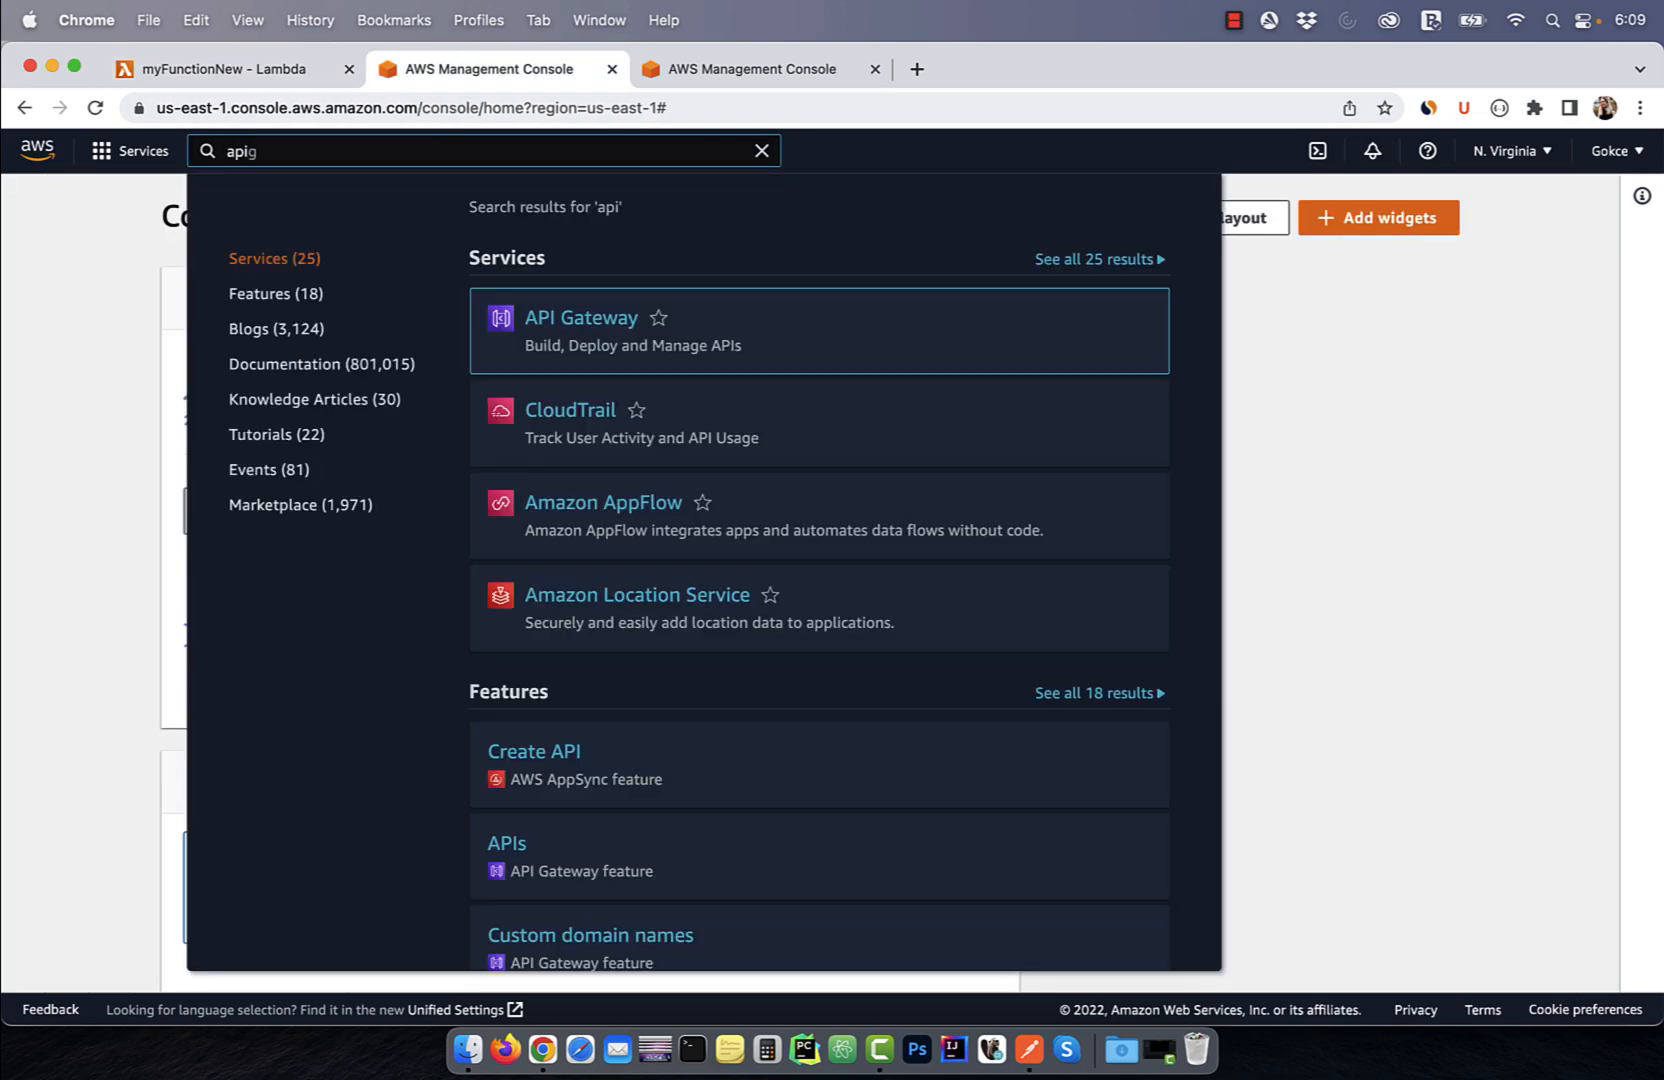
click(580, 318)
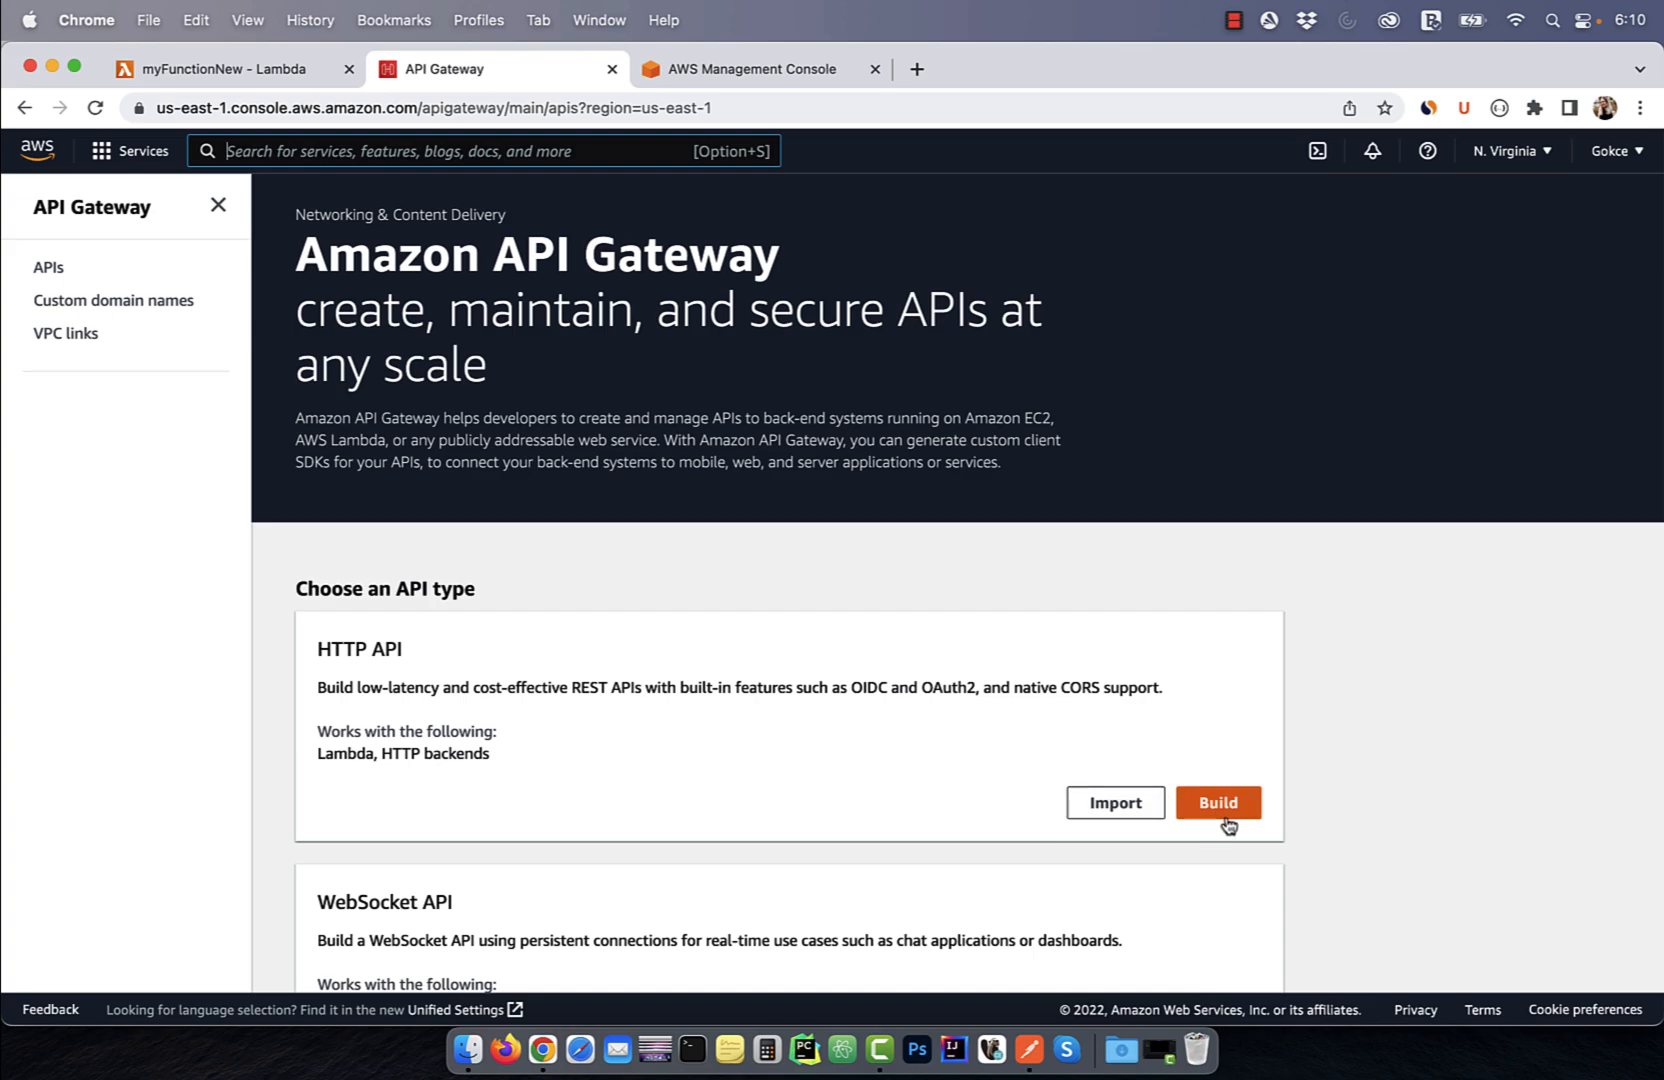
- Build an HTTP API named newA with a Lambda integration targeting myFunctionNew
click(1216, 804)
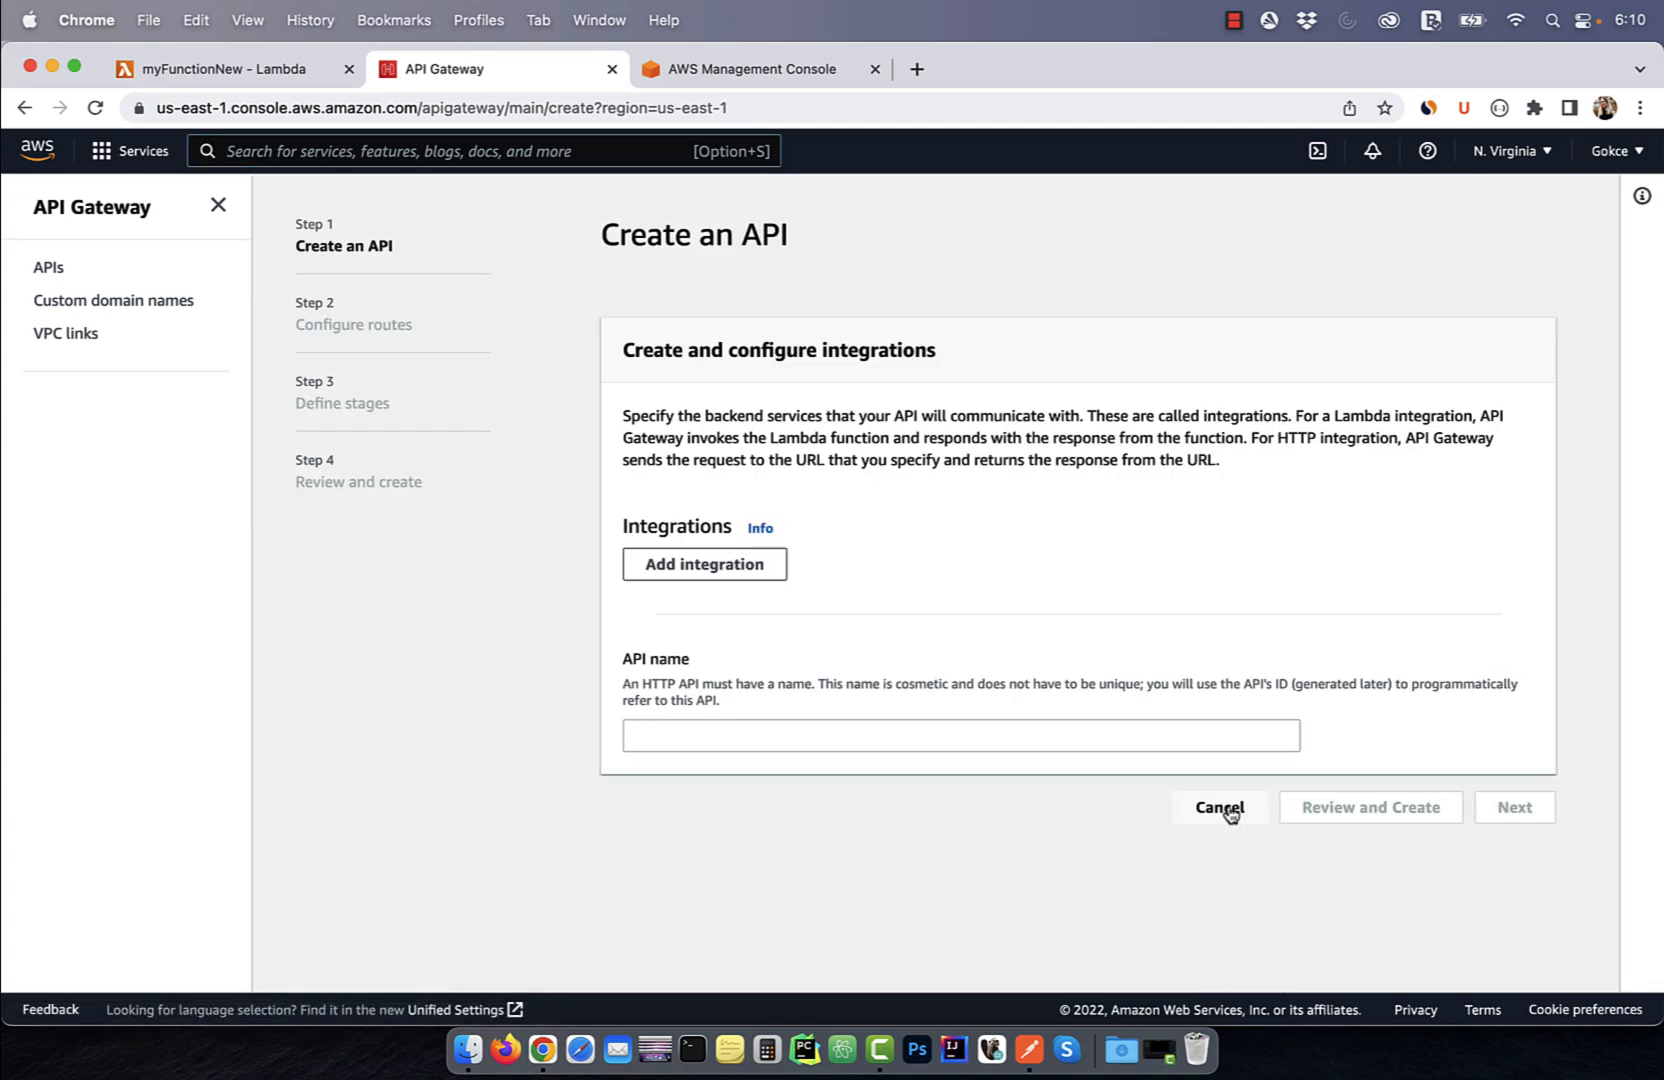
mouse_move(704, 564)
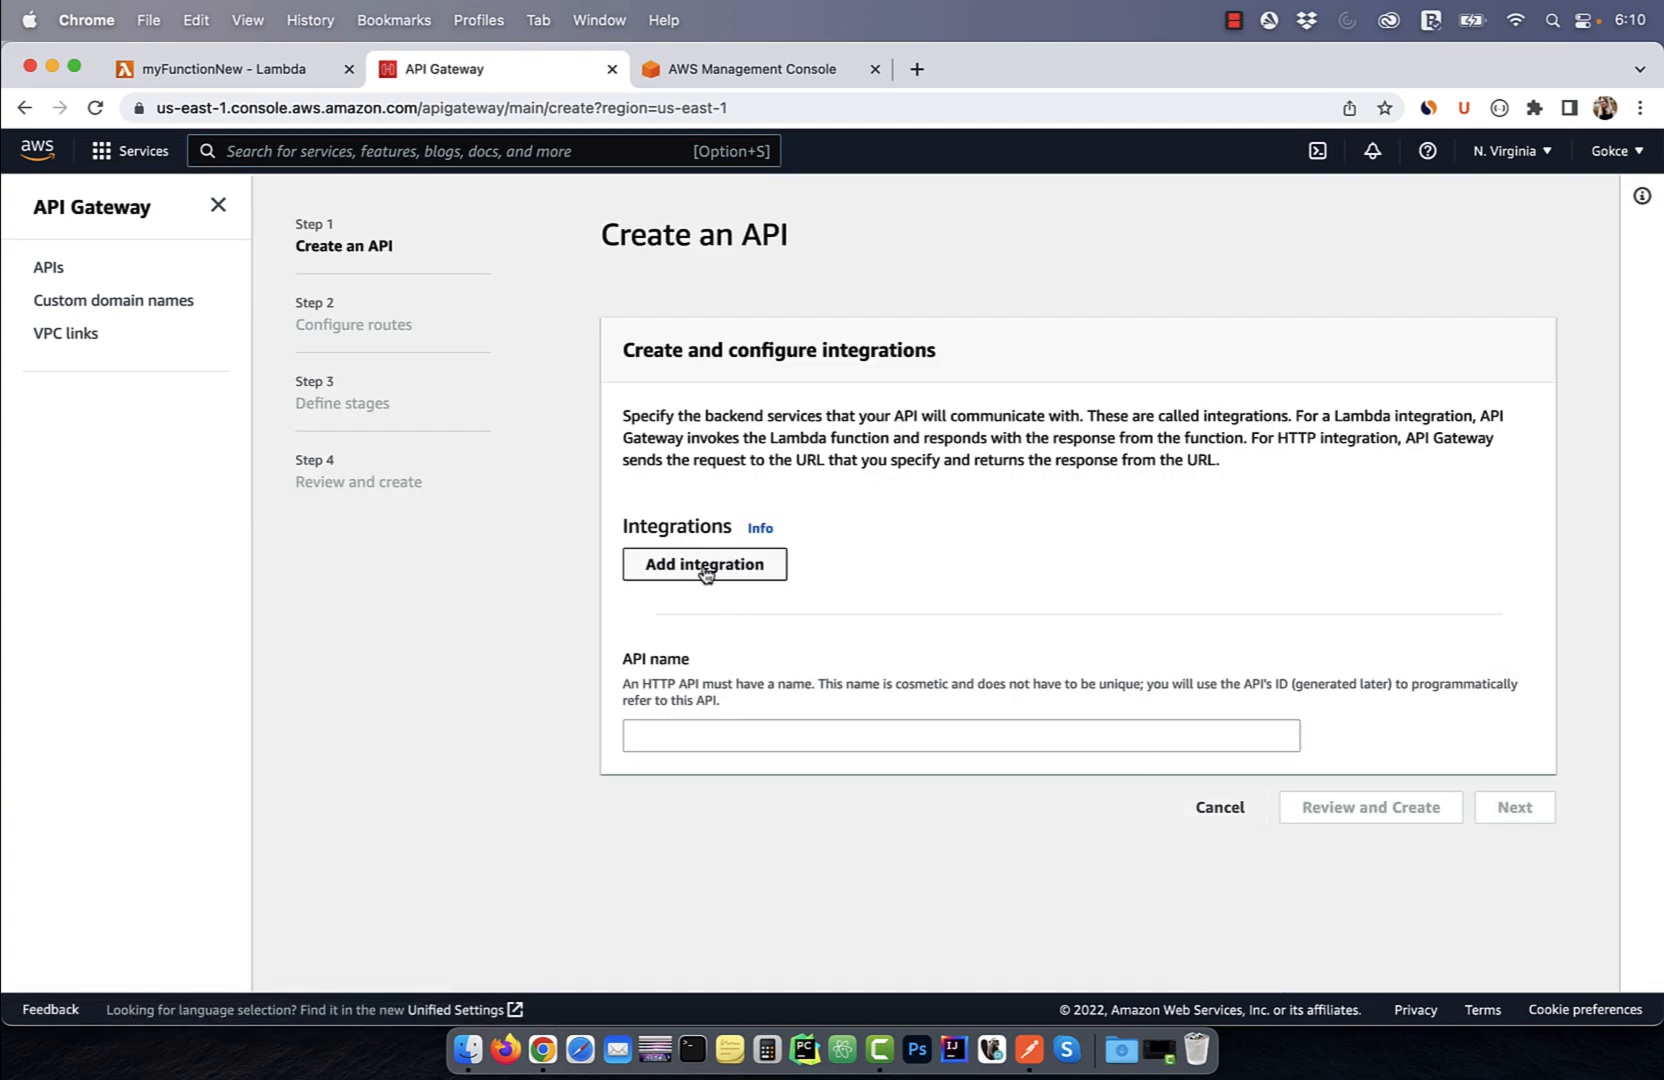
click(704, 564)
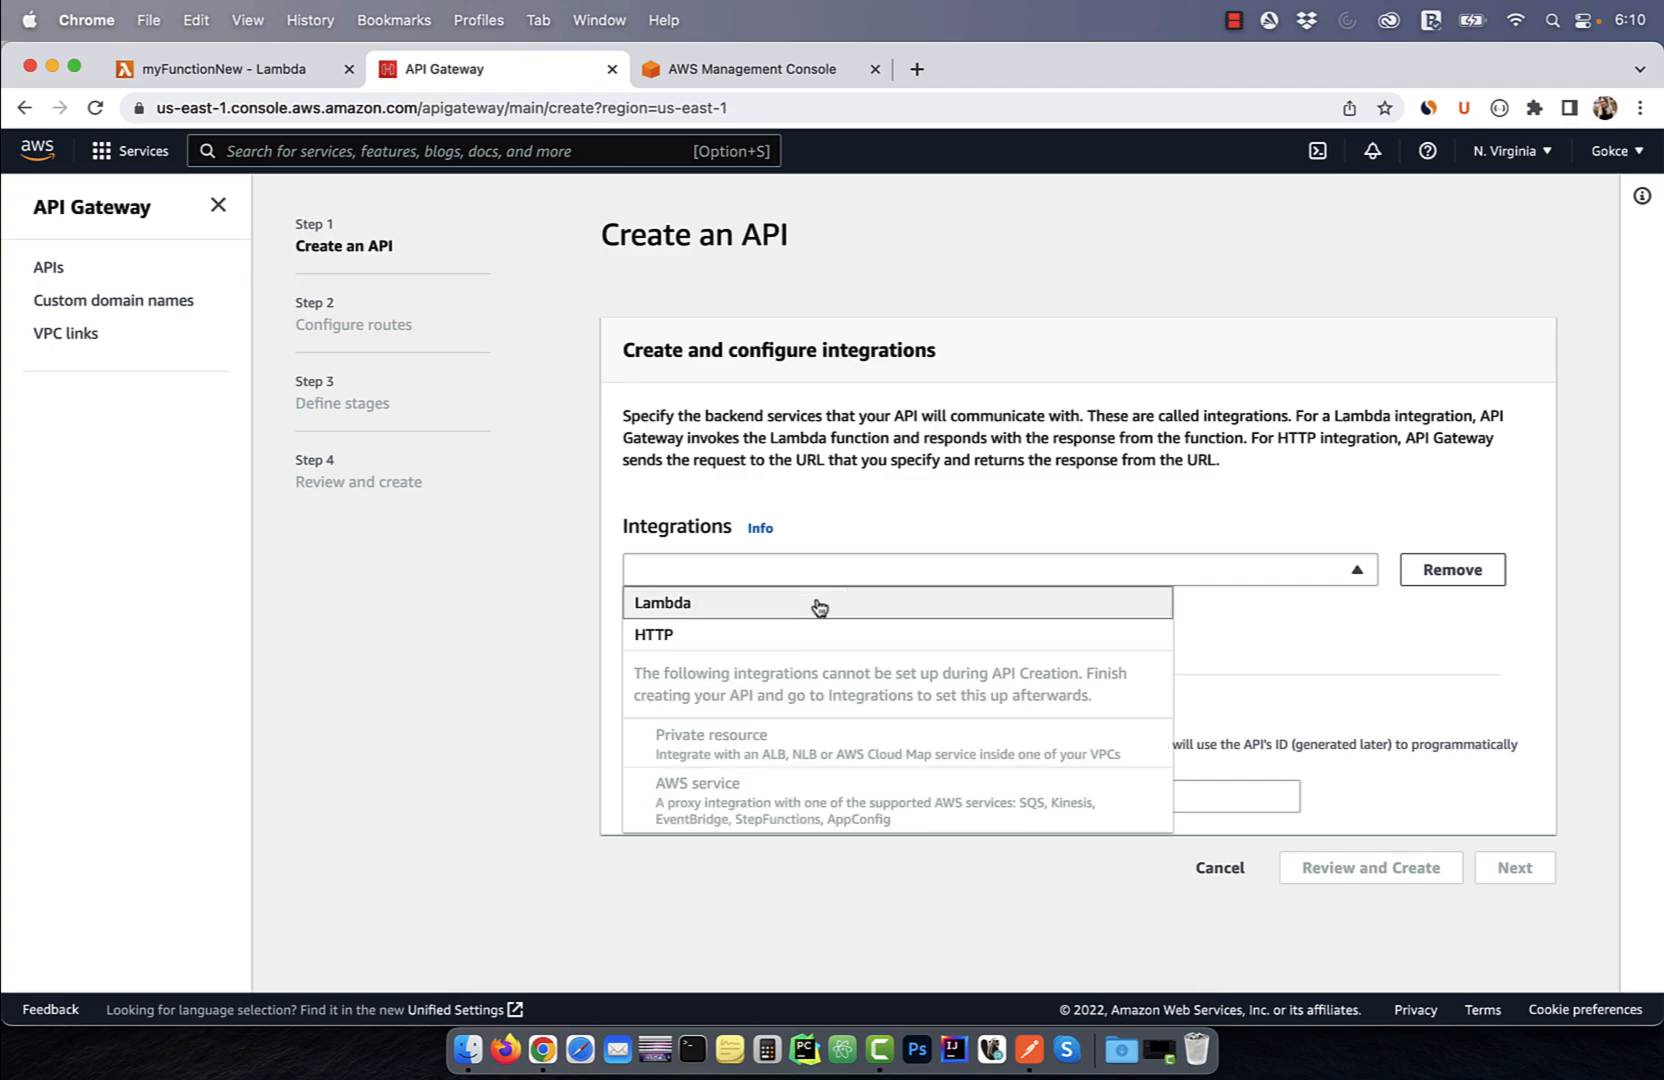
click(662, 602)
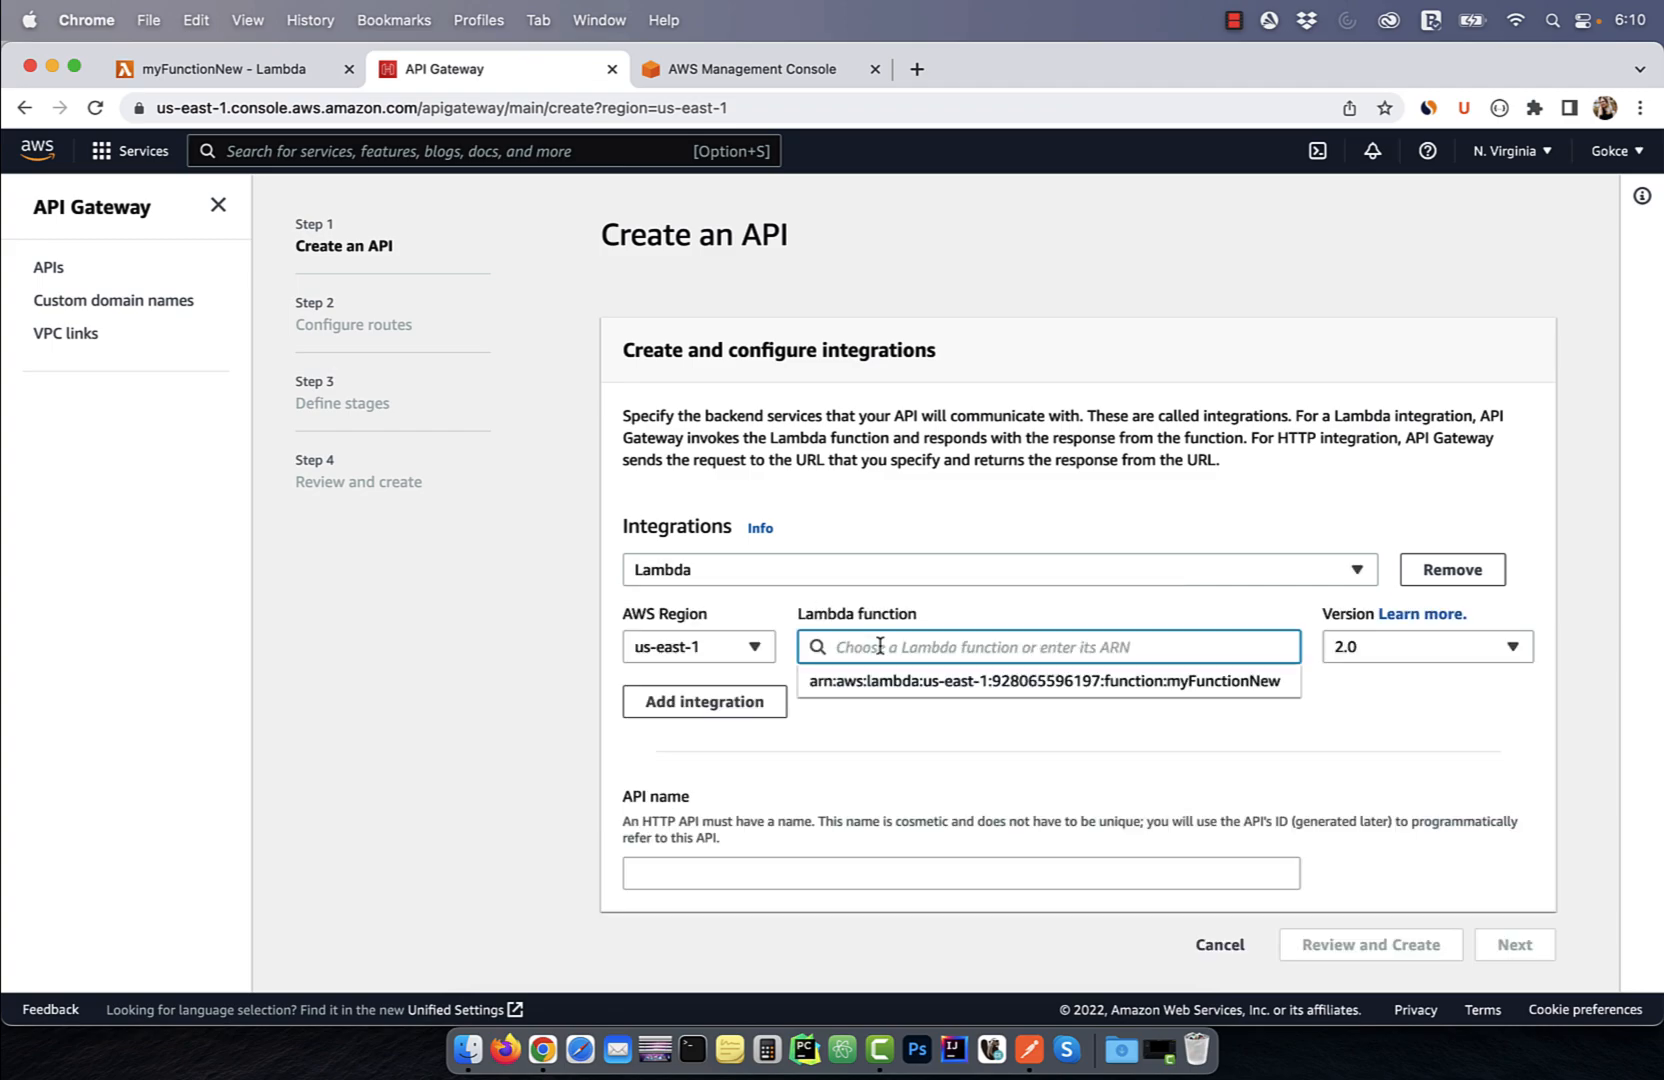
click(1046, 682)
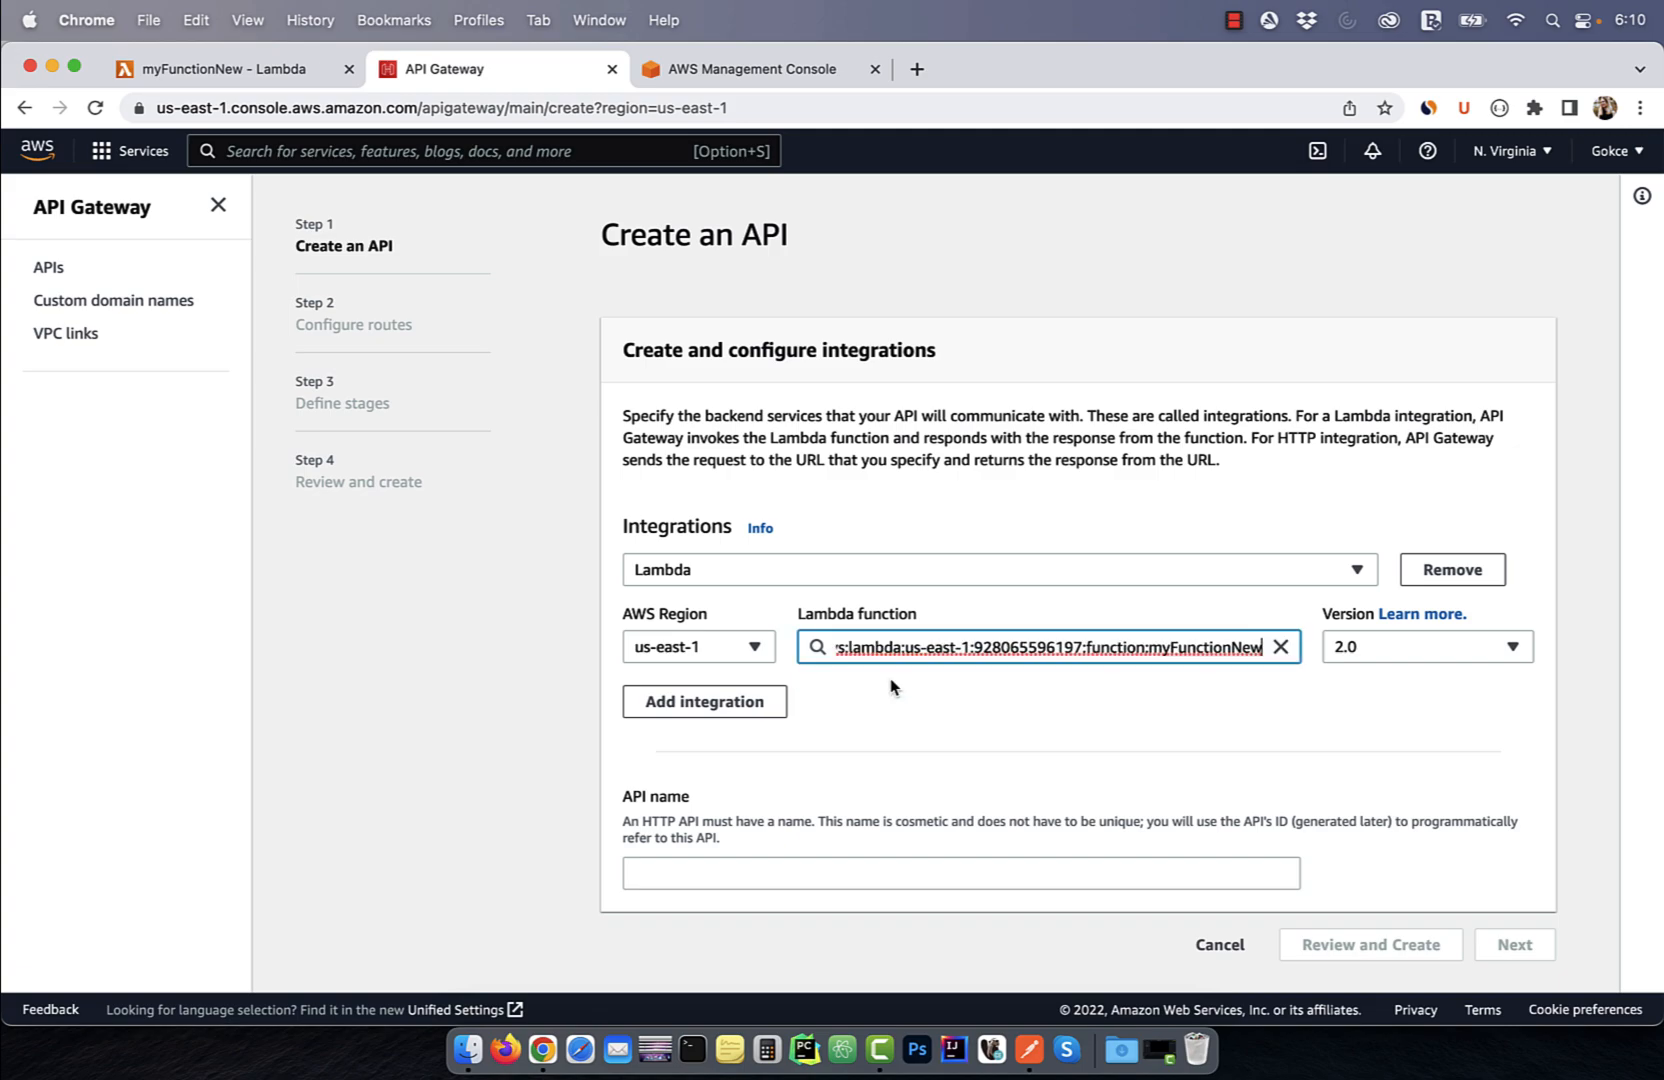
click(958, 872)
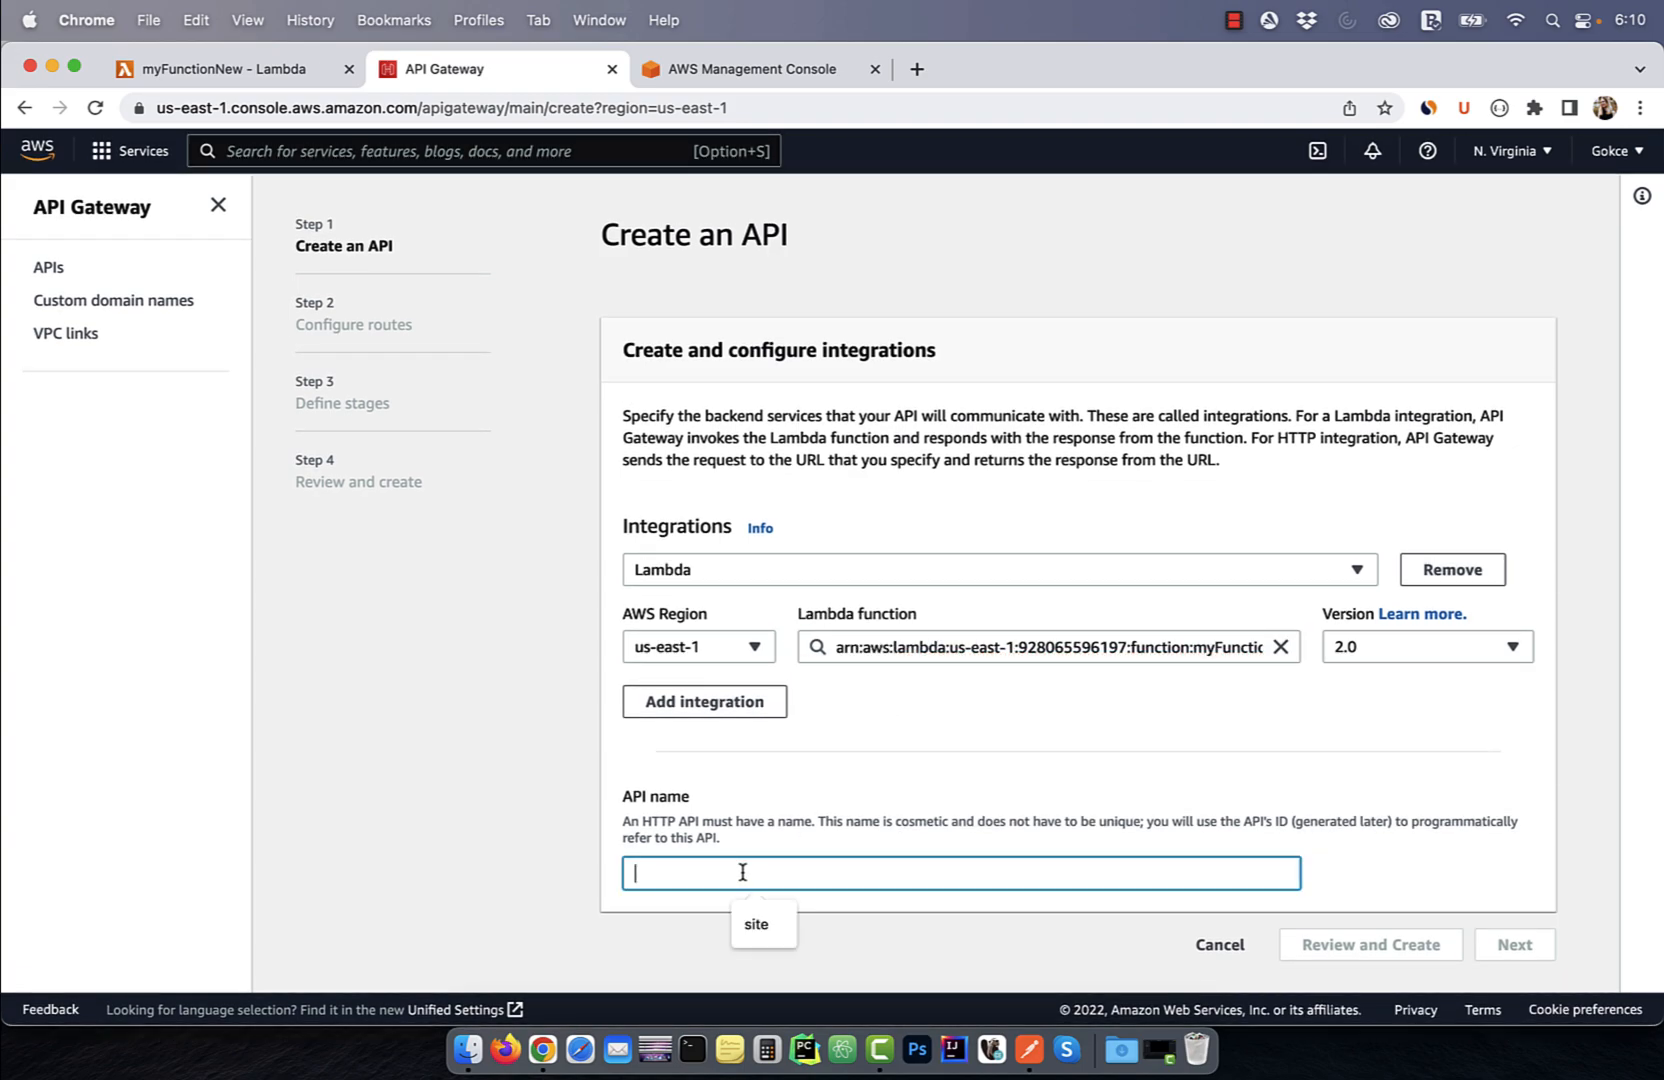
text(newA)
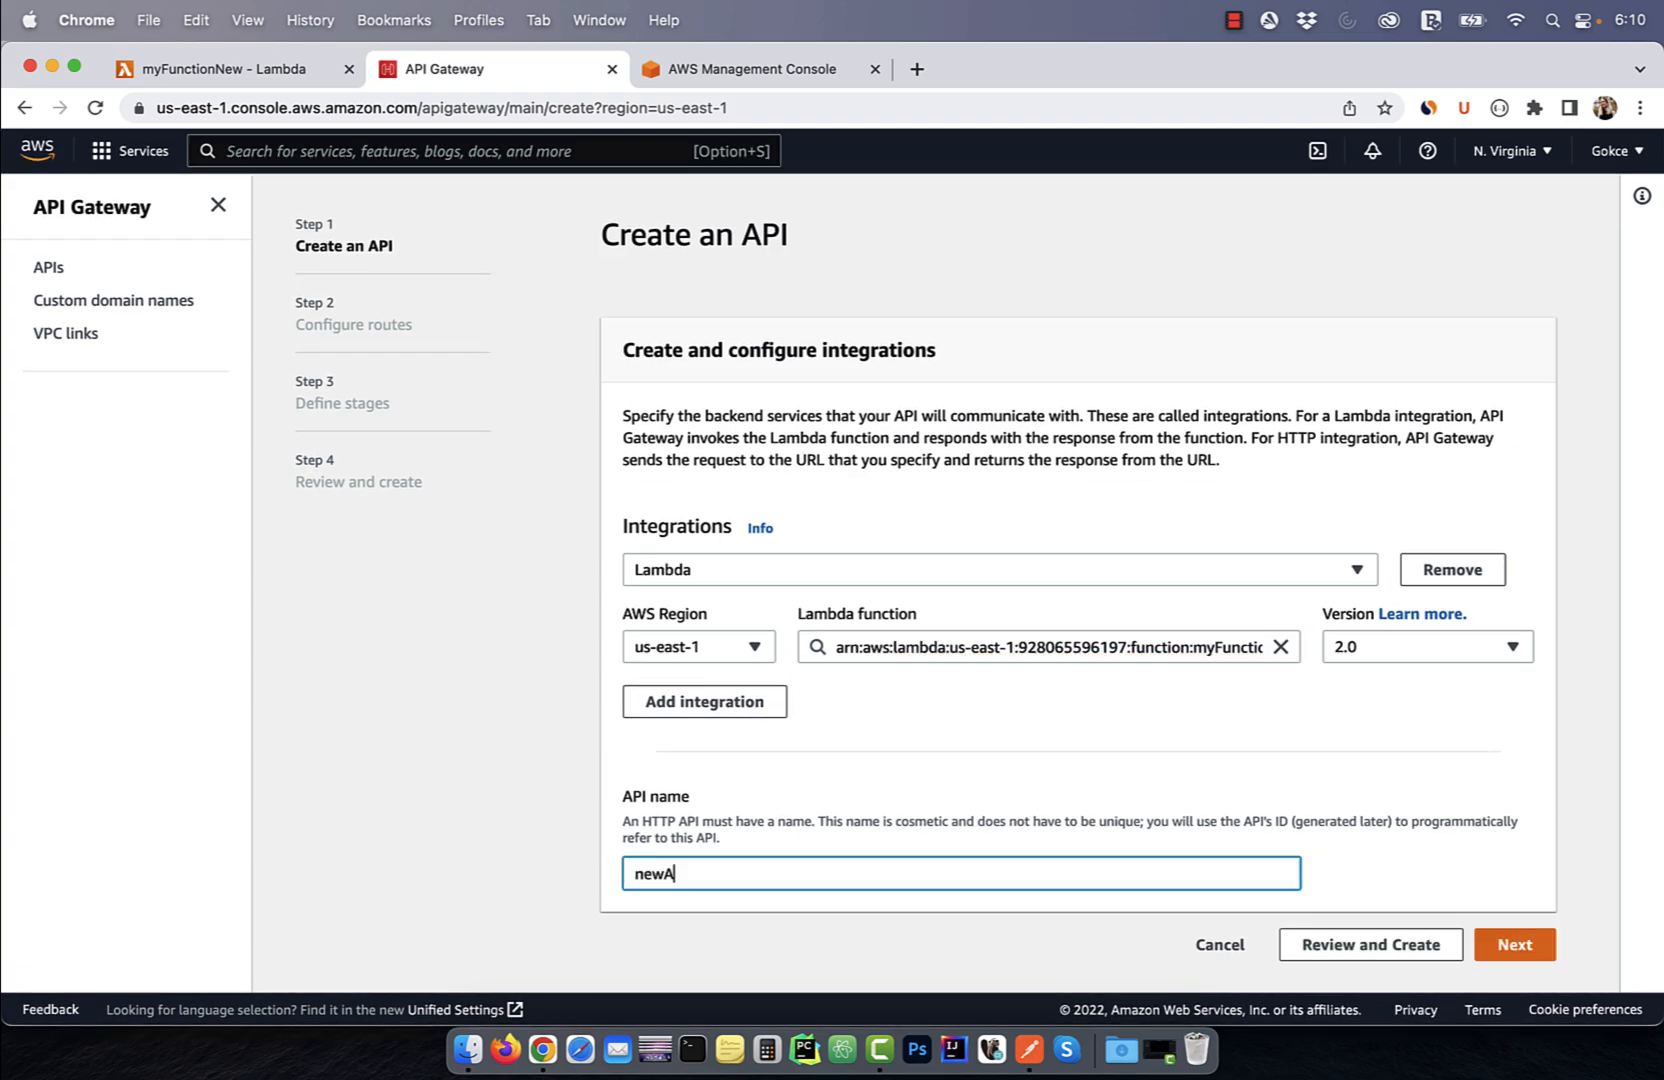
click(1514, 944)
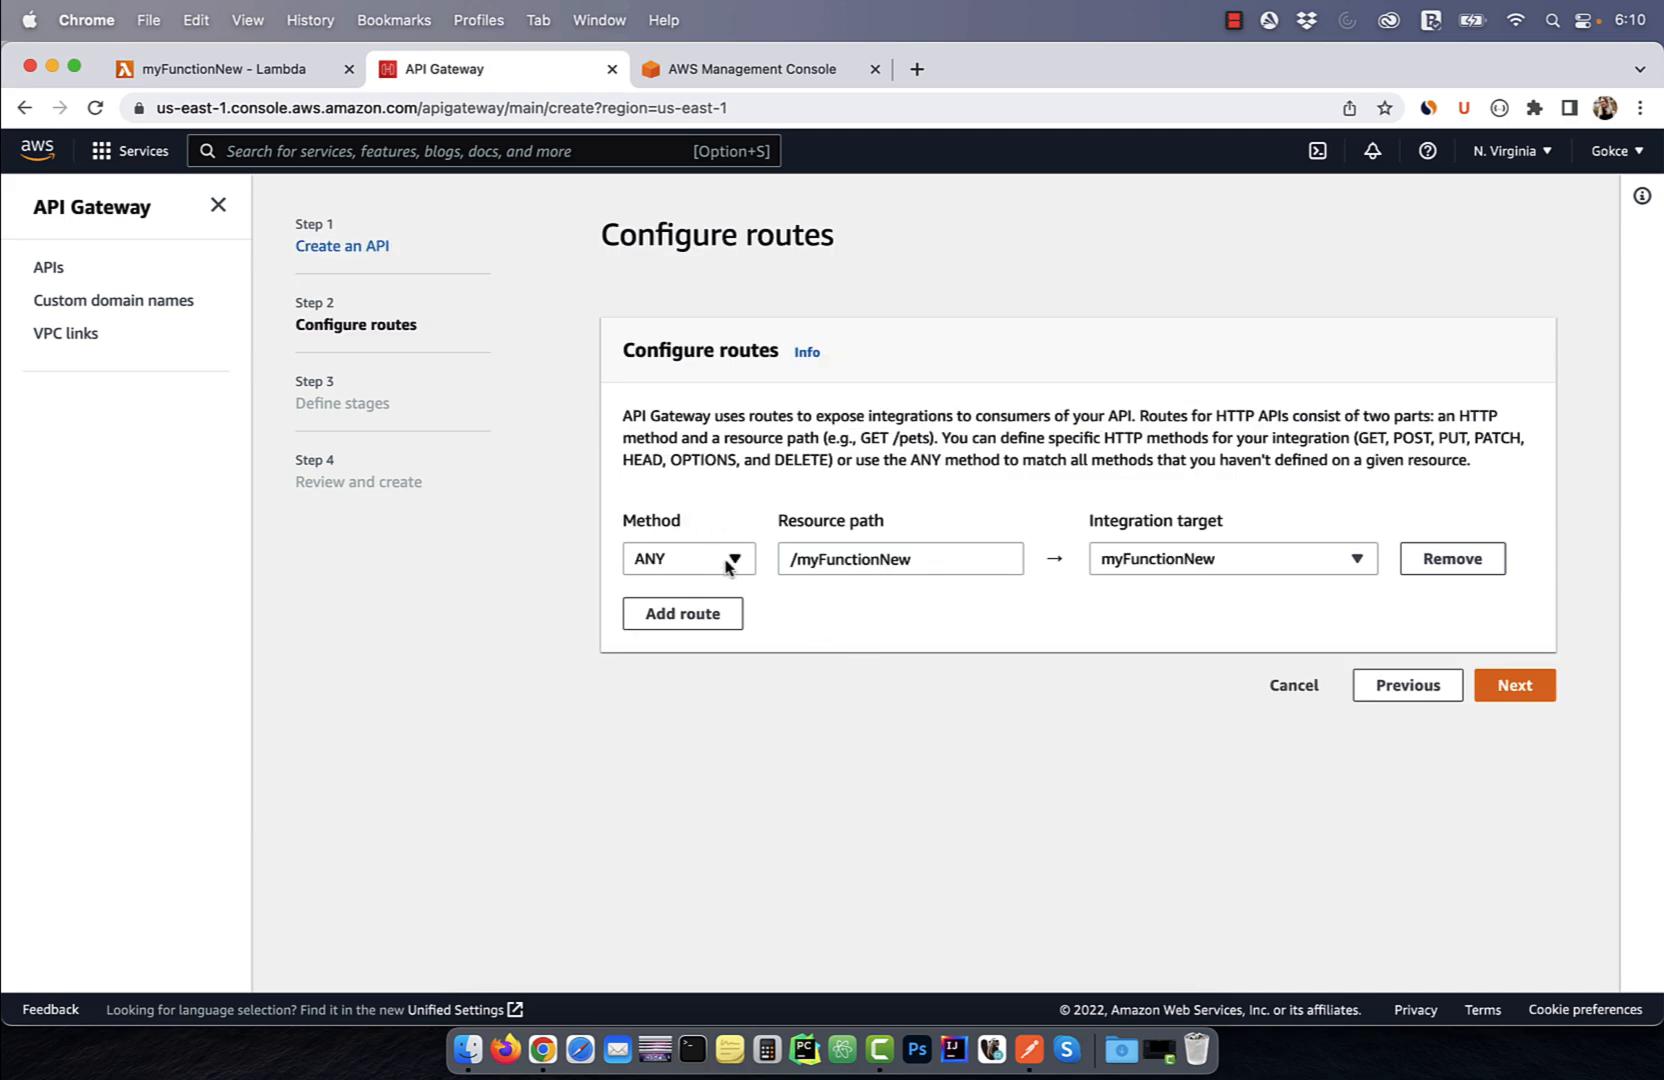
- Restrict the /myFunctionNew route to GET and keep the auto-deploying $default stage
click(688, 558)
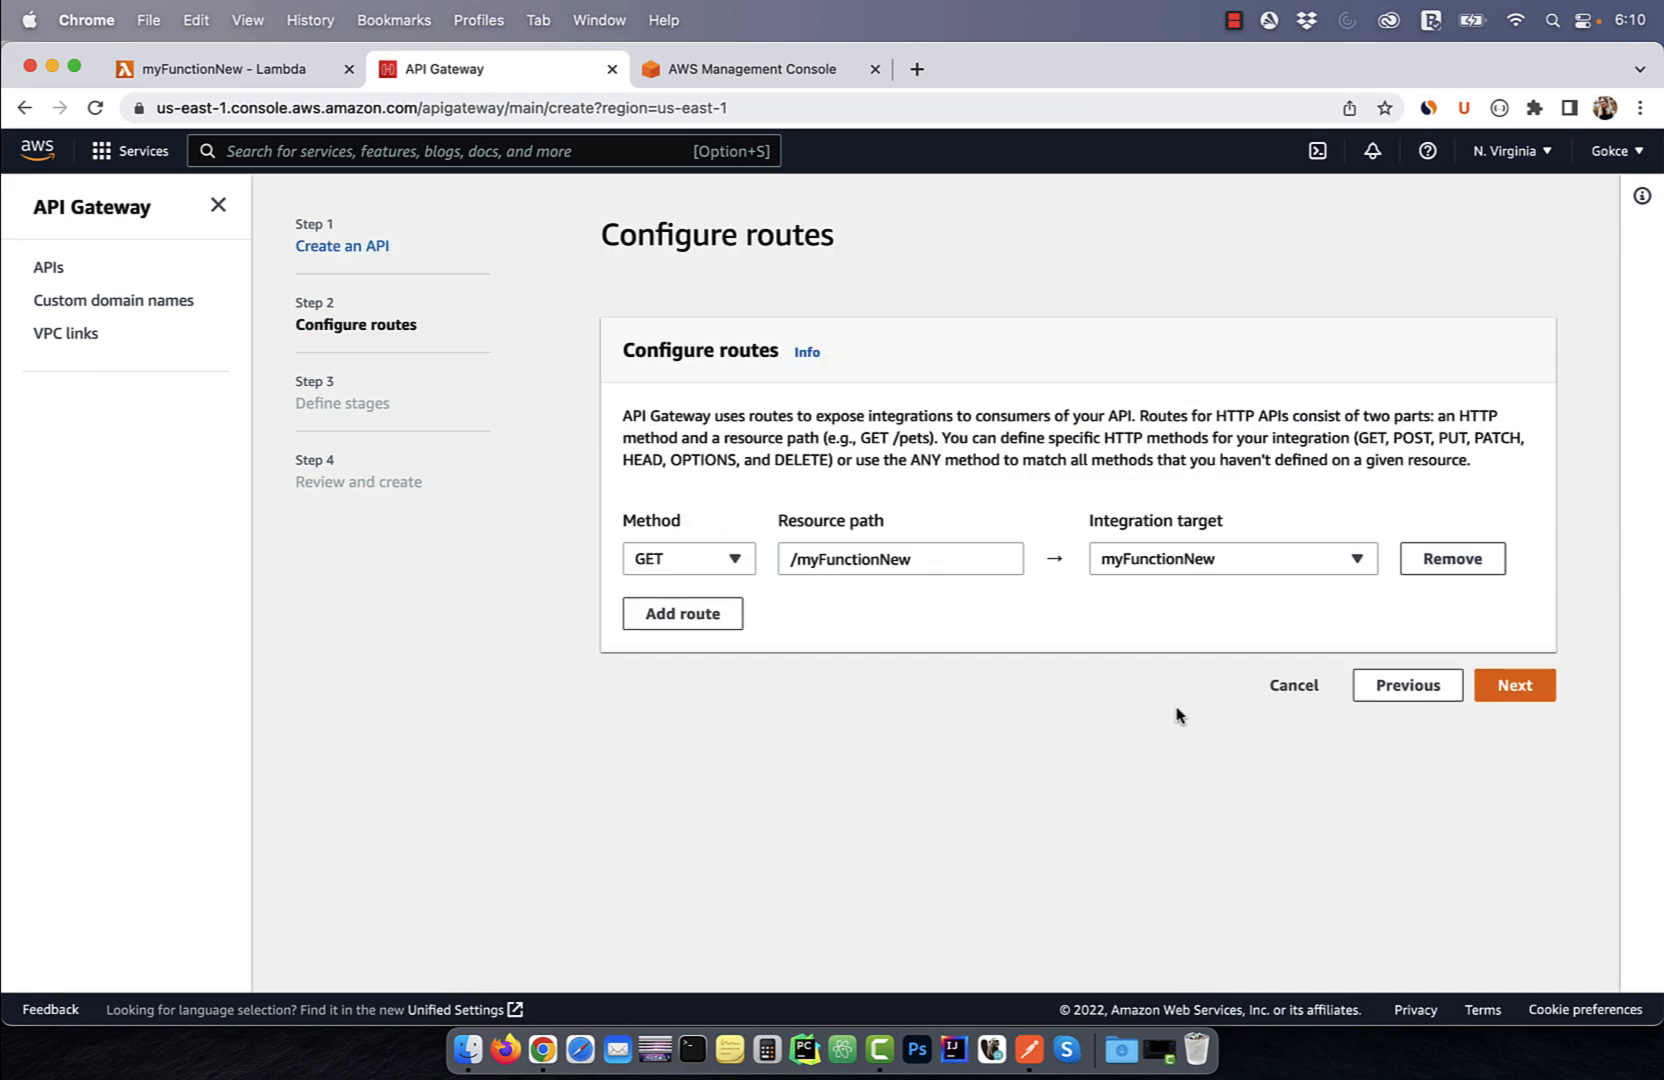
click(1514, 684)
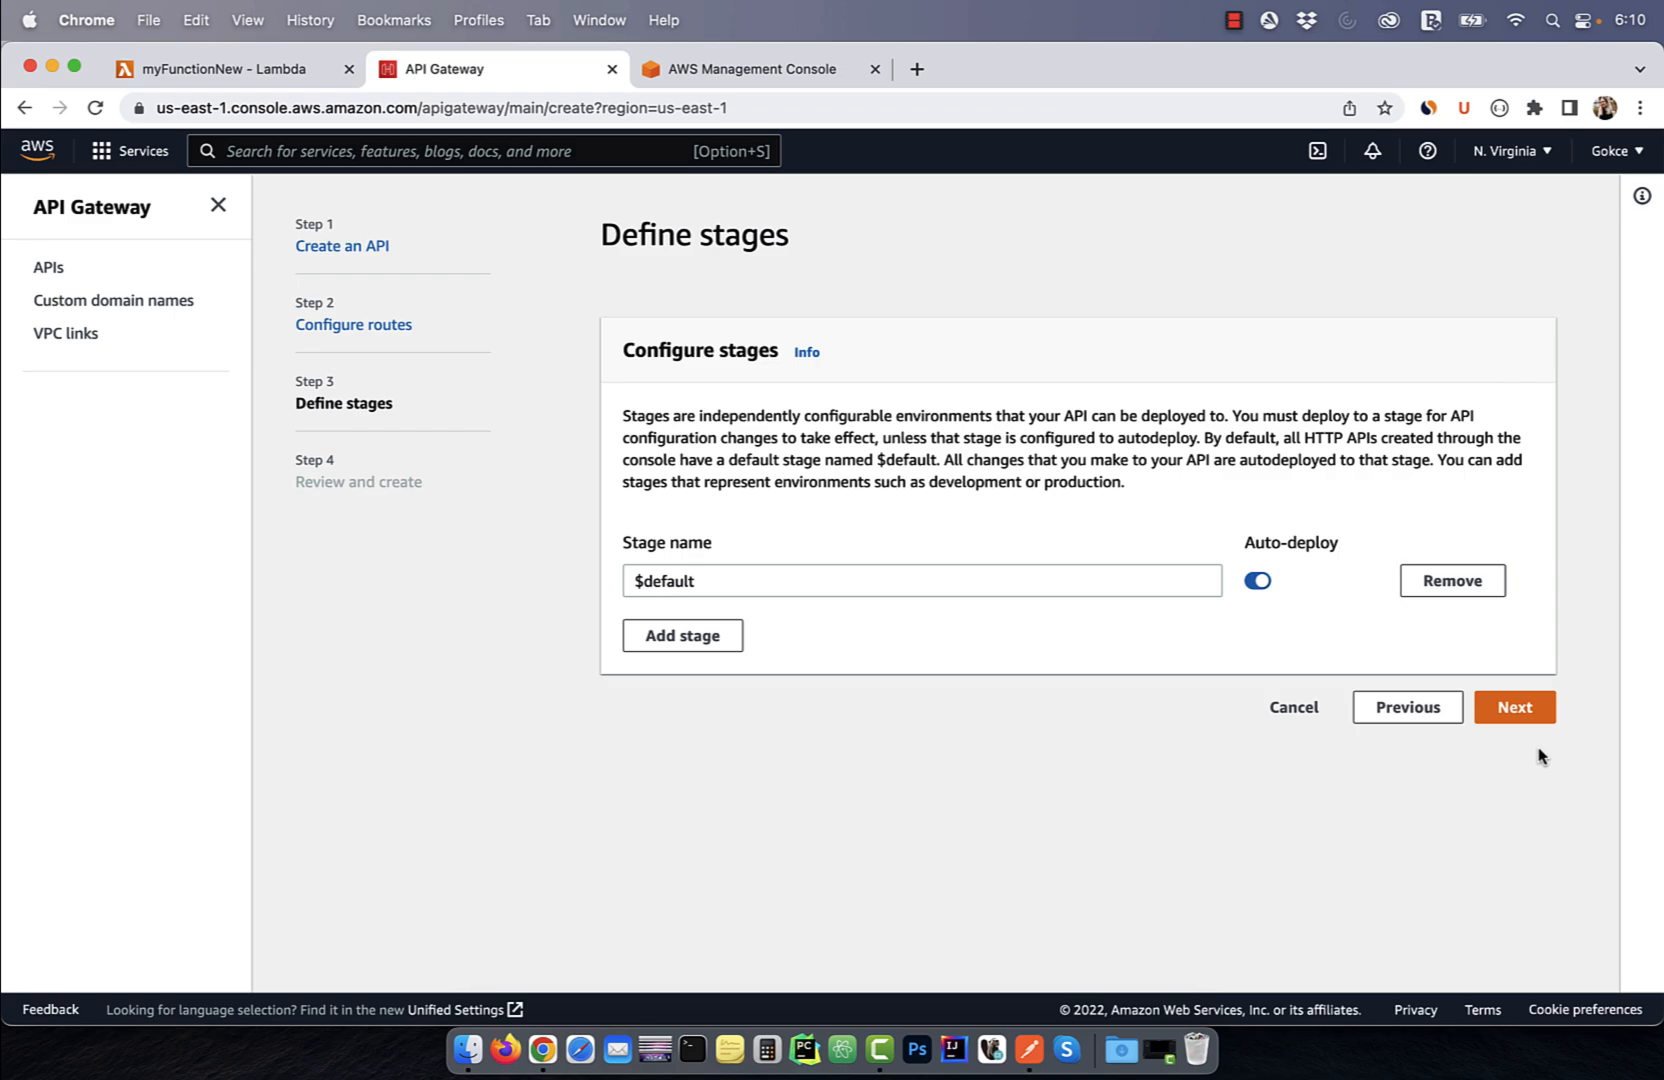
click(1514, 708)
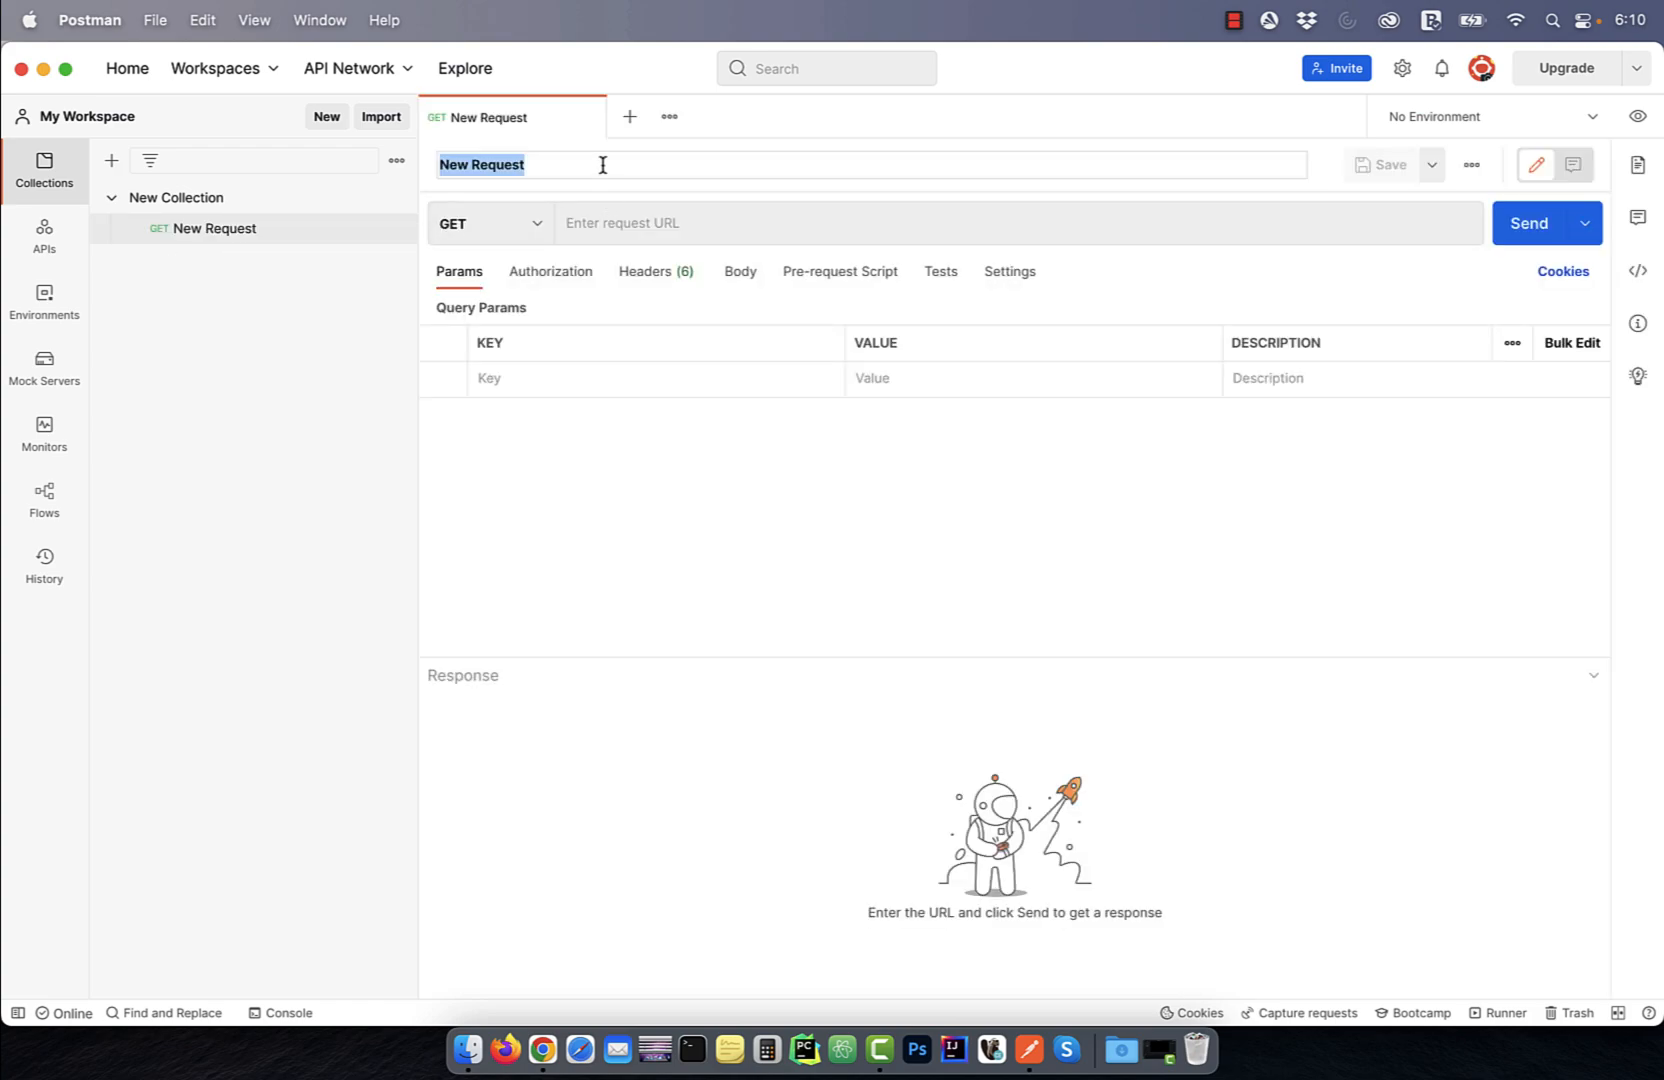
- Send an unauthenticated GET to the invoke URL ending in /myFunctionNew
text(https://ediljtbsq2.execute-api.us-east-1.amazonaws.com/m)
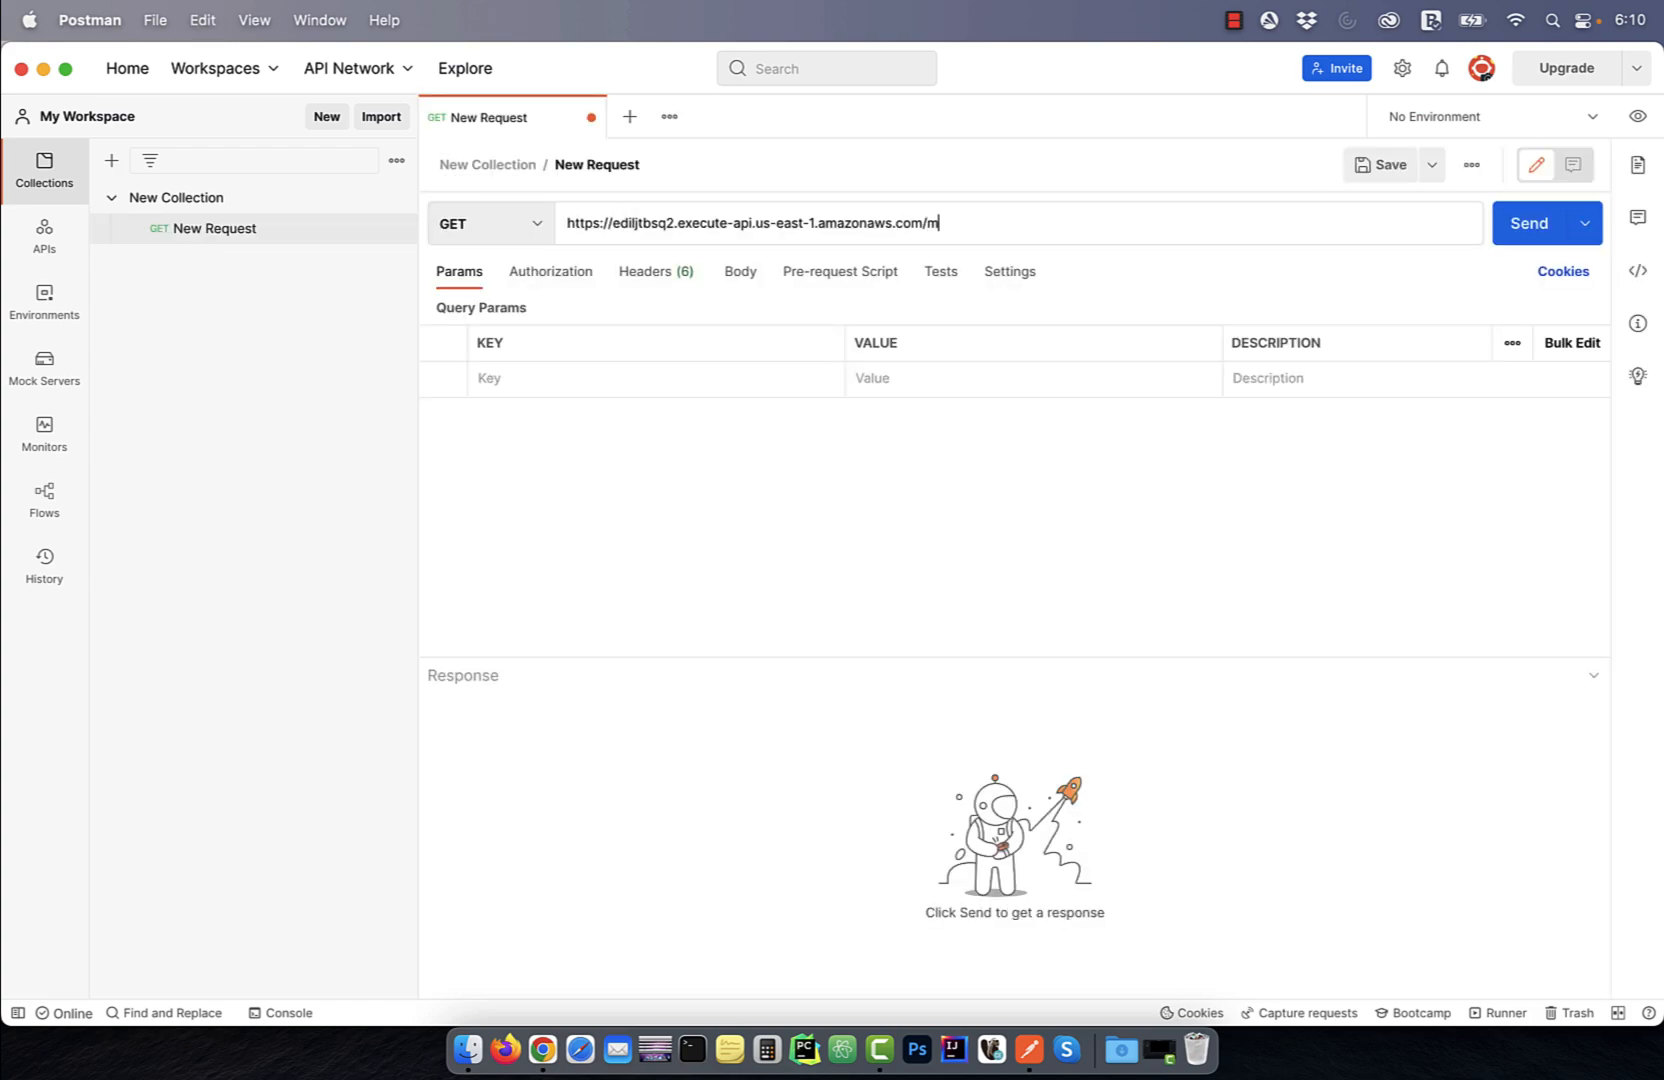
text(yFunctionN)
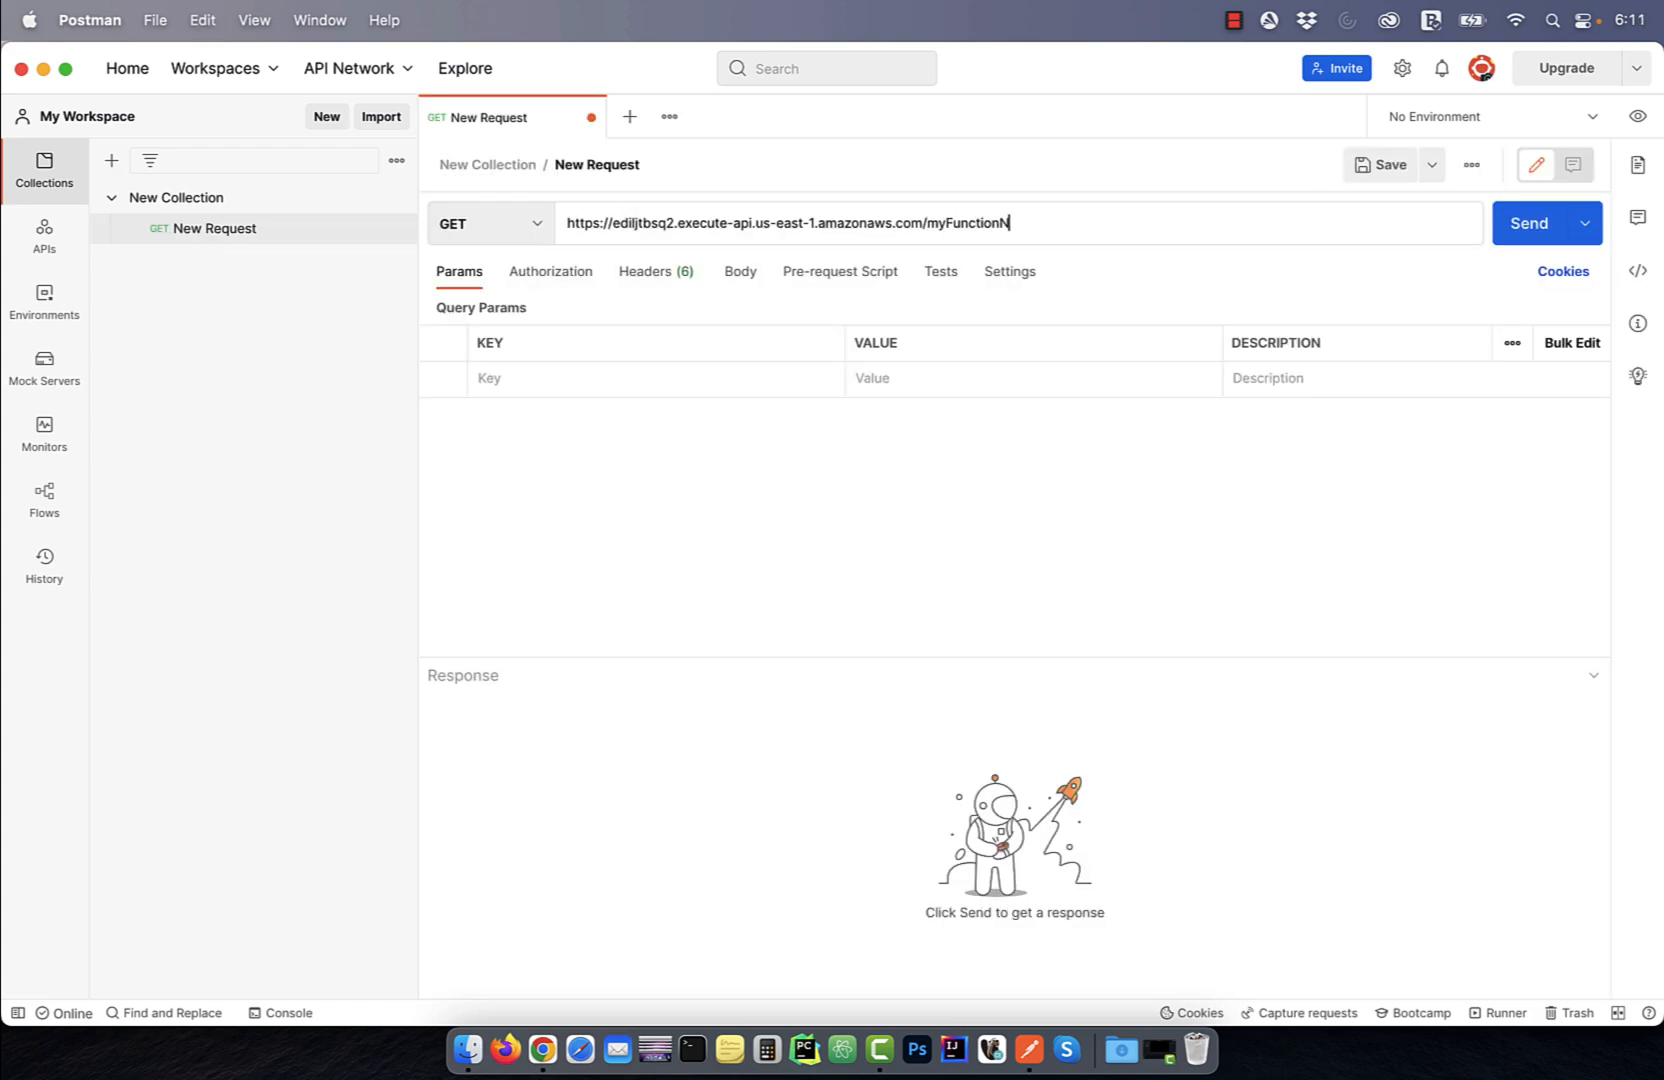
click(1530, 222)
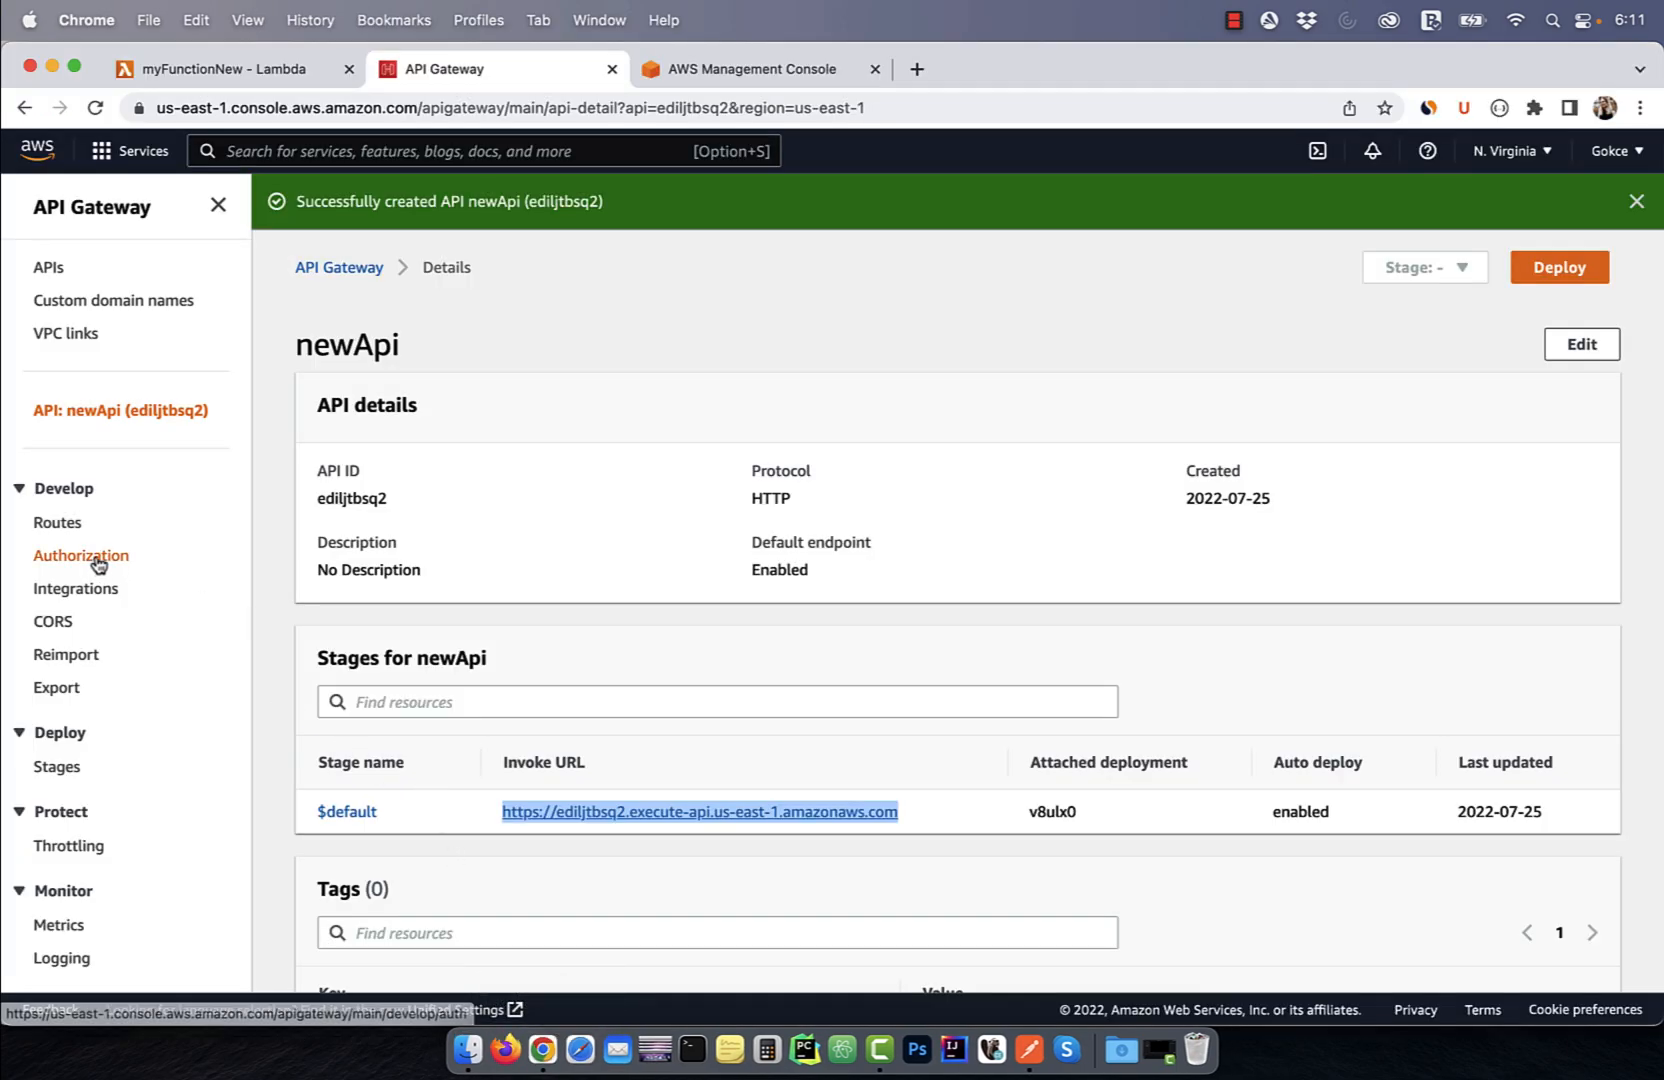
- Attach the built-in IAM authorizer to the GET /myFunctionNew route of newA
click(80, 554)
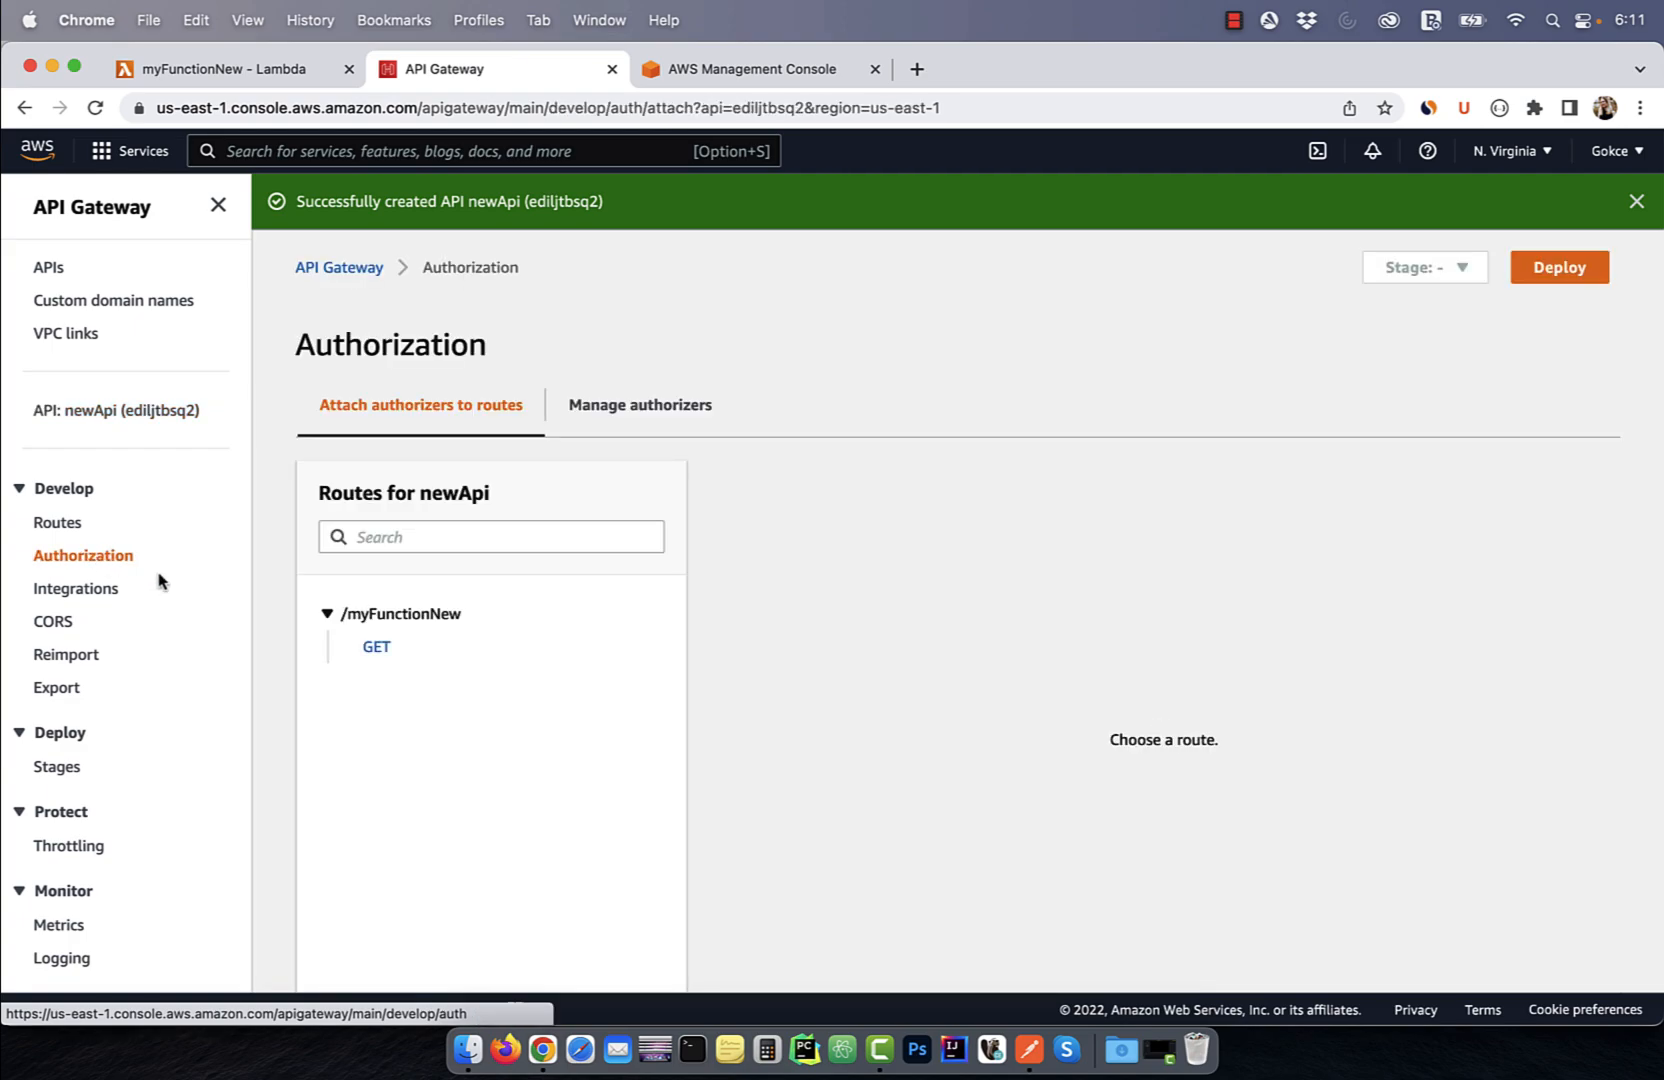
click(376, 646)
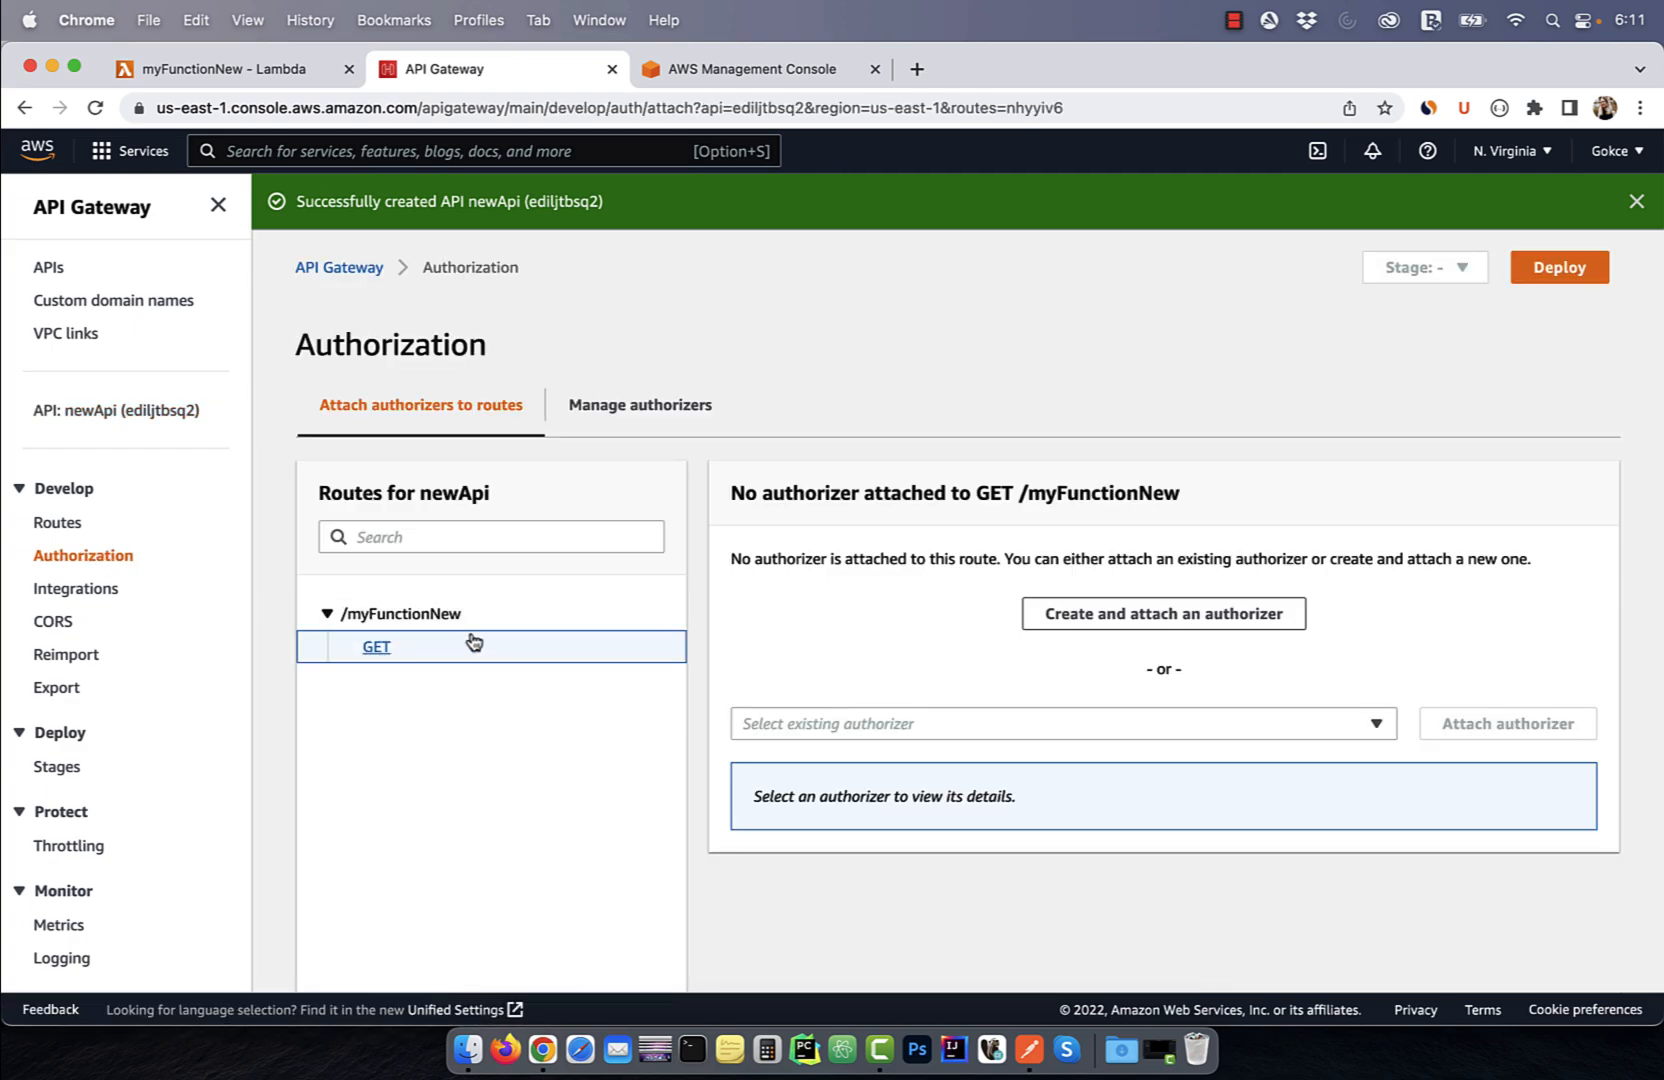
click(1062, 724)
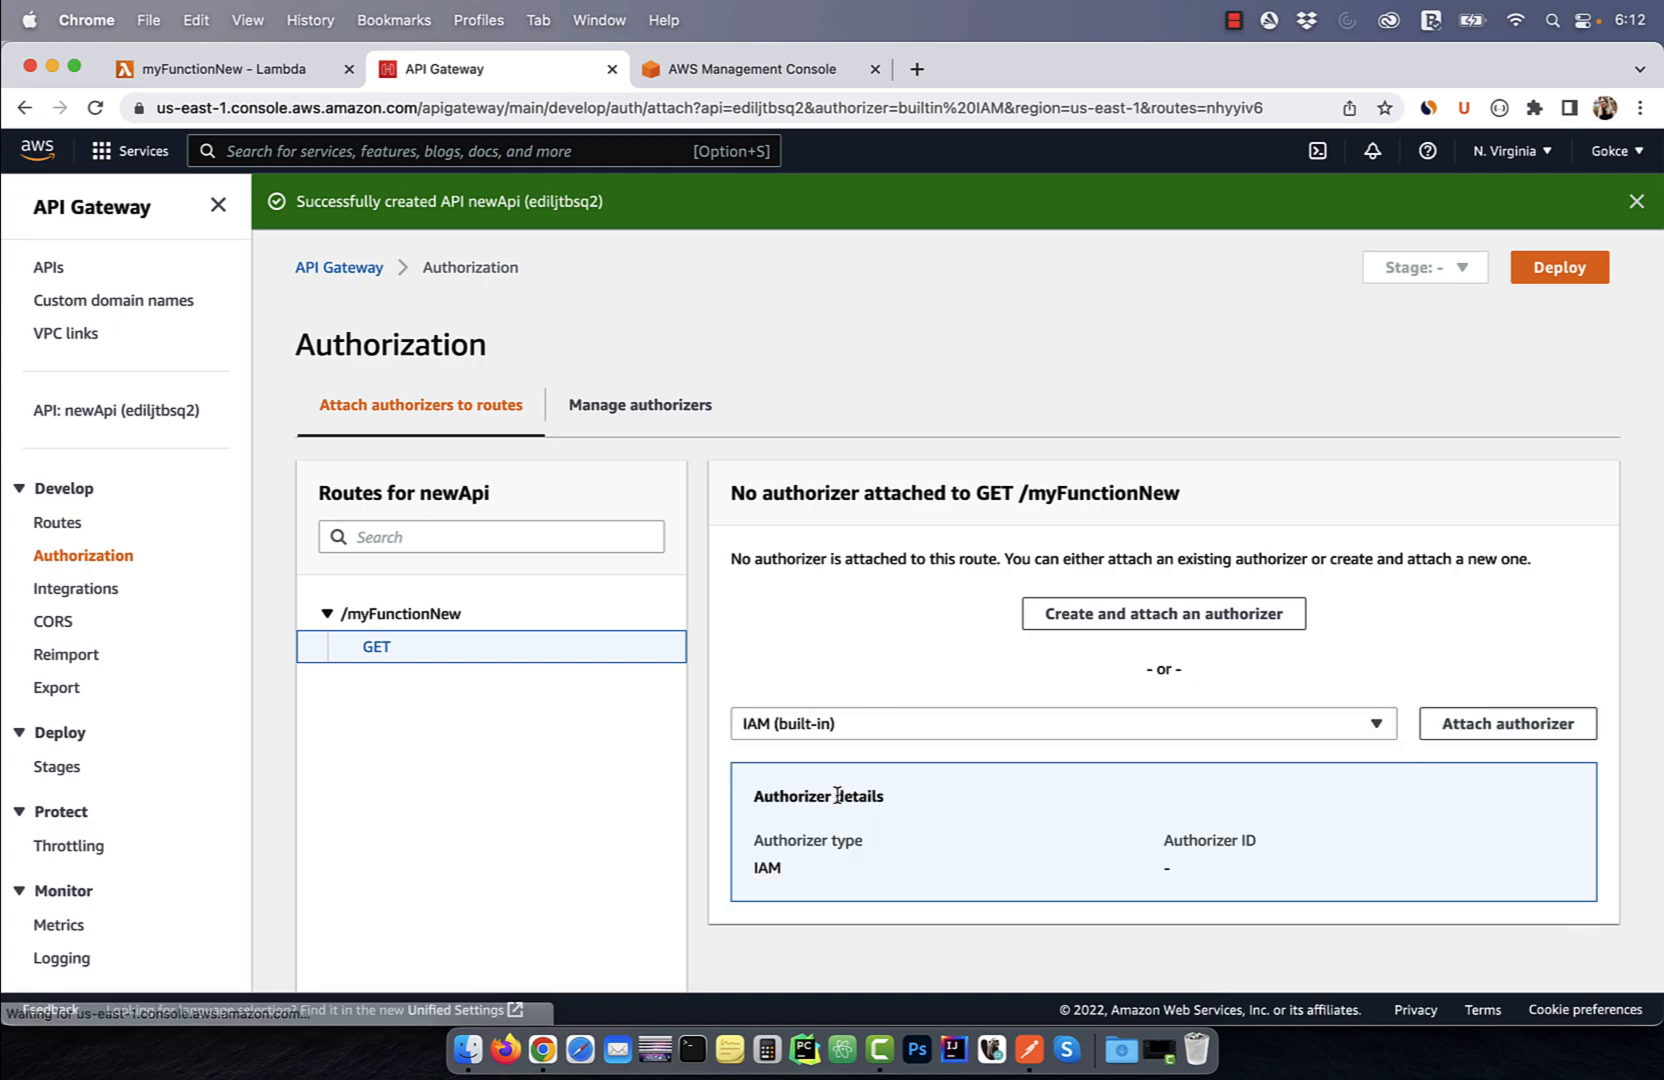
click(1504, 724)
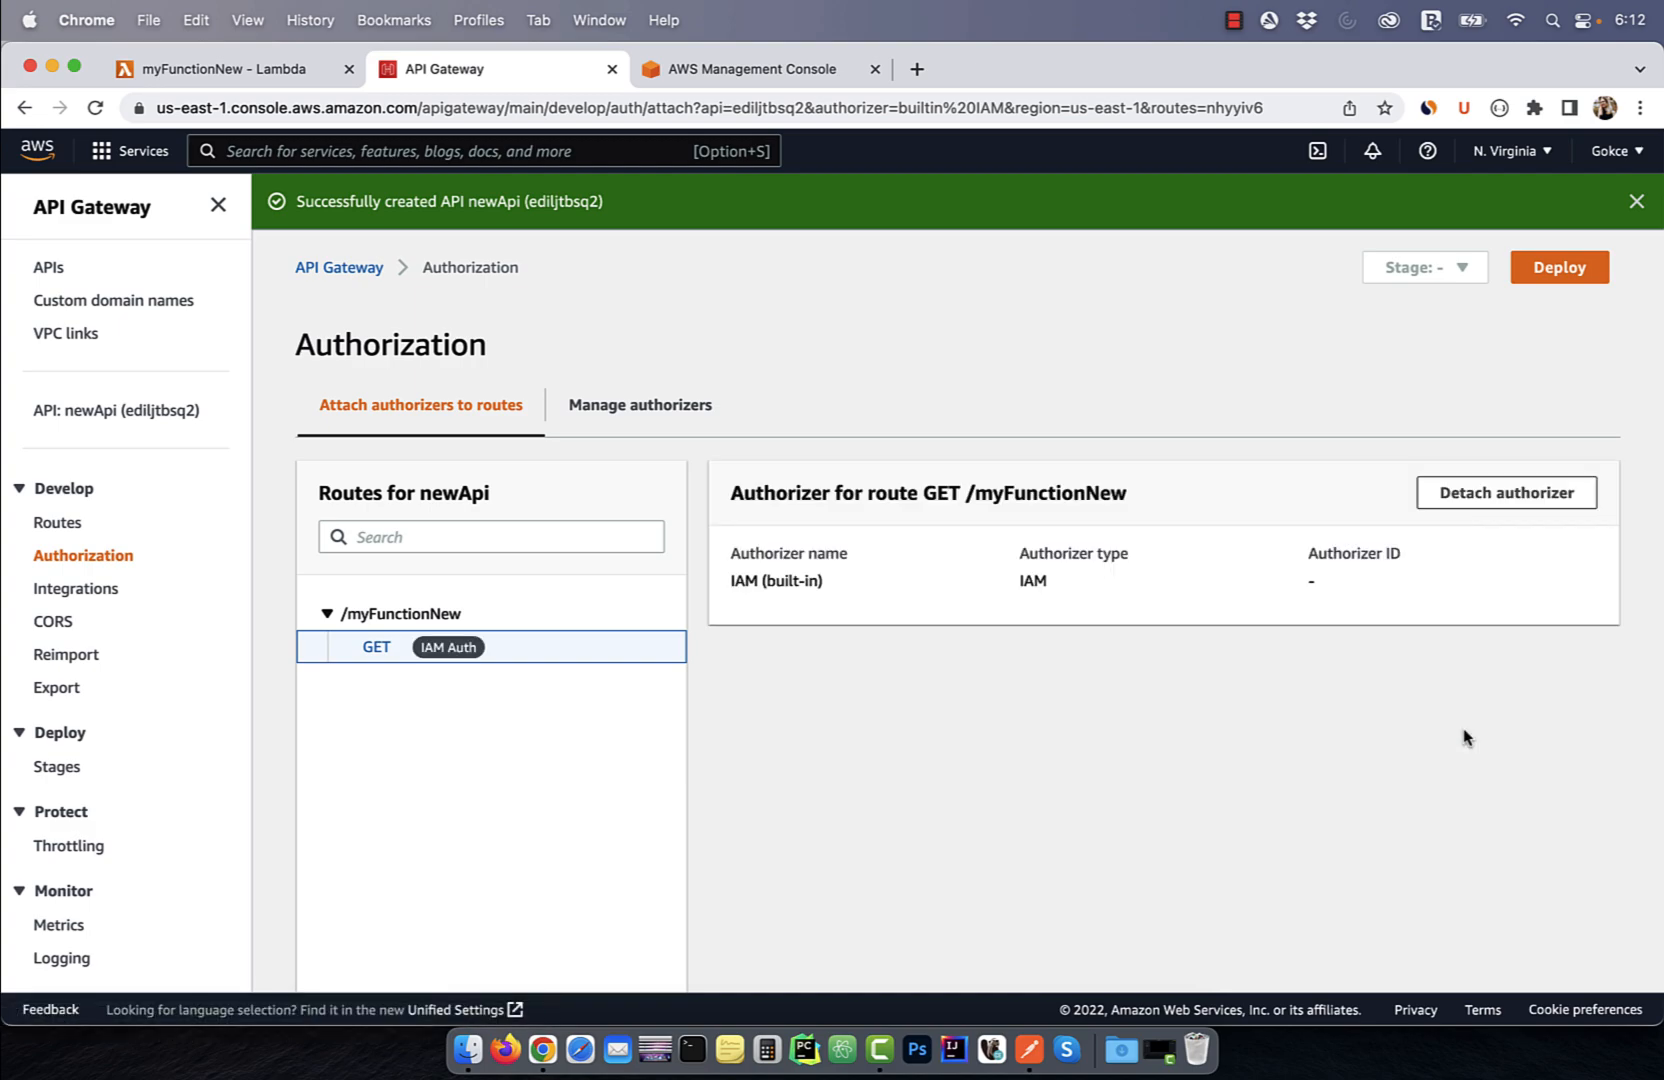
mouse_move(1050, 924)
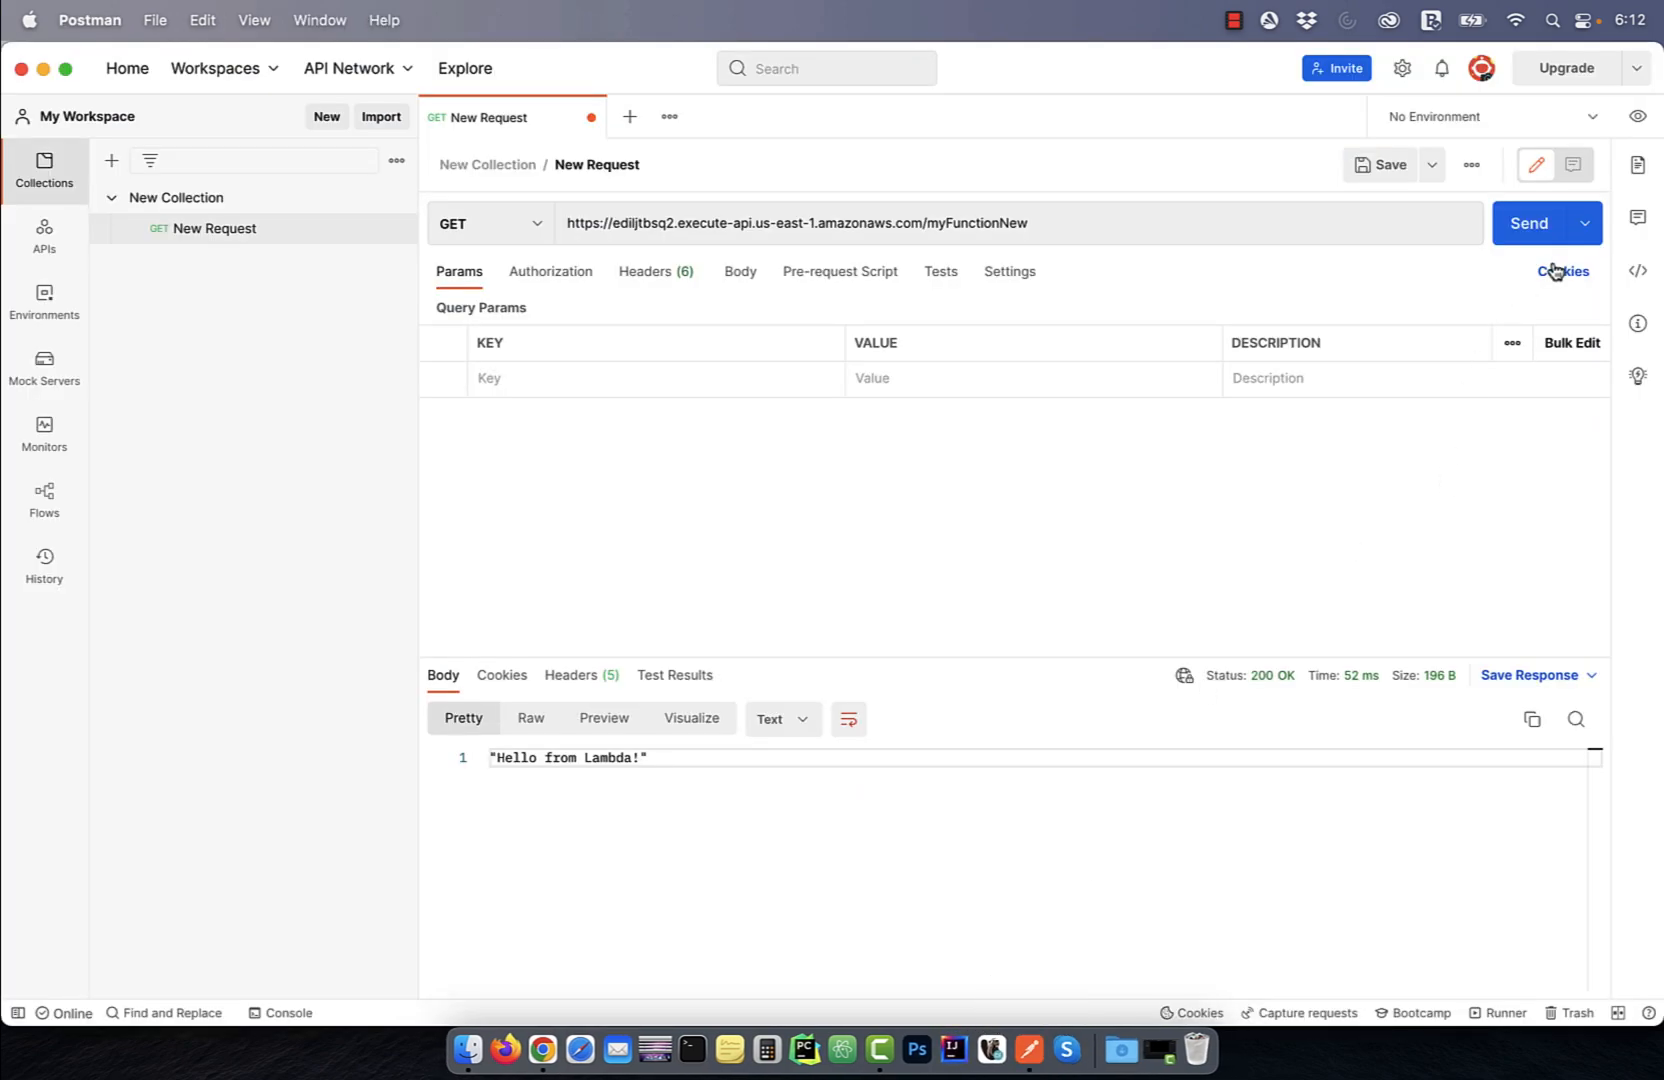
- Resend the same GET request now that the route requires IAM authorization
click(1530, 222)
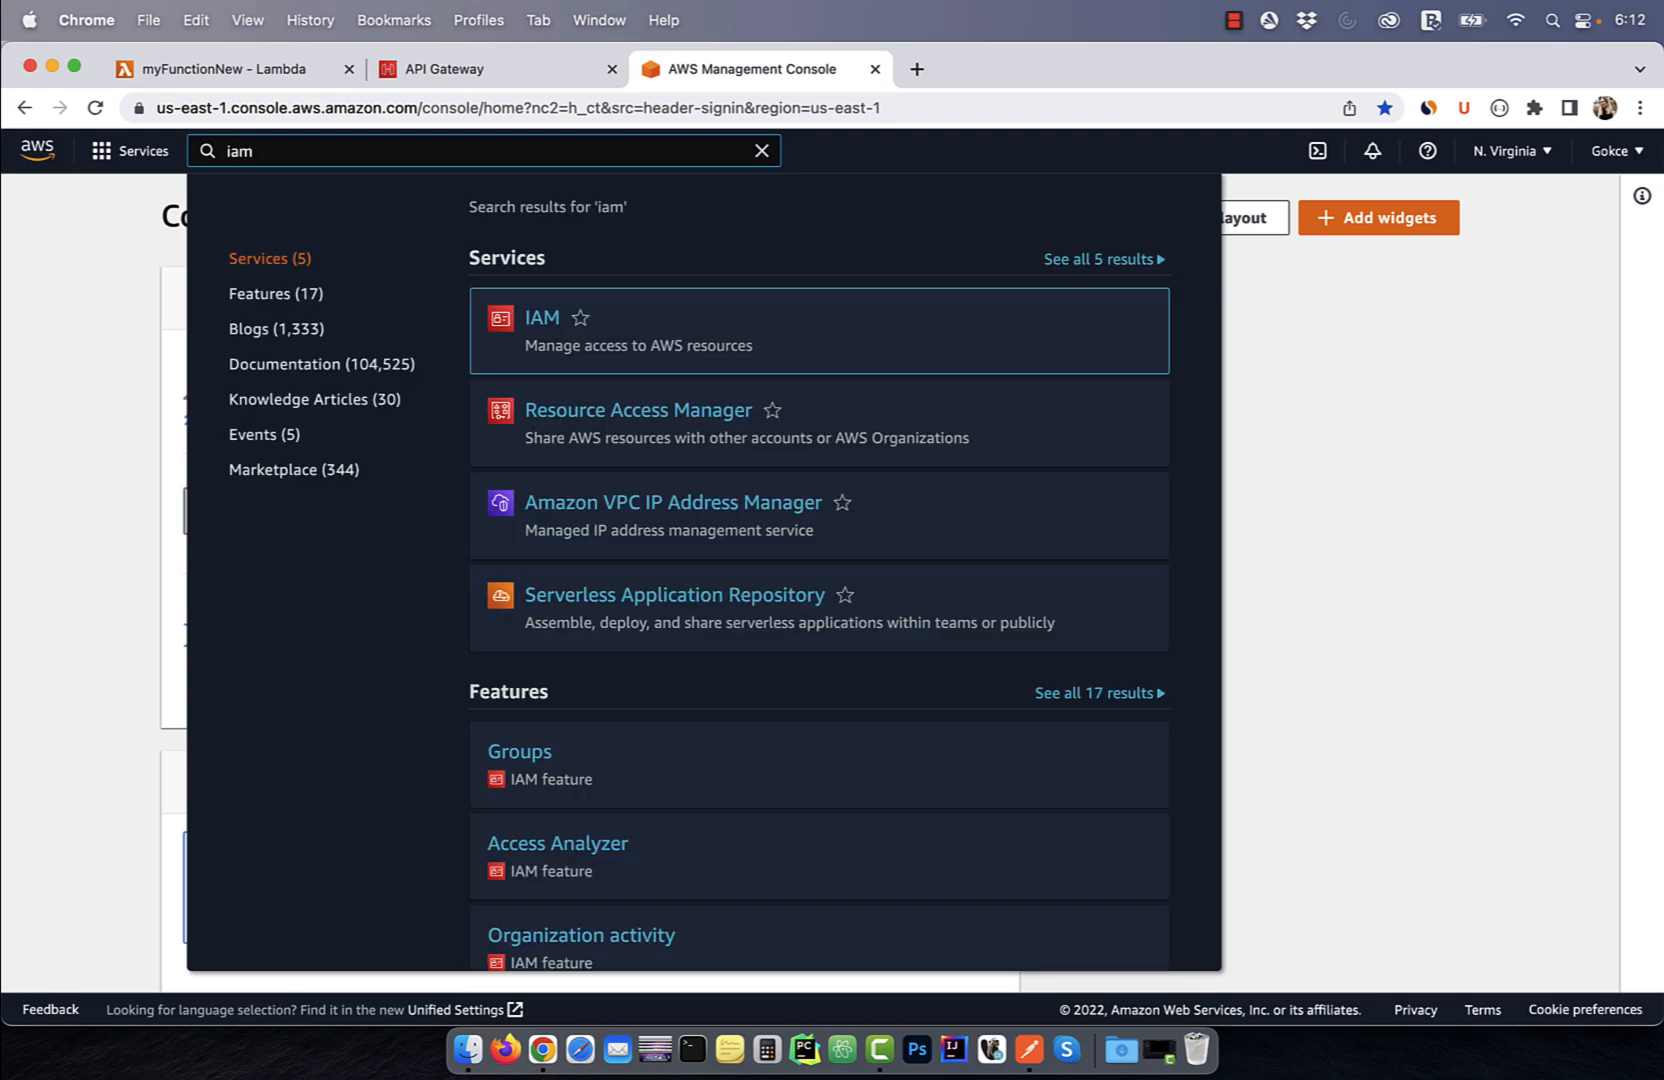
- Go to IAM Users and start the Add user wizard
click(542, 318)
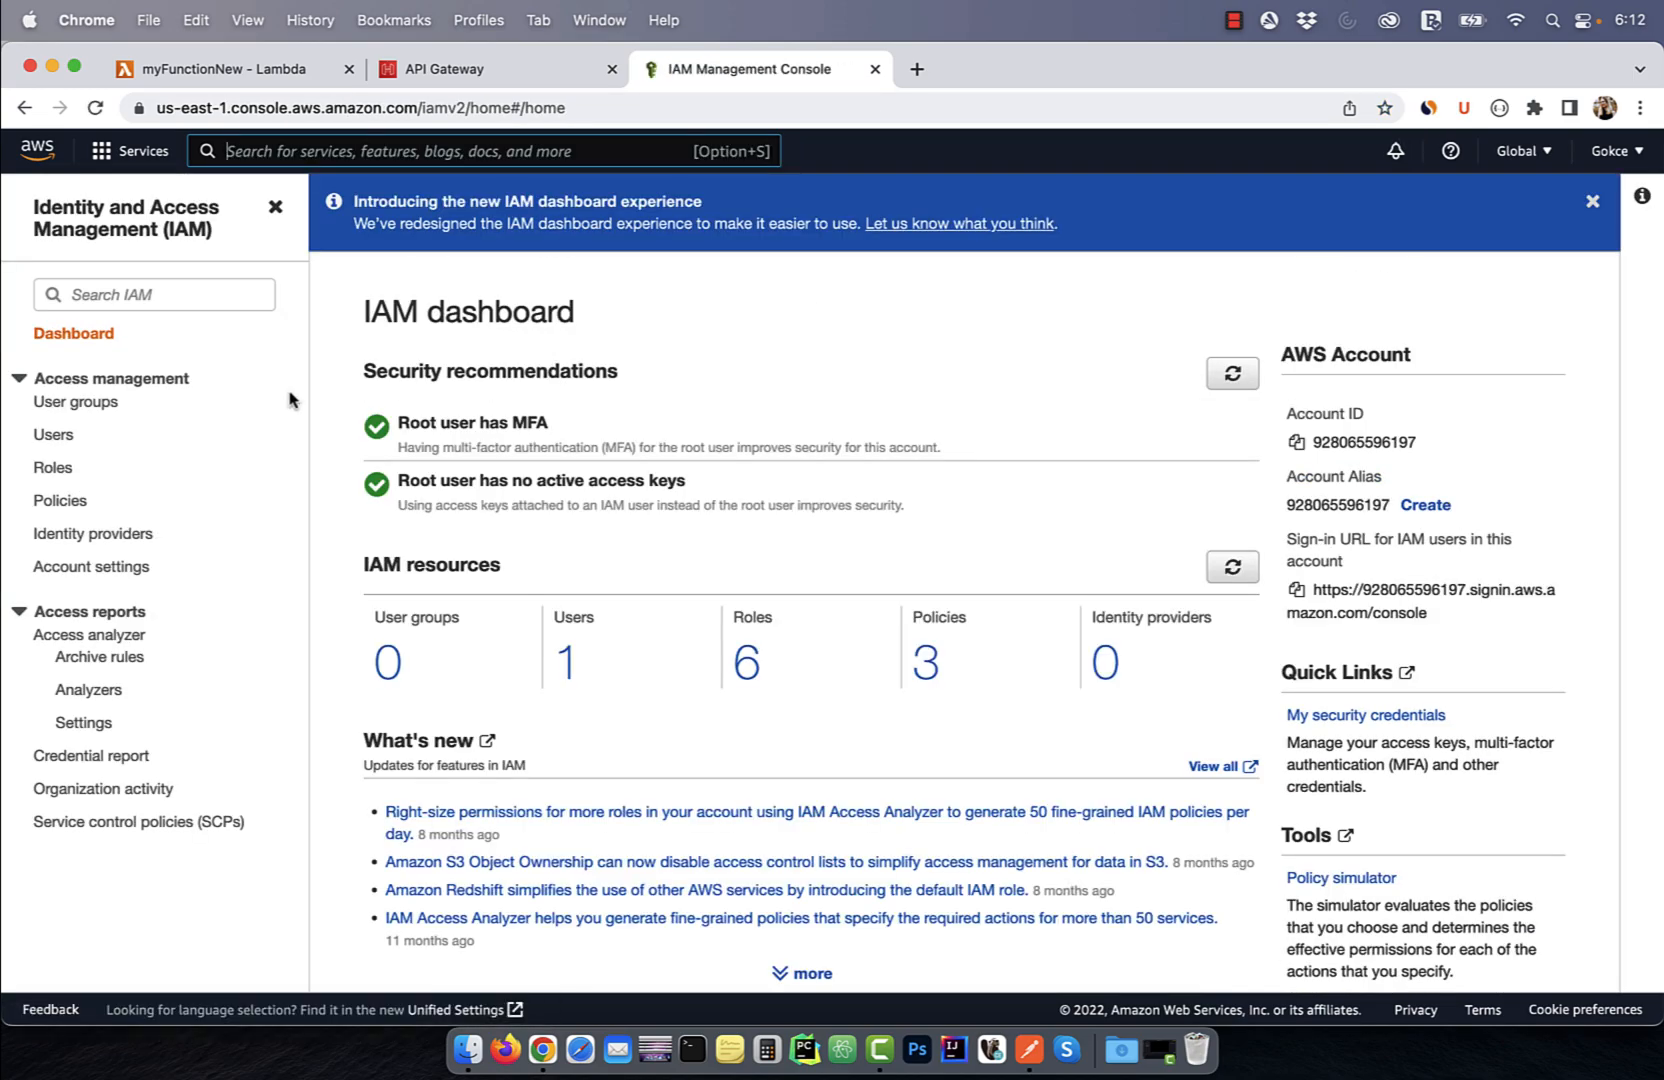
click(52, 434)
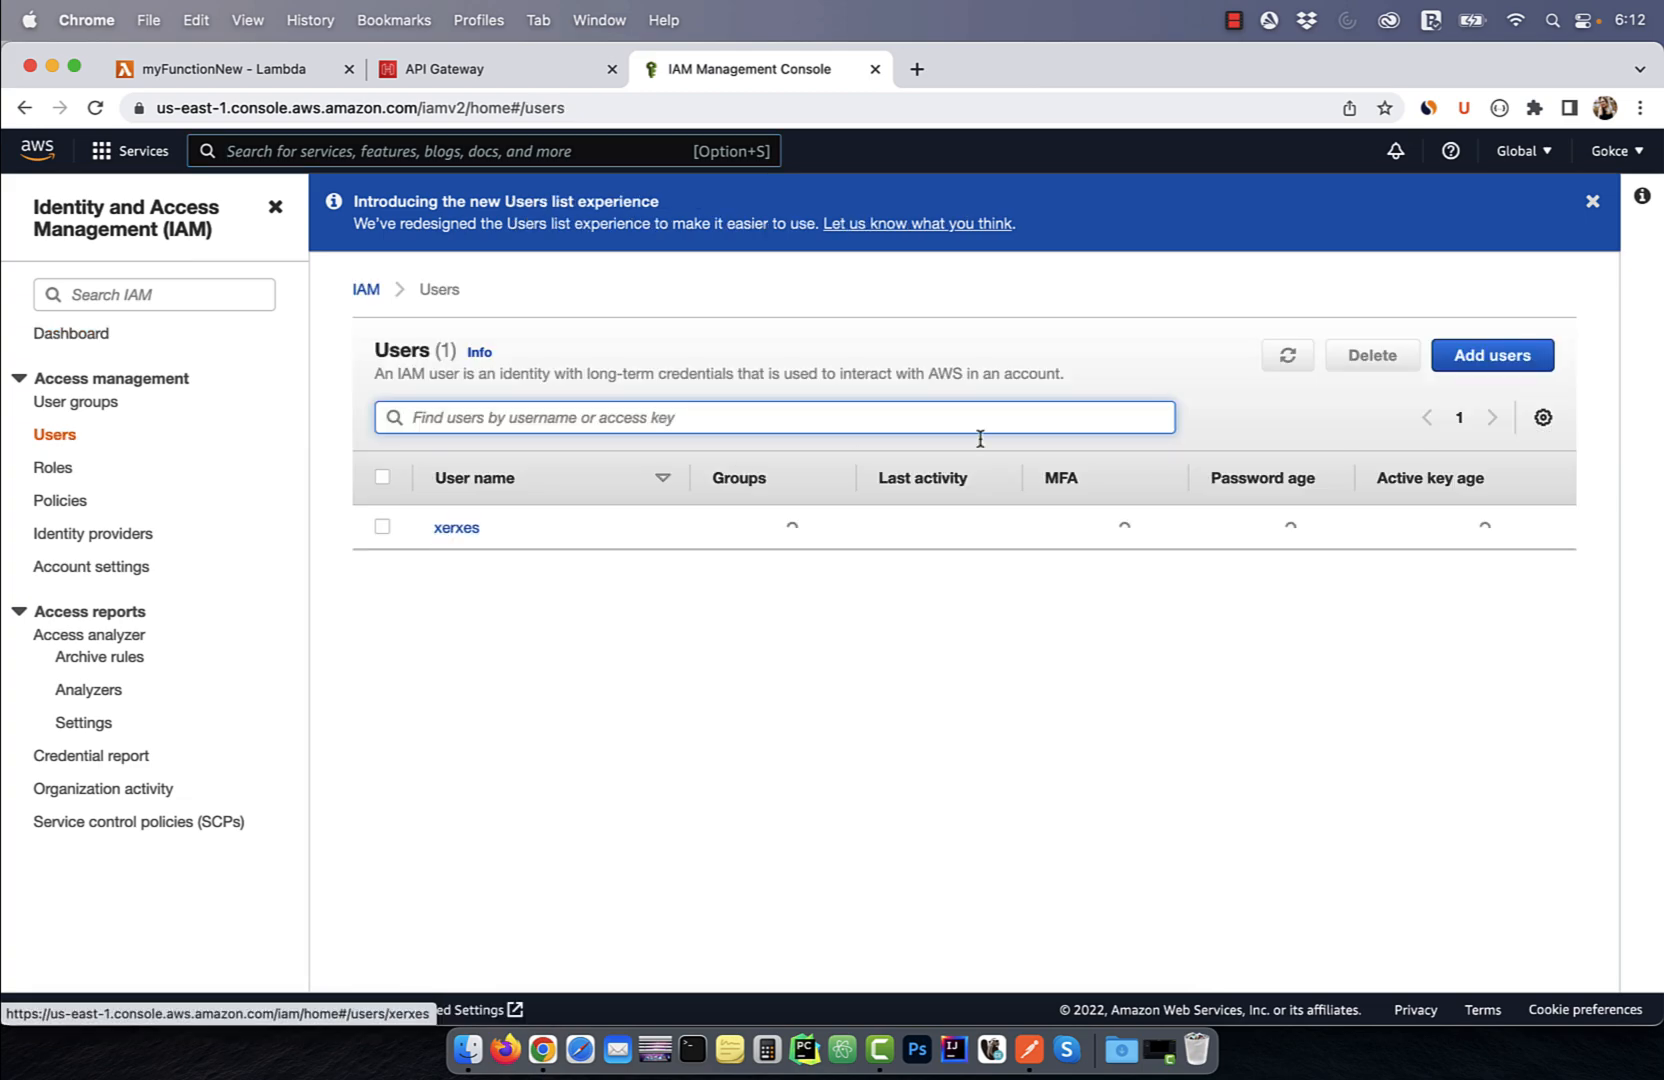
click(1492, 356)
text(m)
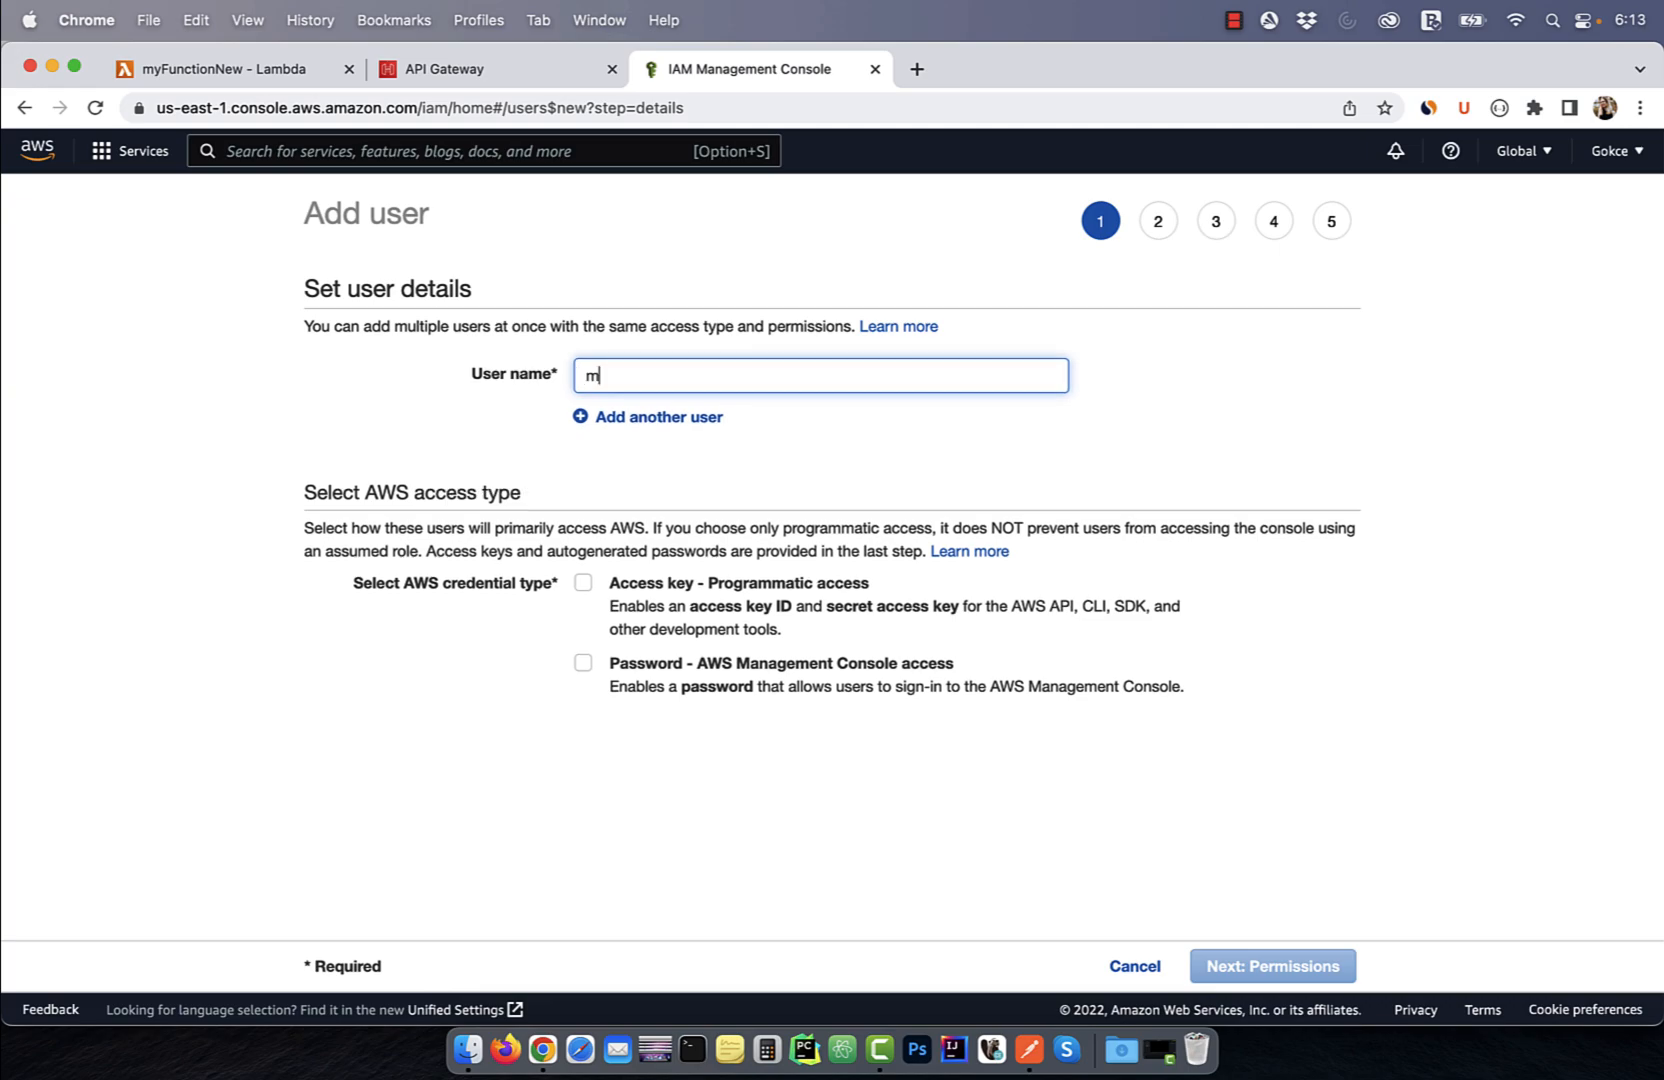
- Create myAPIuser with programmatic access-key credentials and the AmazonAPIGatewayInvokeFullAccess policy attached directly
click(582, 582)
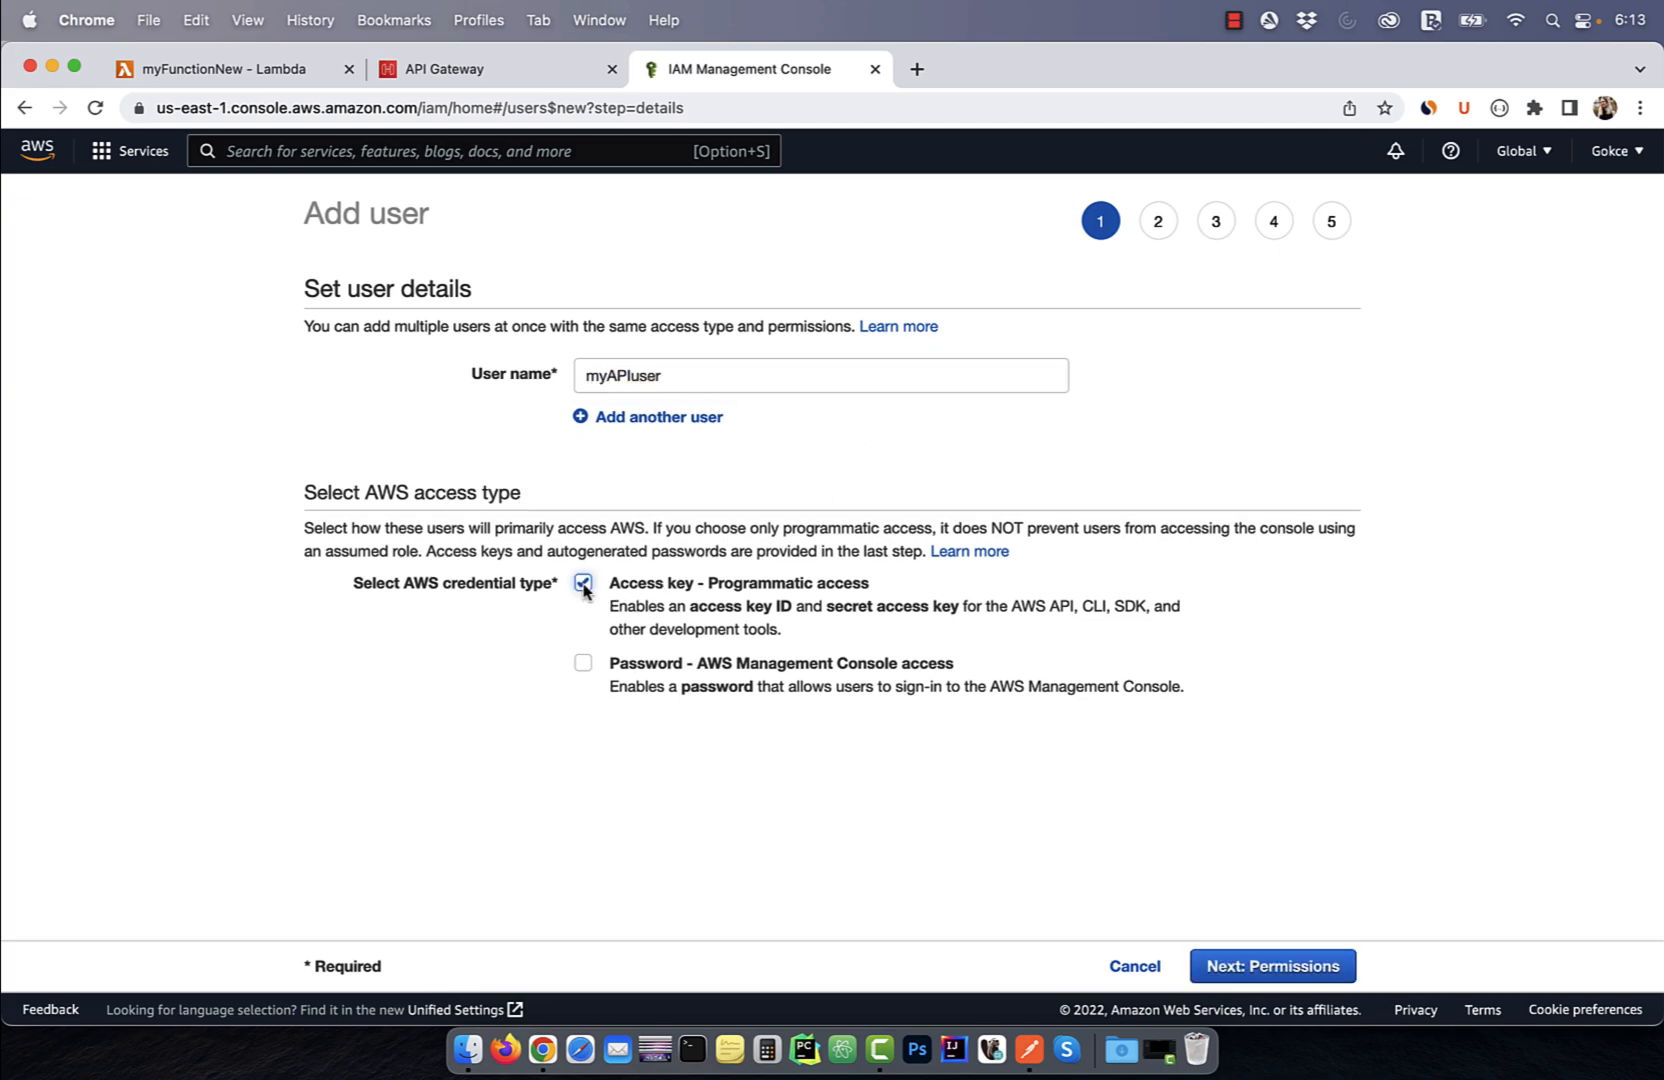
click(1270, 966)
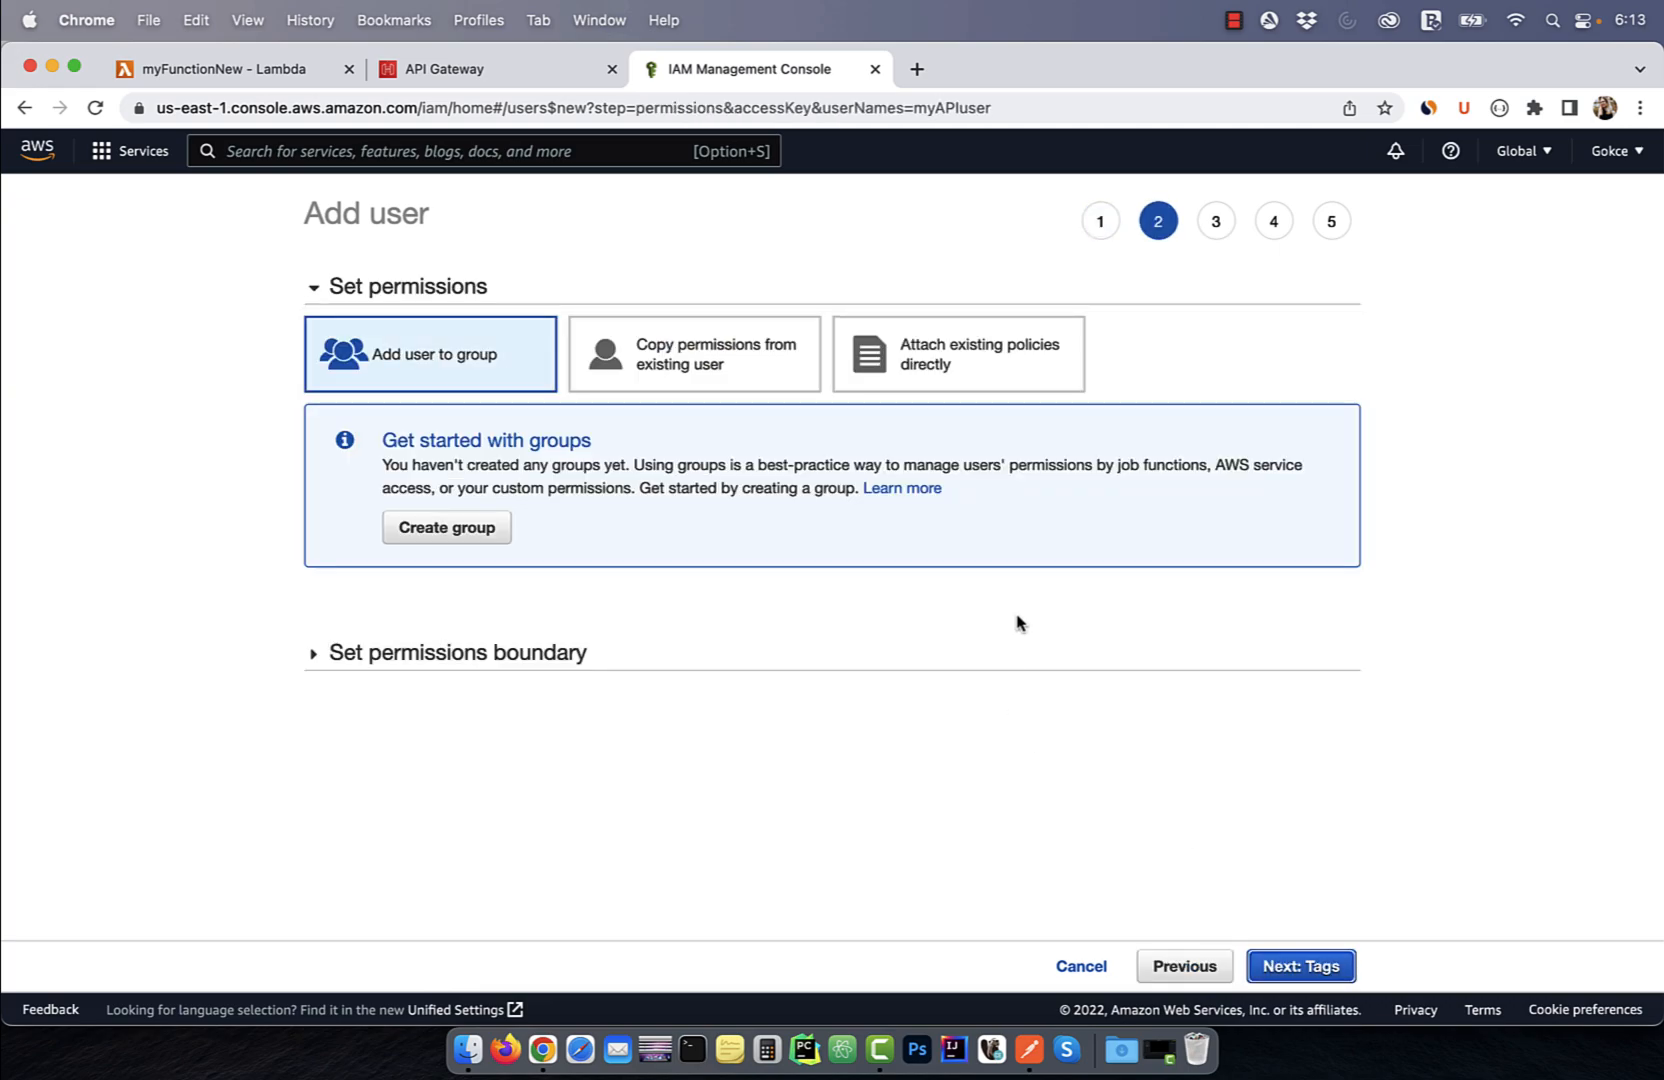
click(956, 354)
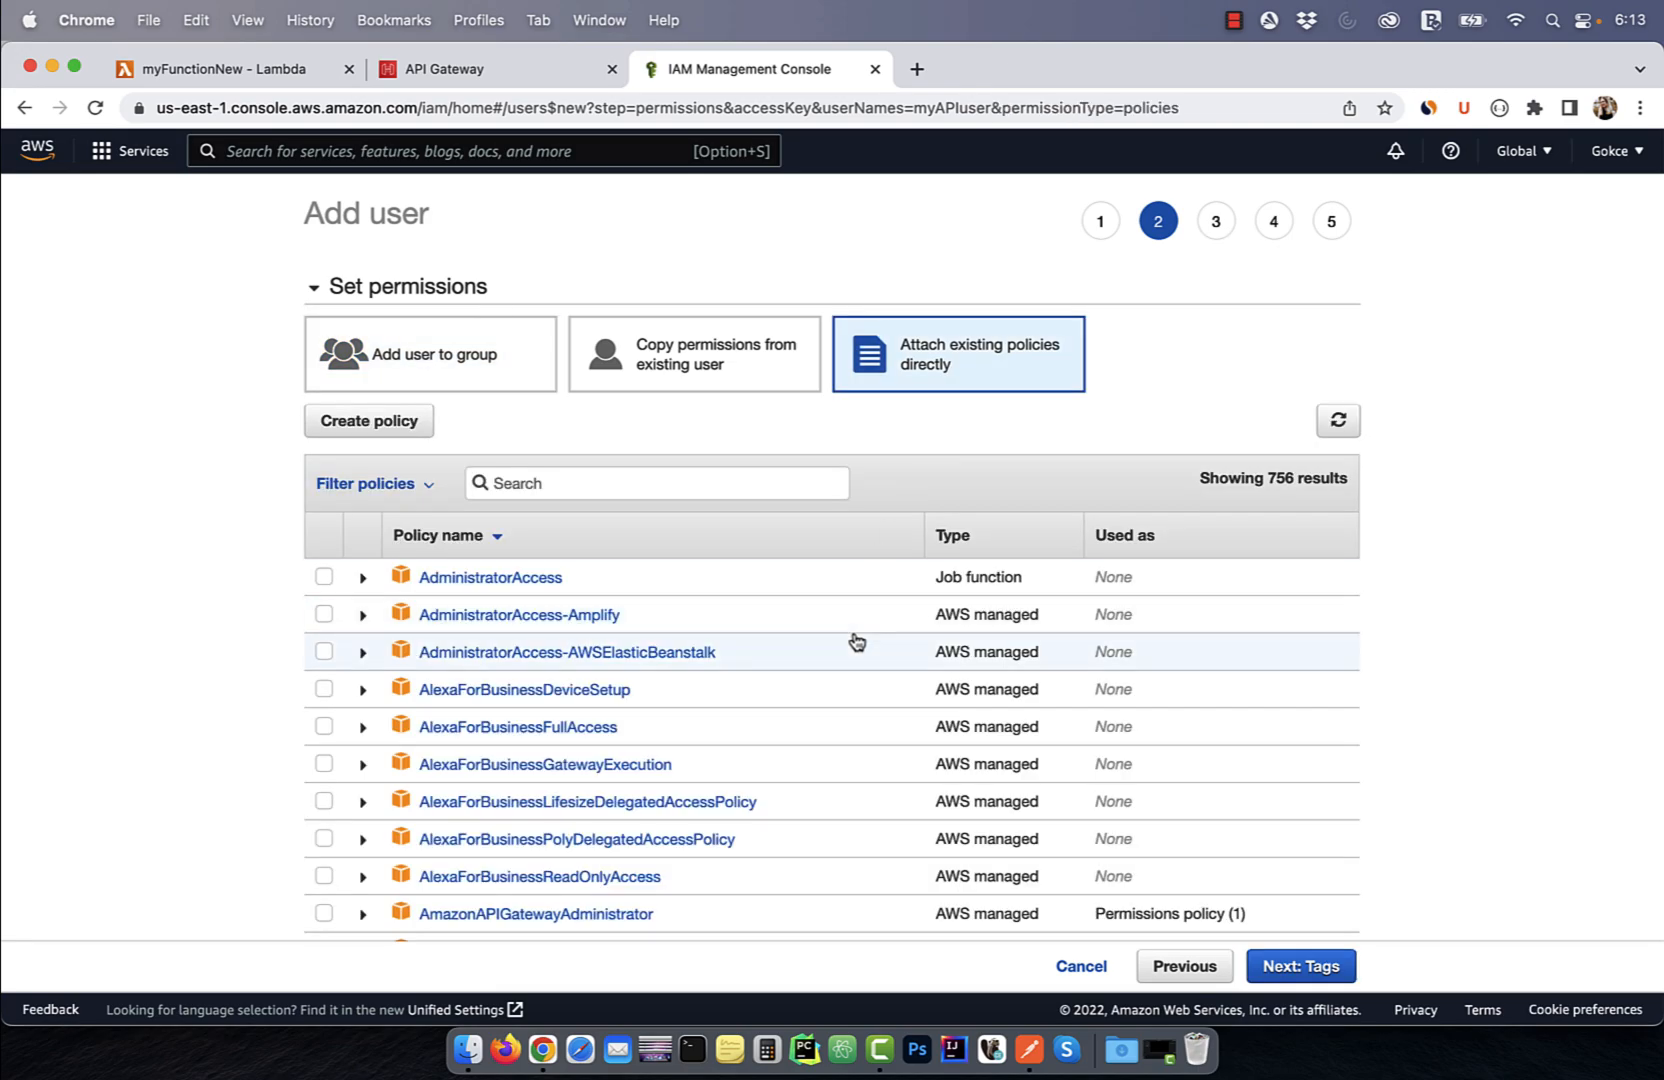
text(apiga)
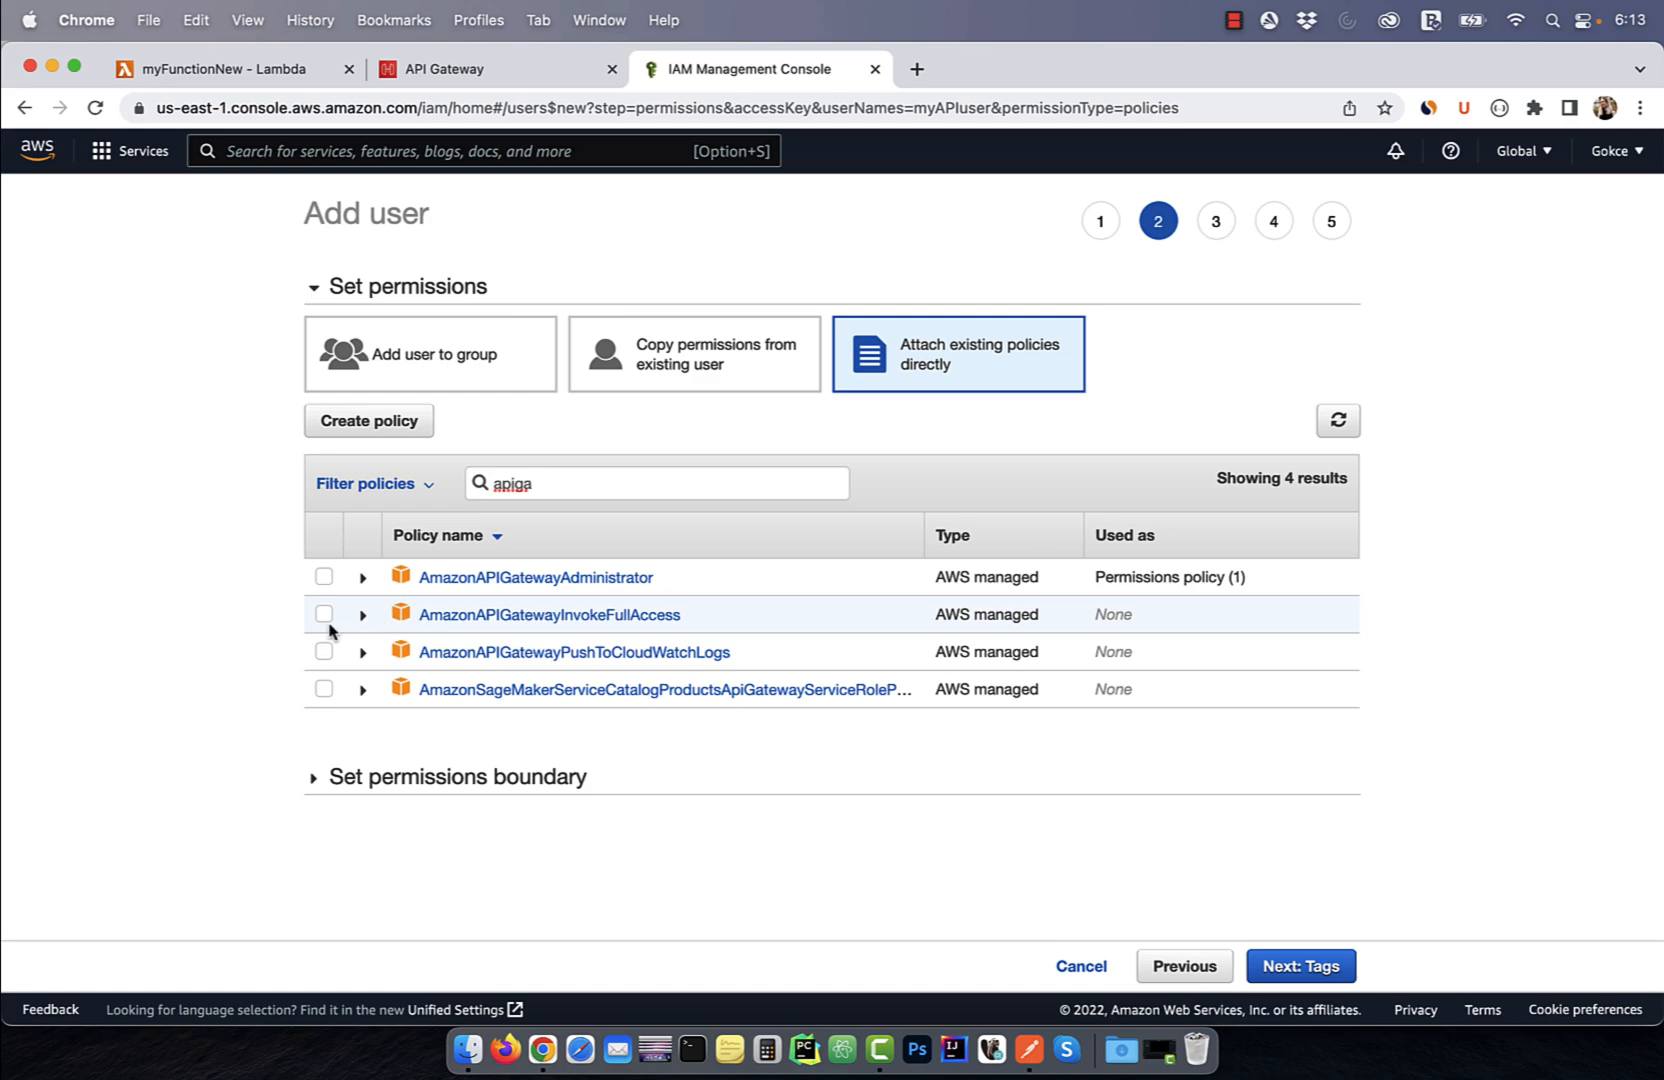
click(324, 614)
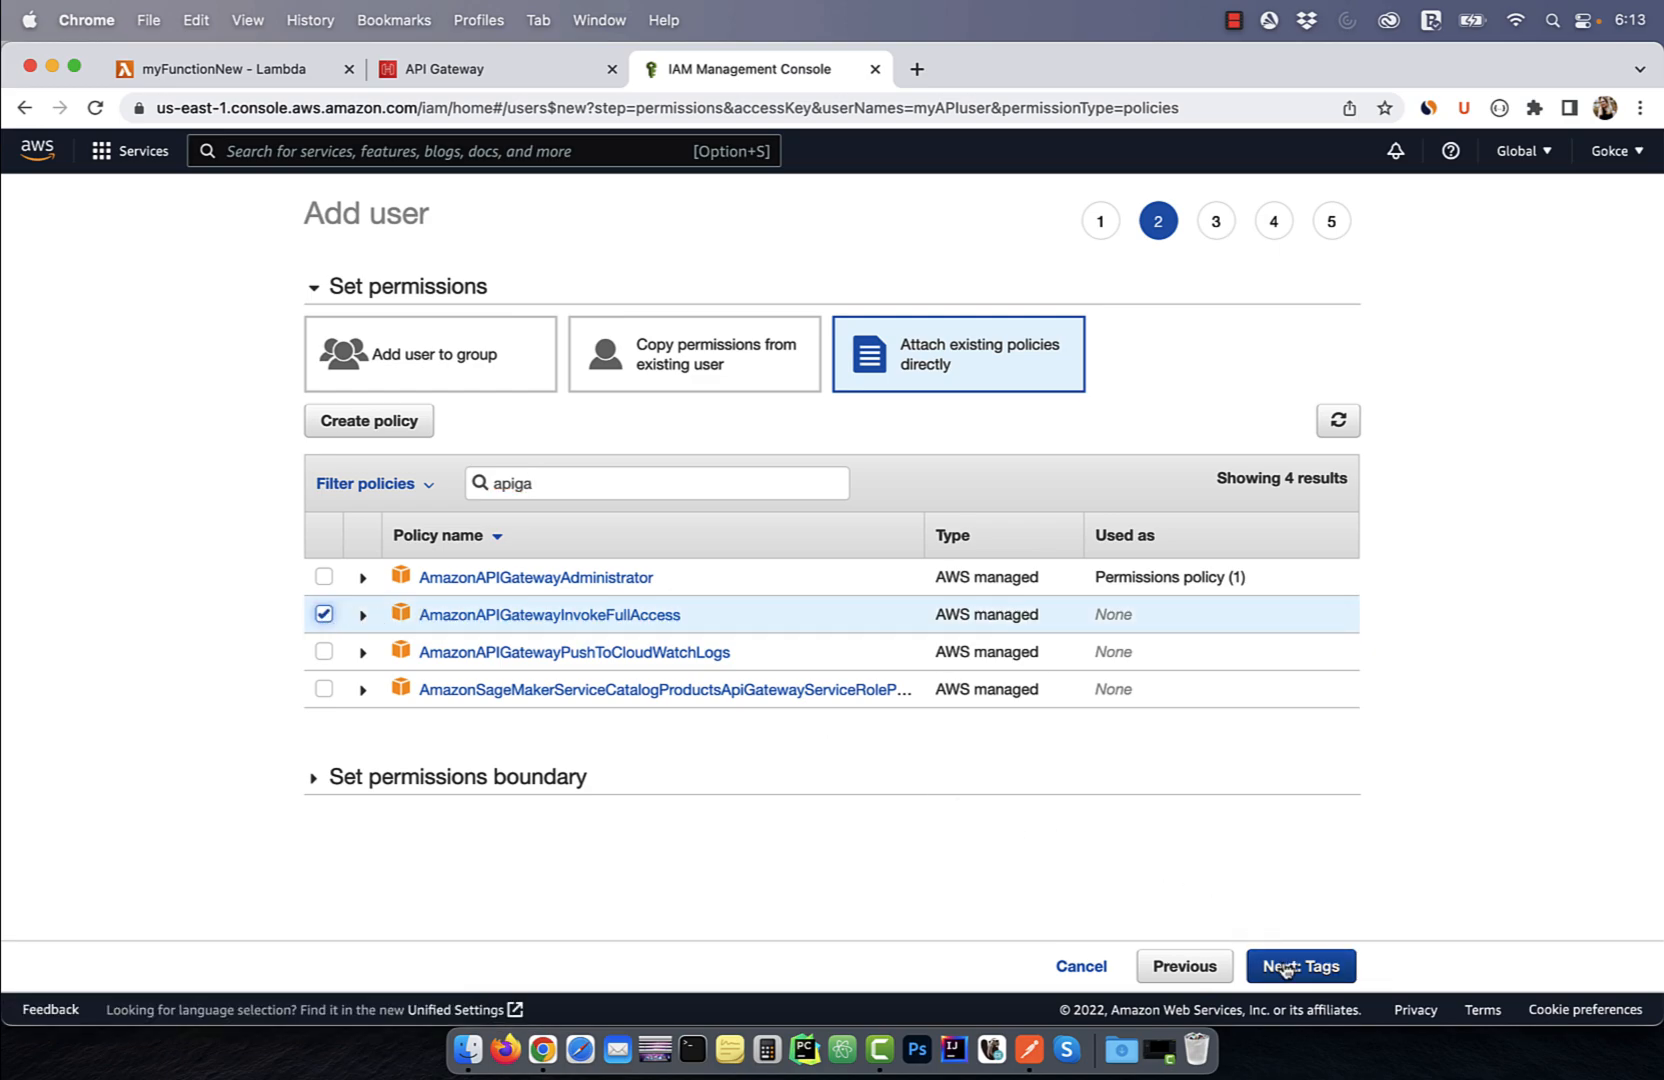
click(1300, 966)
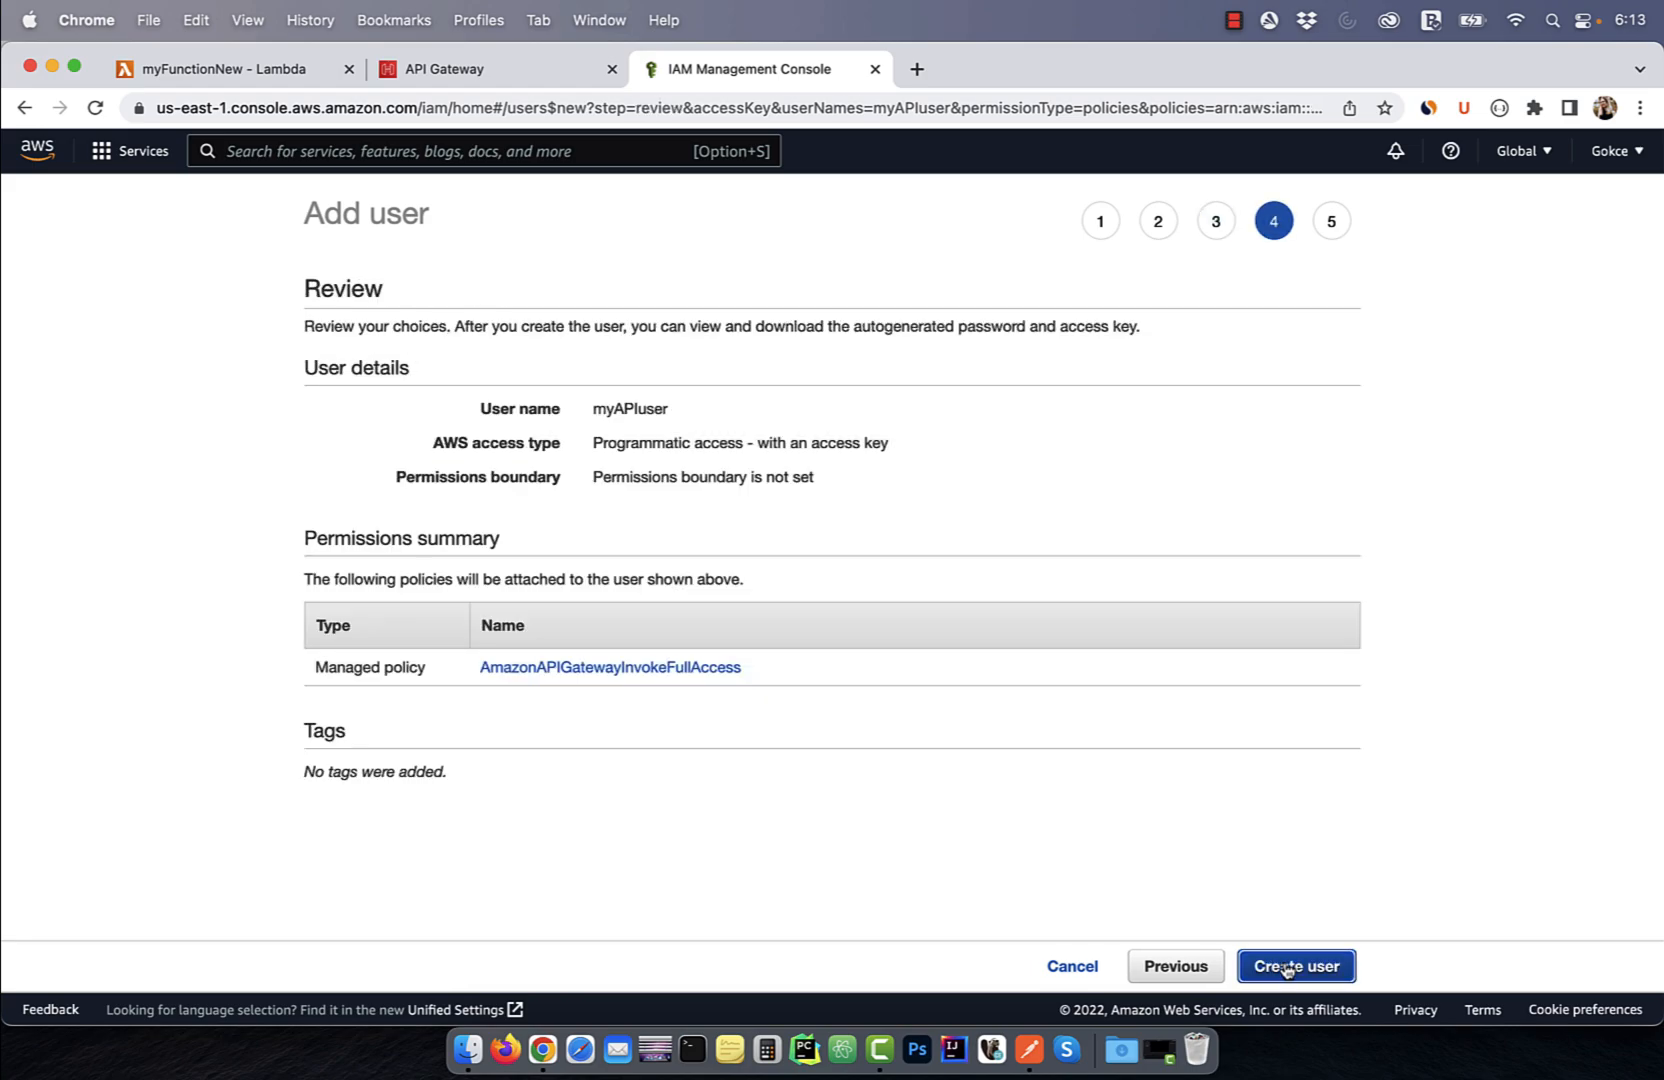
click(1296, 966)
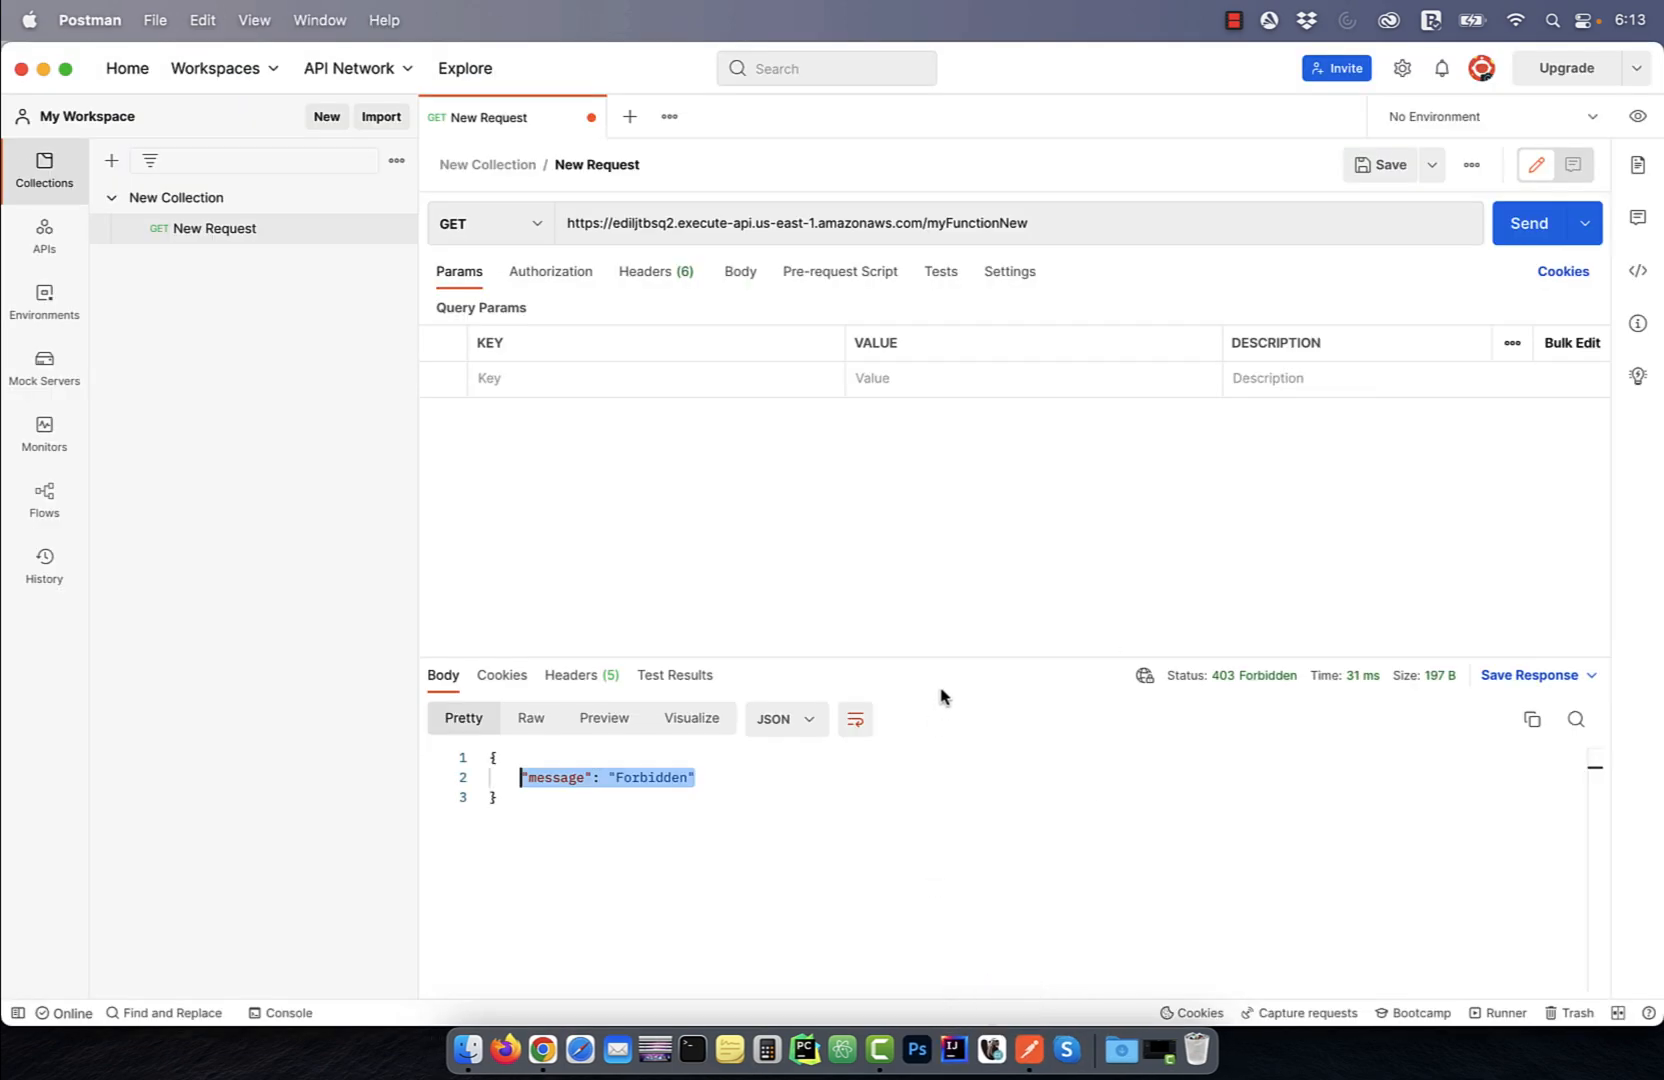
mouse_move(550, 280)
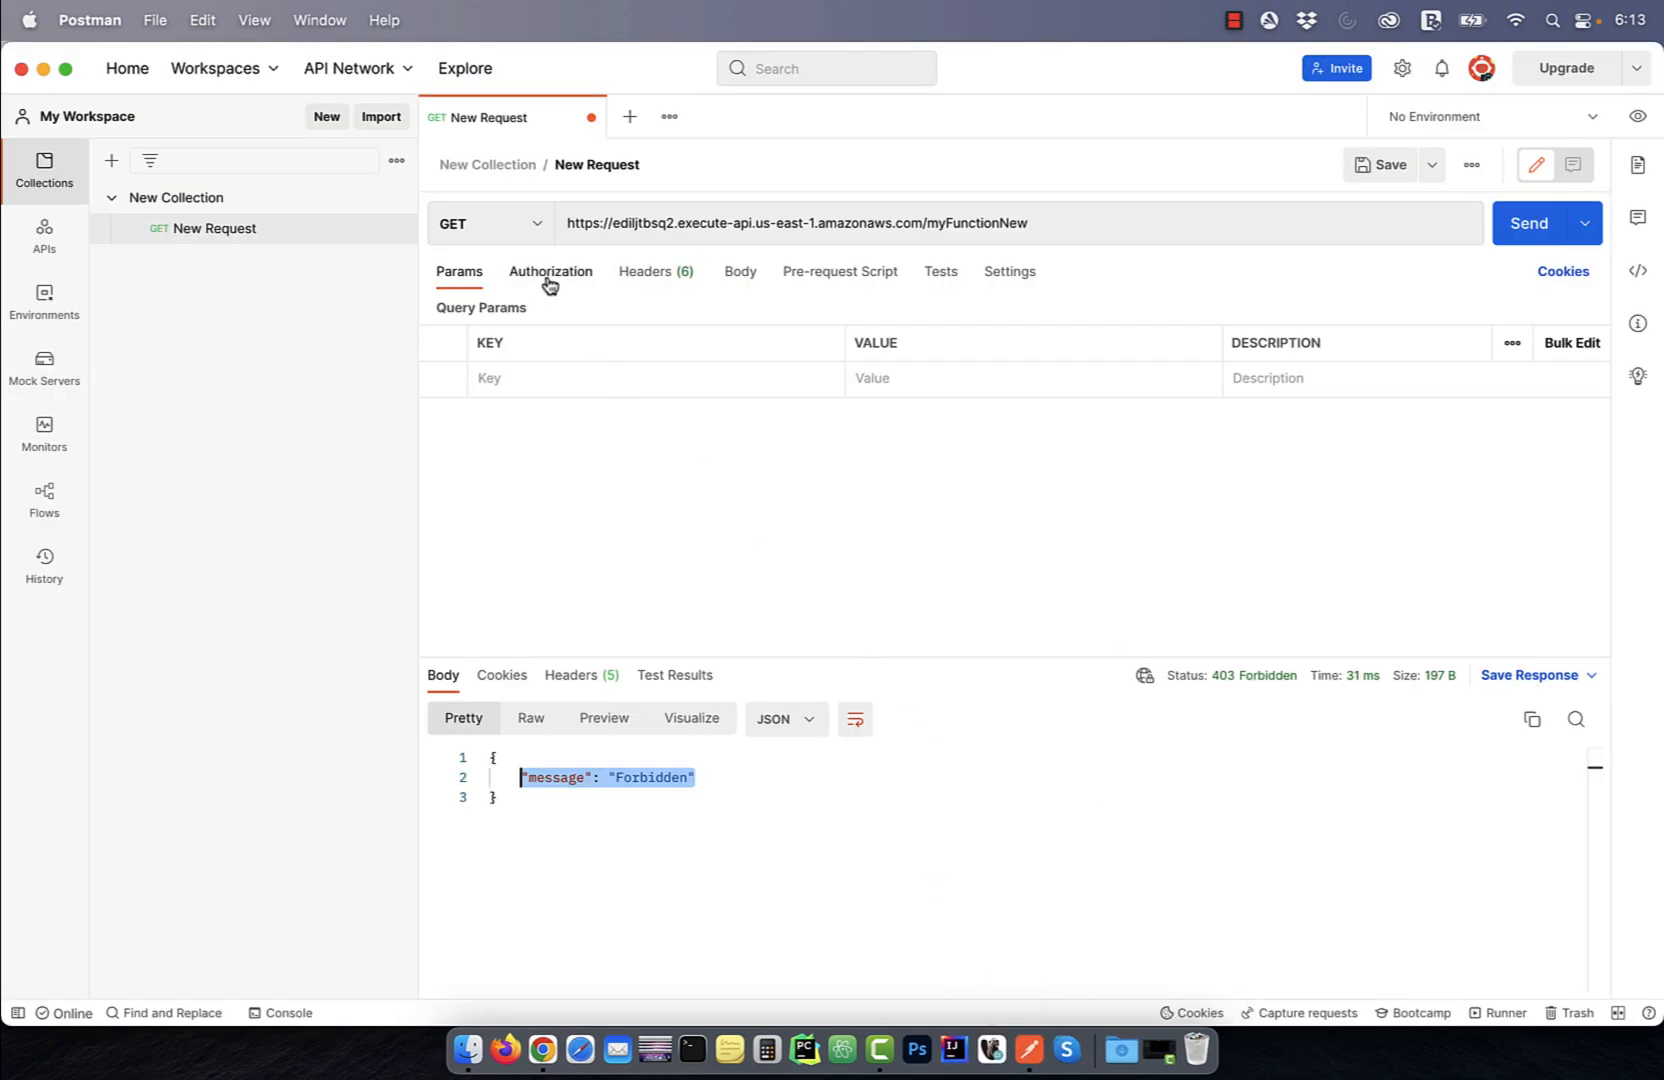
- Set the request's authorization type to AWS Signature for signing with the new user's keys
click(550, 272)
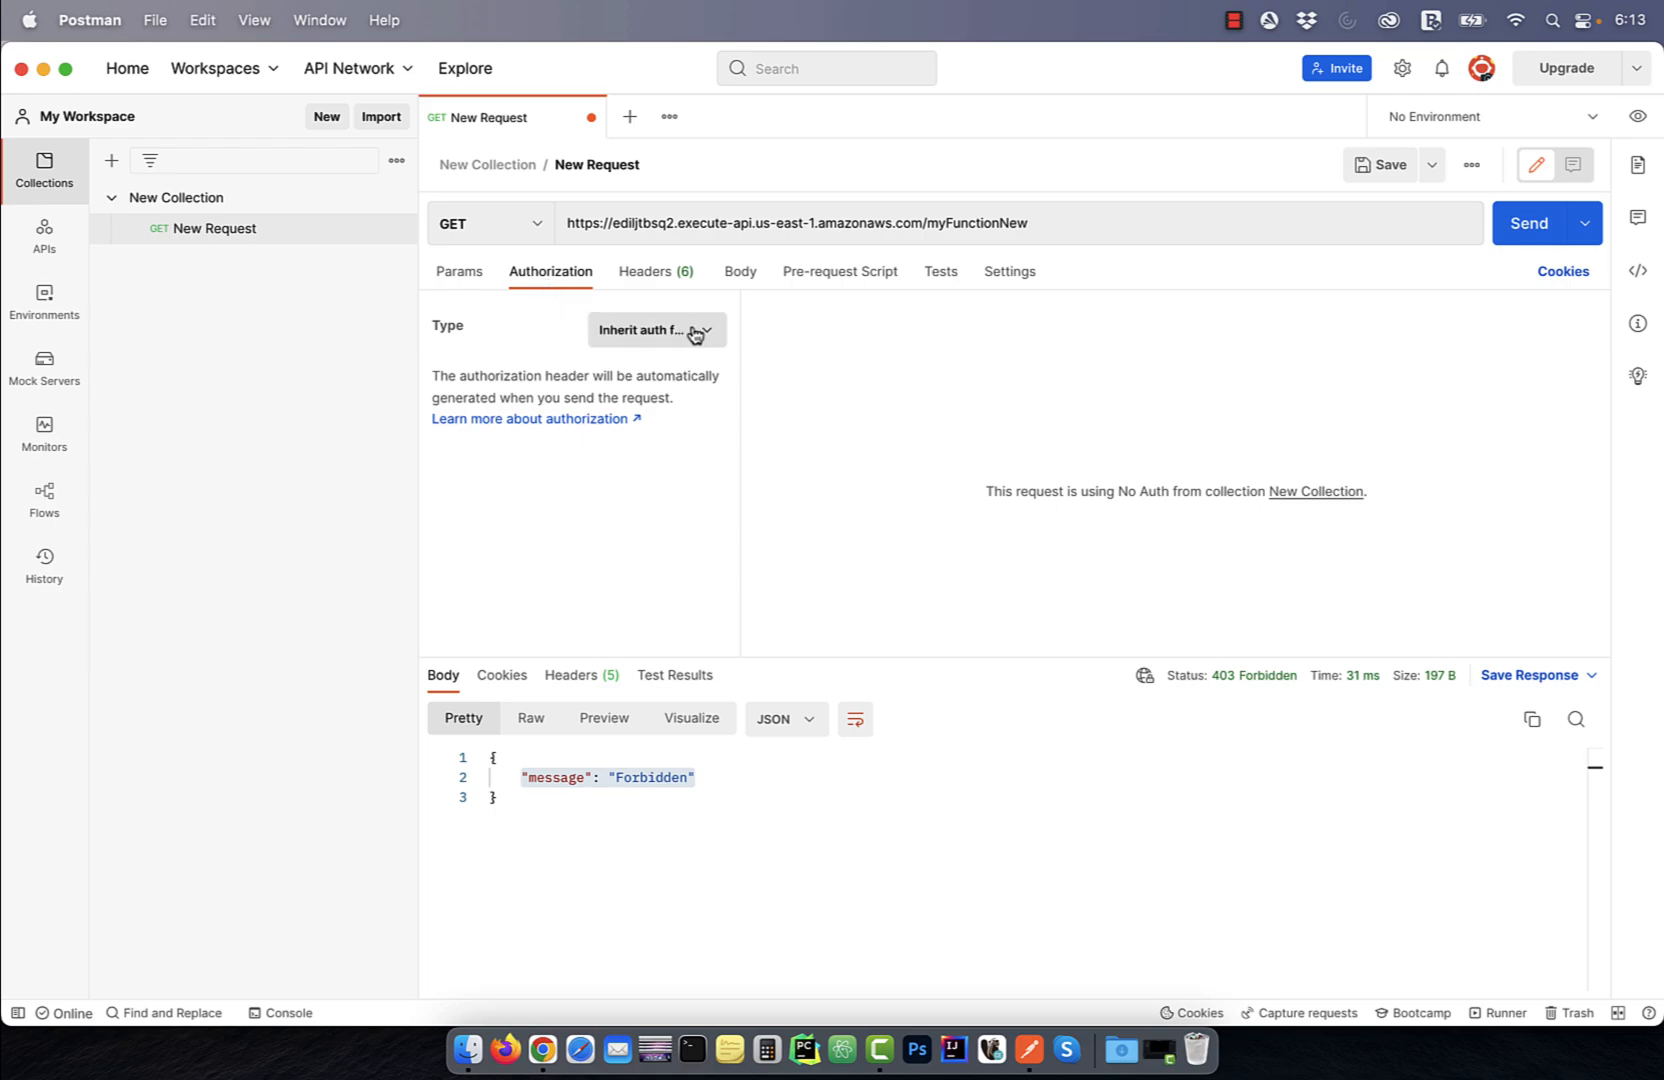
click(654, 330)
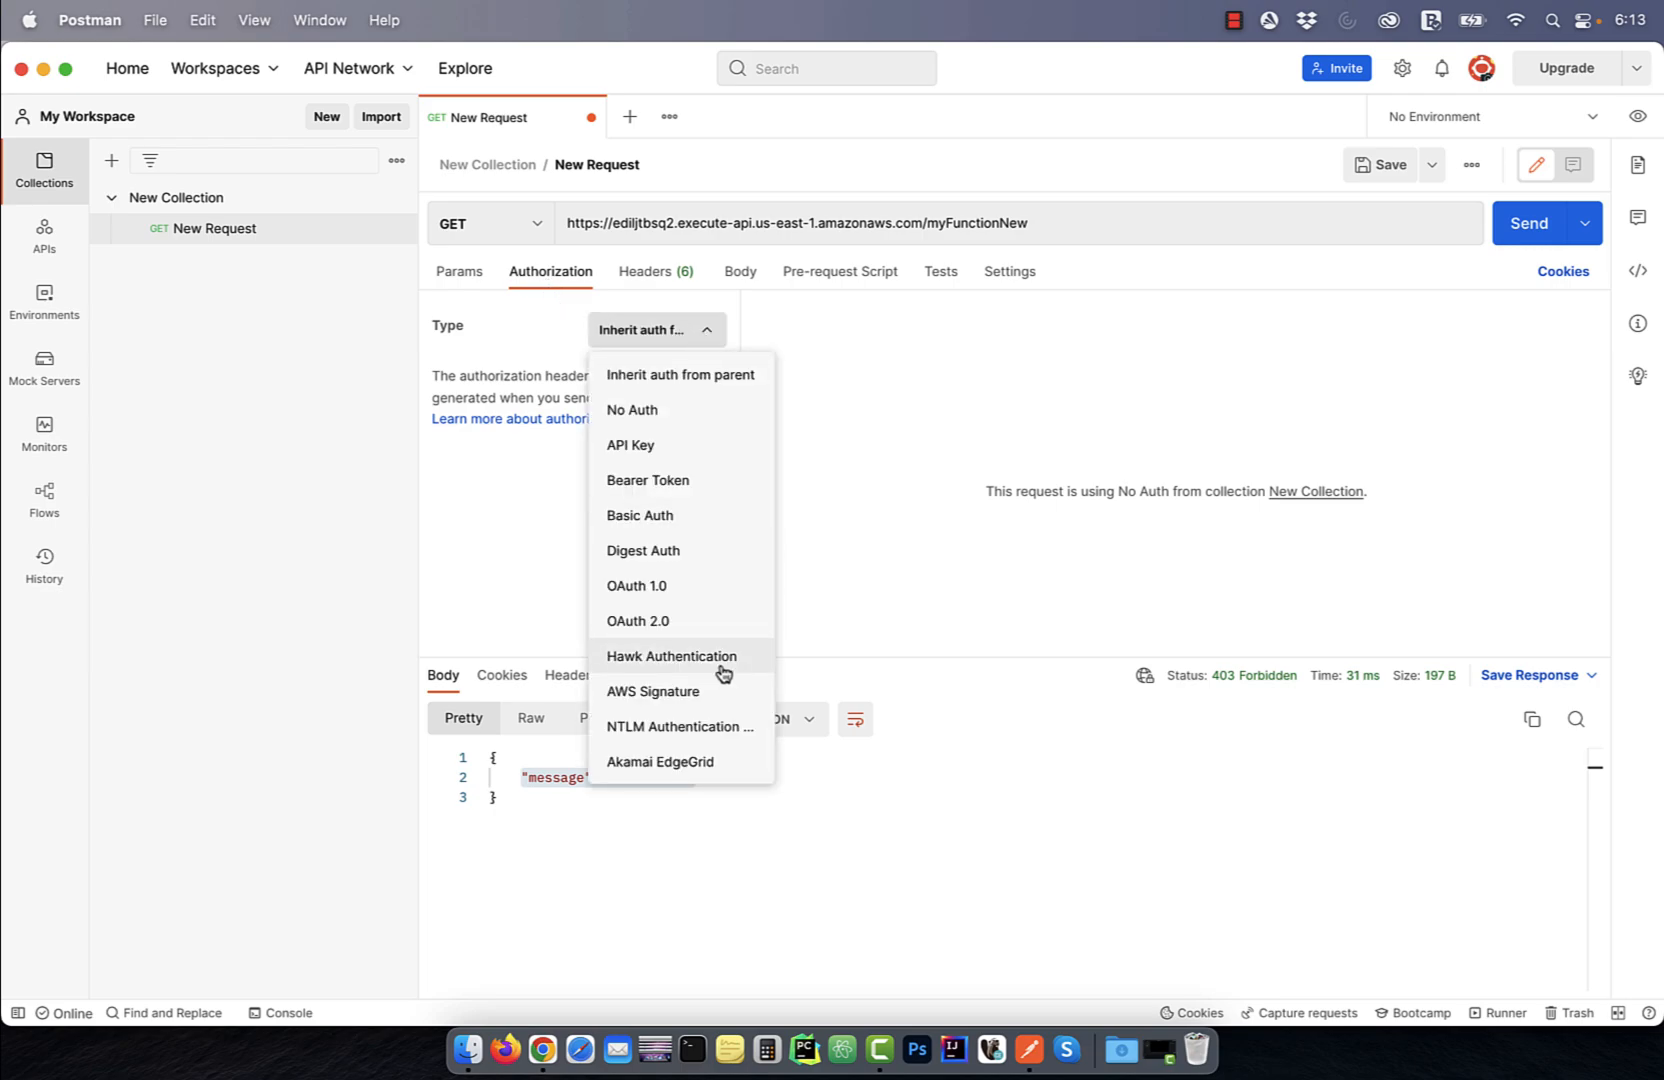
click(652, 690)
text(execute-api)
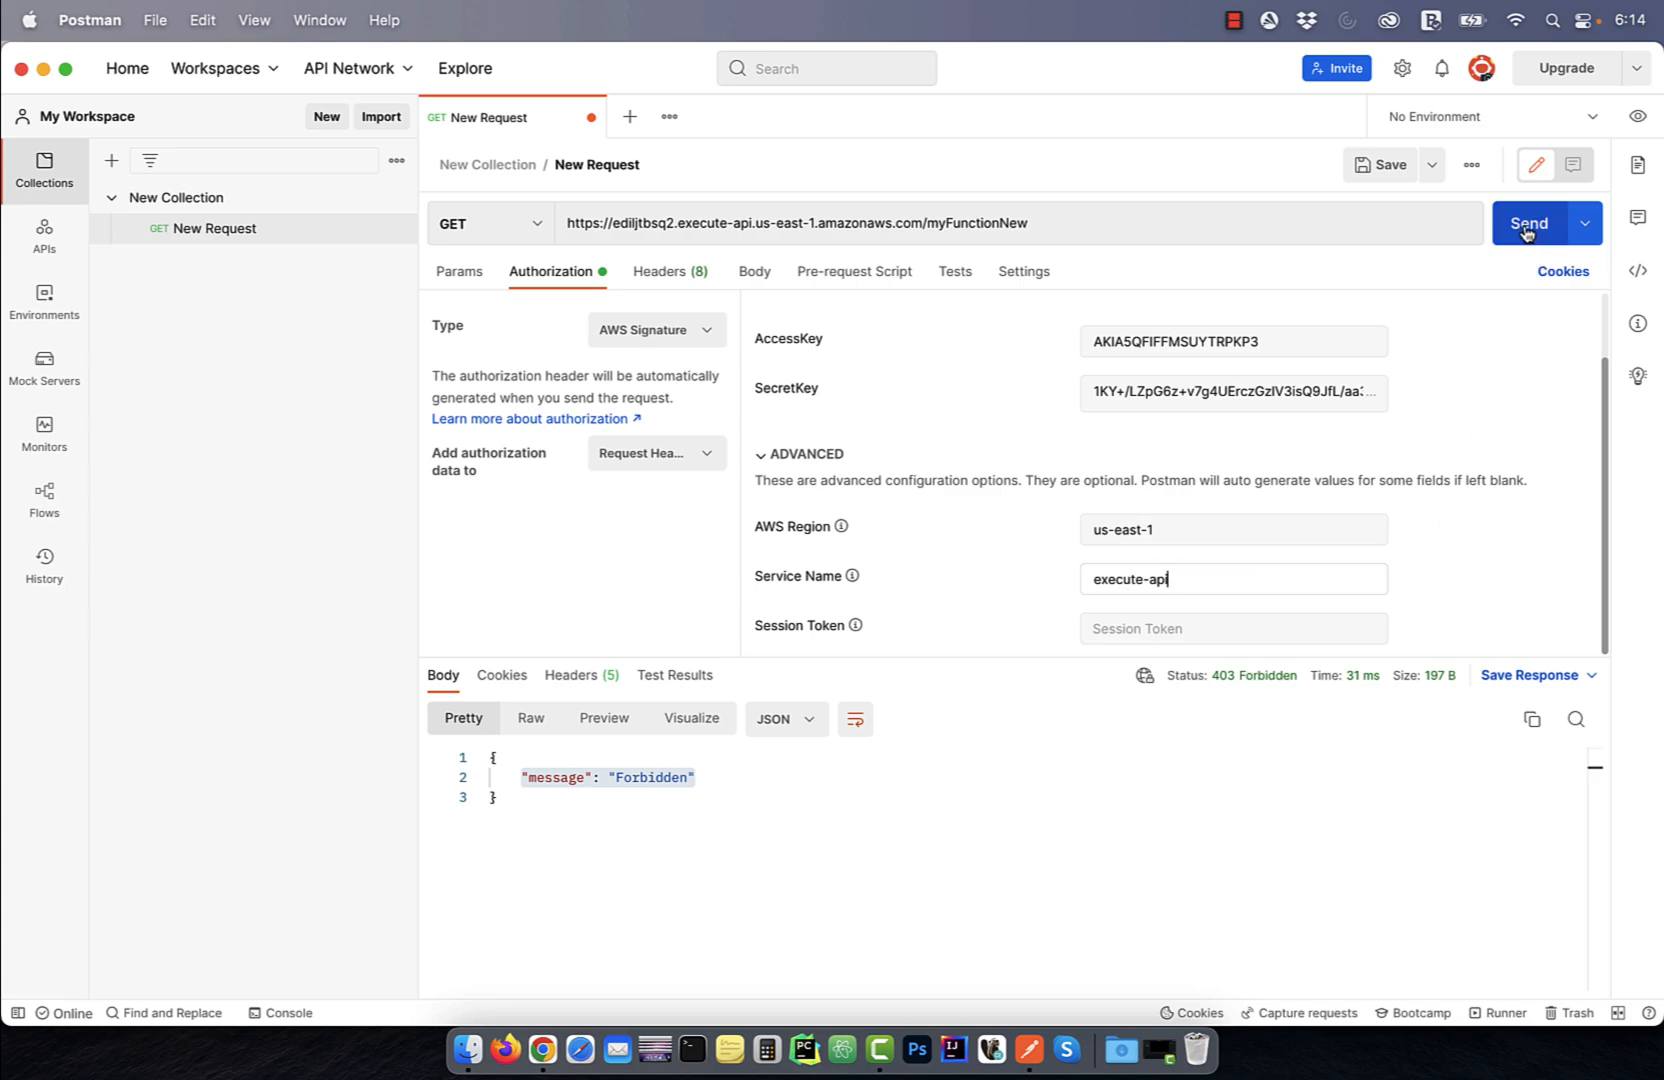
- Send the signed GET to /myFunctionNew and receive 200 OK 'Hello from Lambda!'
click(1530, 222)
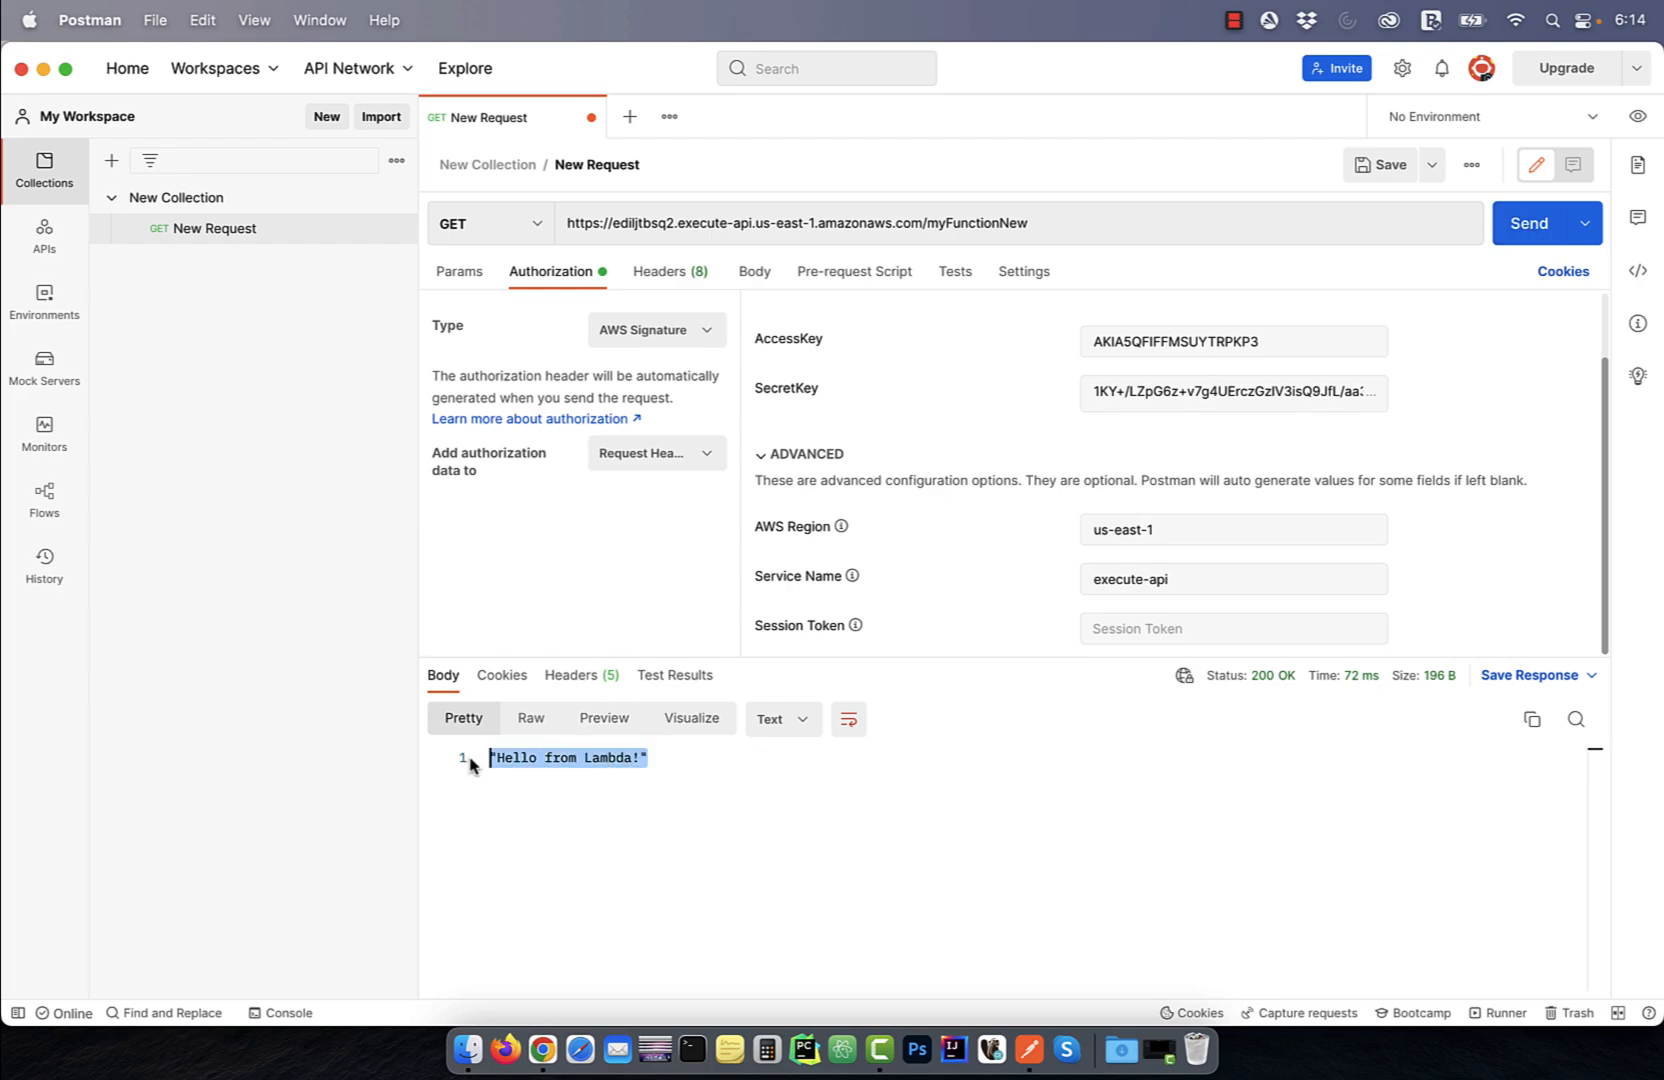
mouse_move(534, 772)
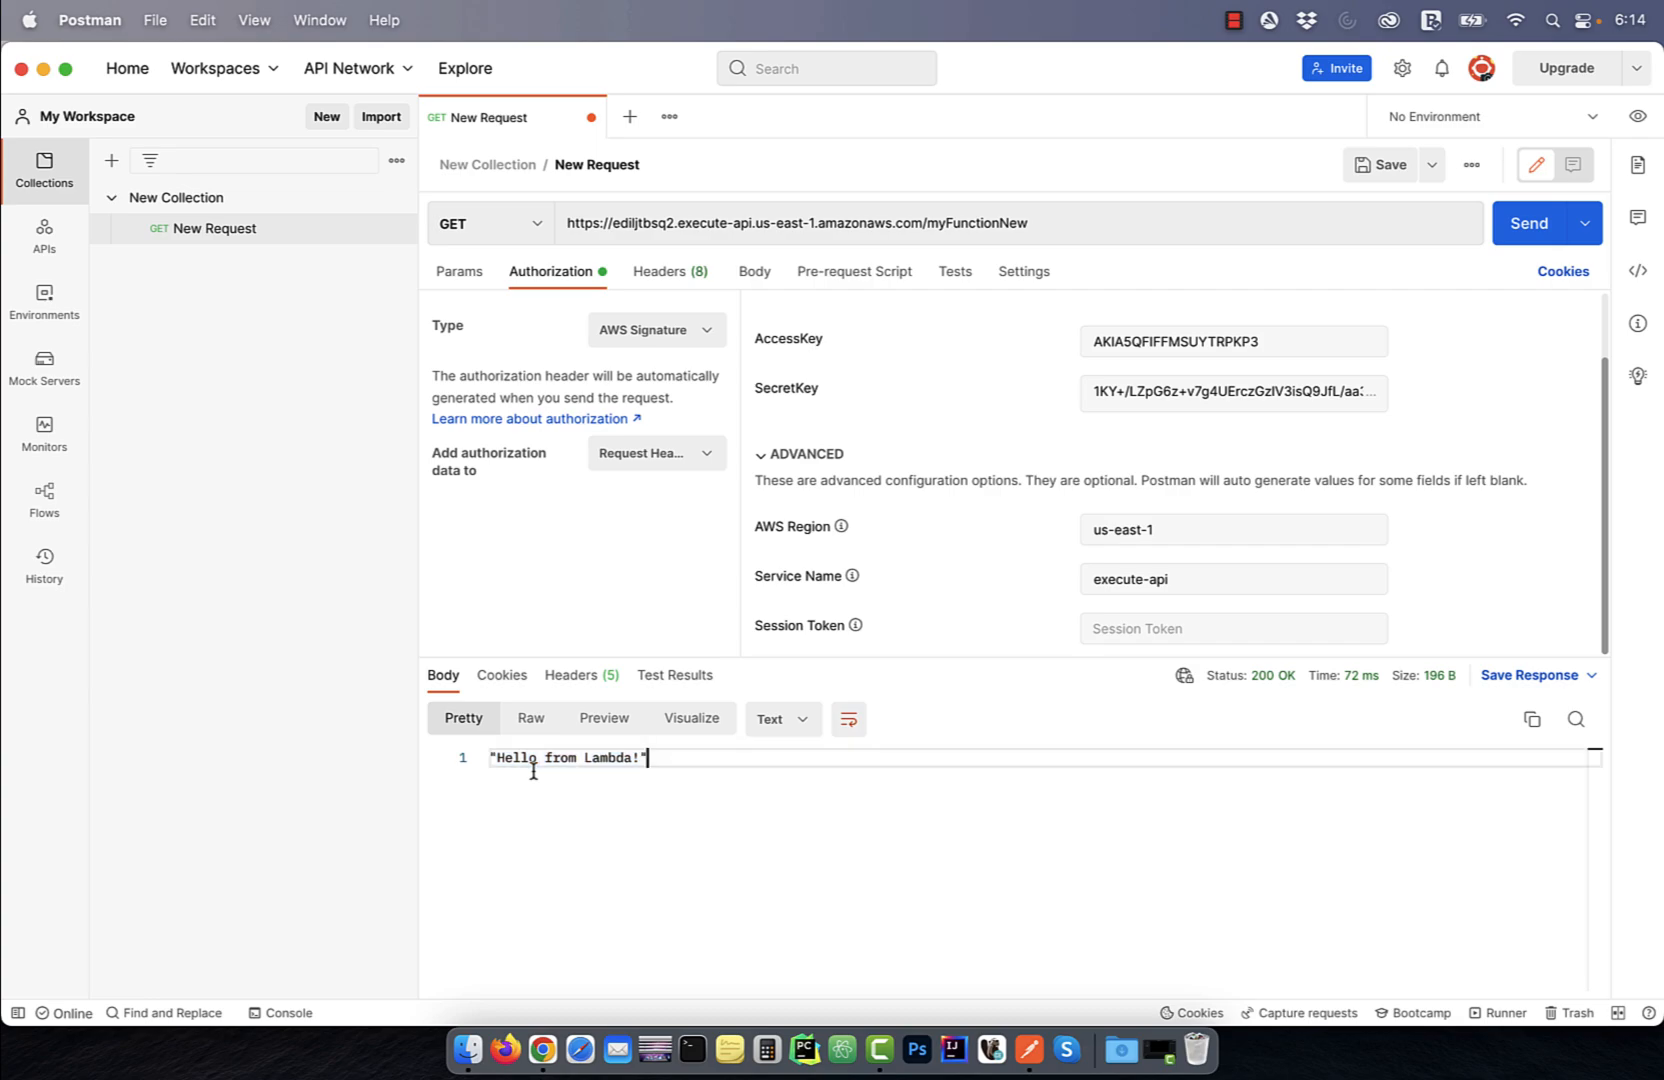
mouse_move(542, 904)
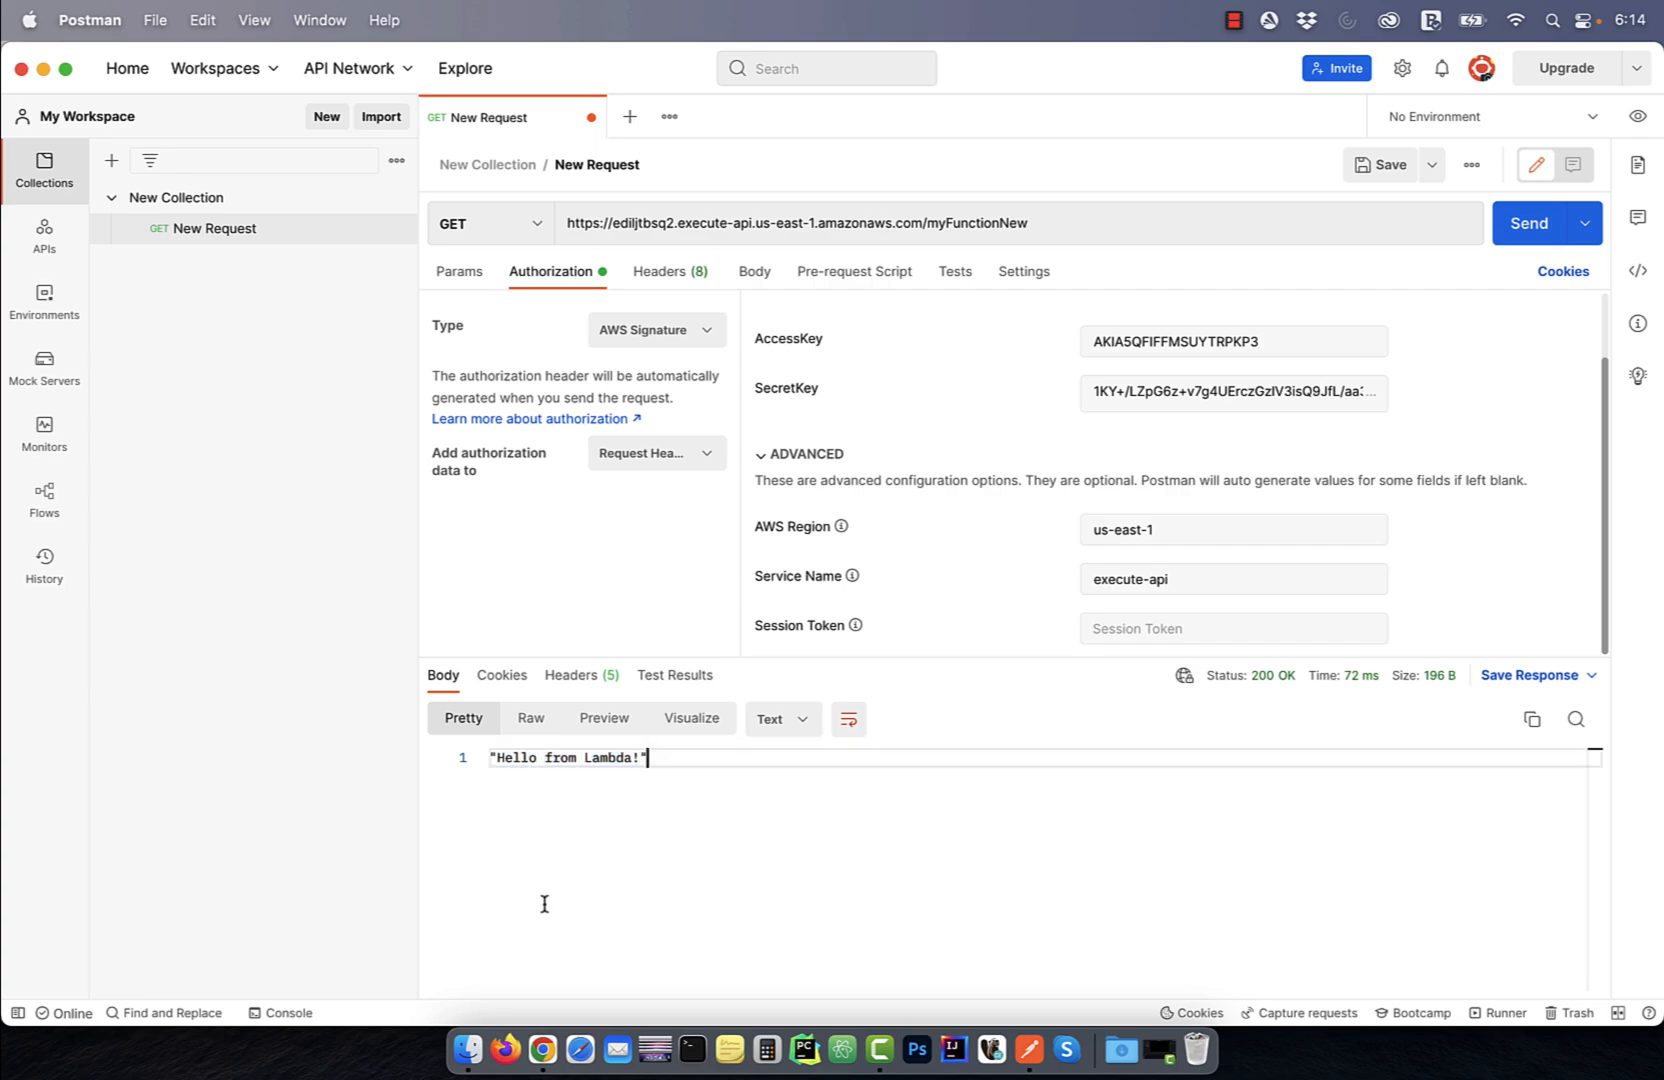
mouse_move(1154, 206)
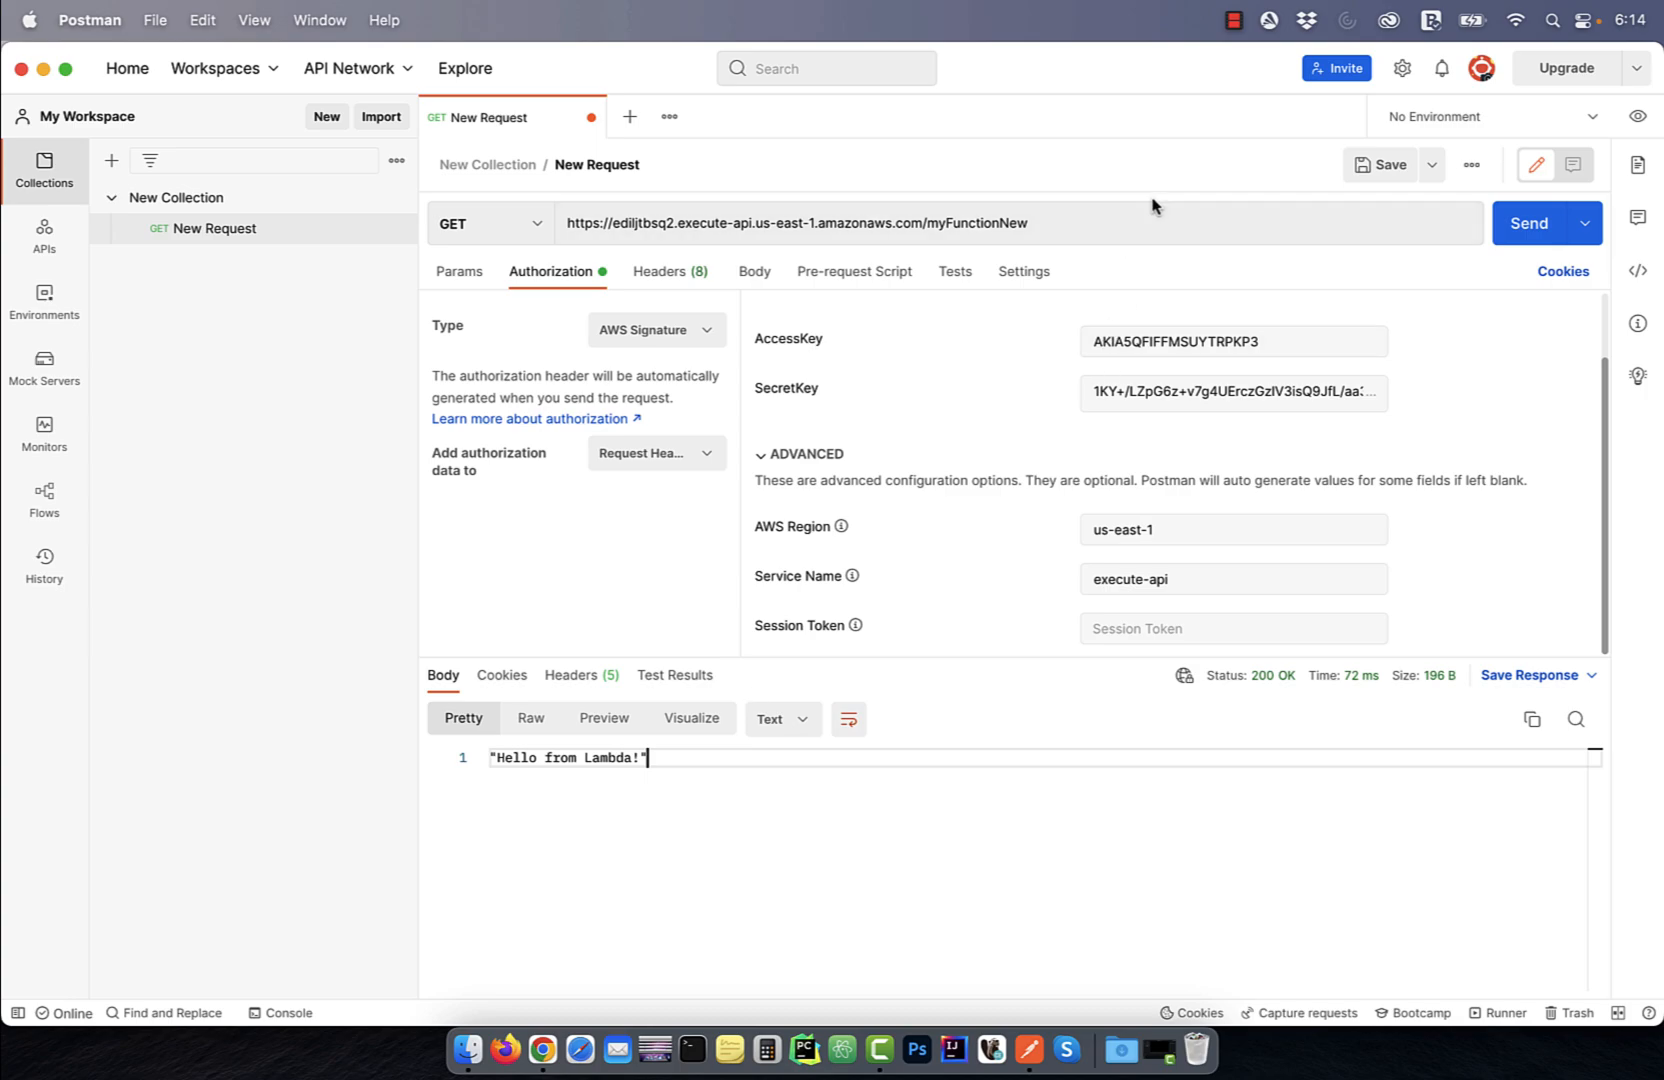